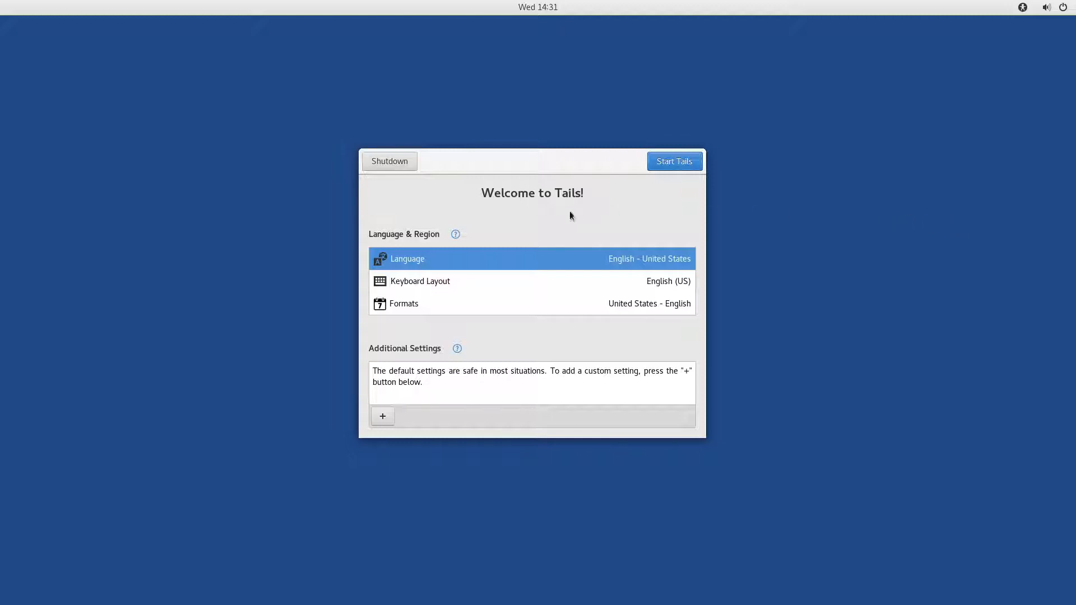
pyautogui.moveTo(362, 332)
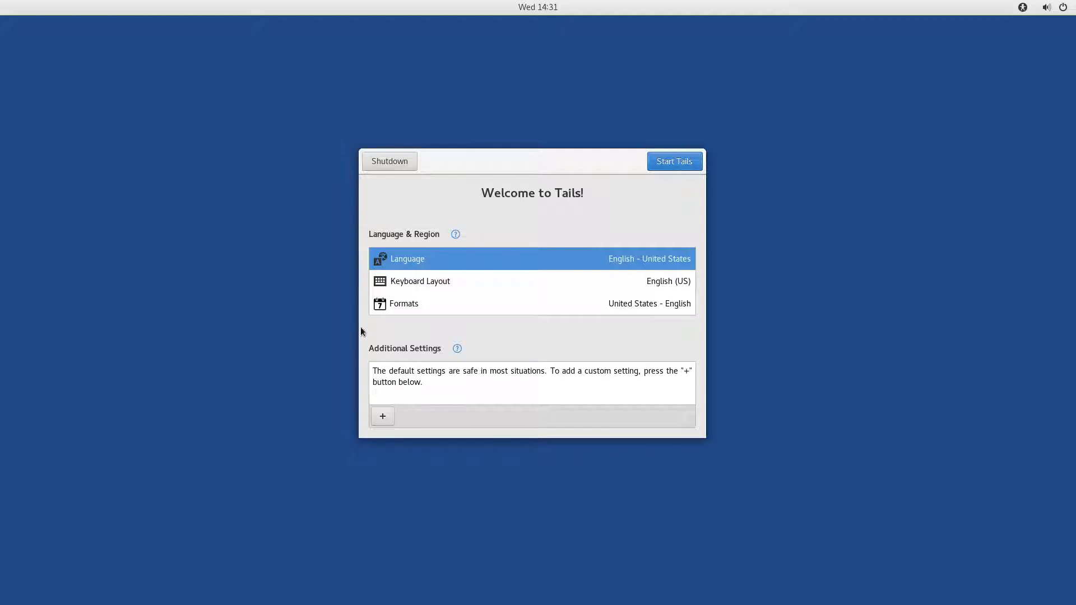
pyautogui.moveTo(378, 238)
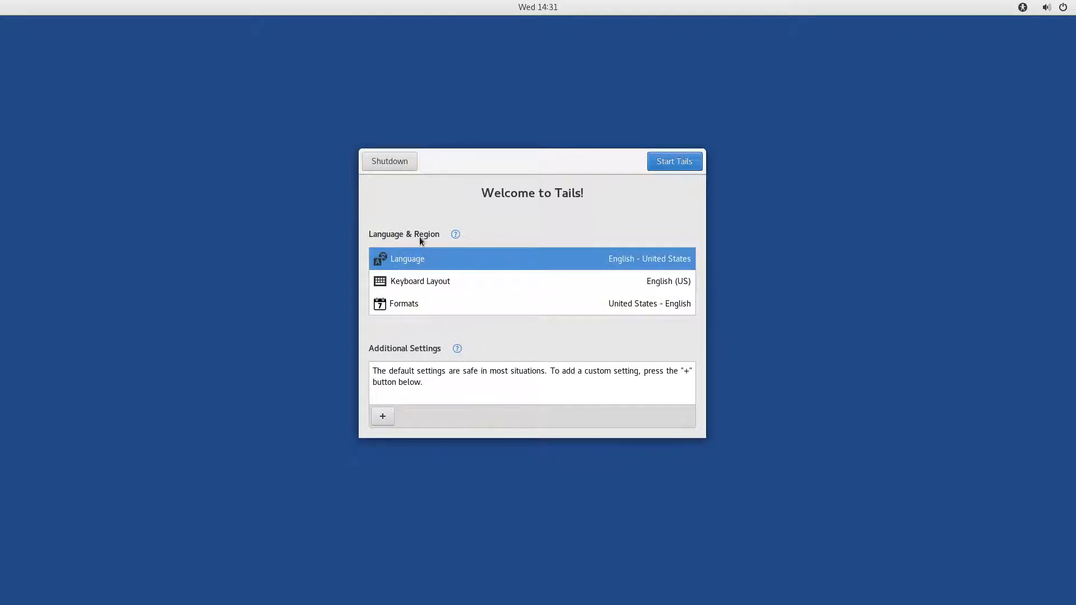
# Step: Review the language and keyboard layout lists, then reveal the Additional Settings options
pyautogui.click(407, 259)
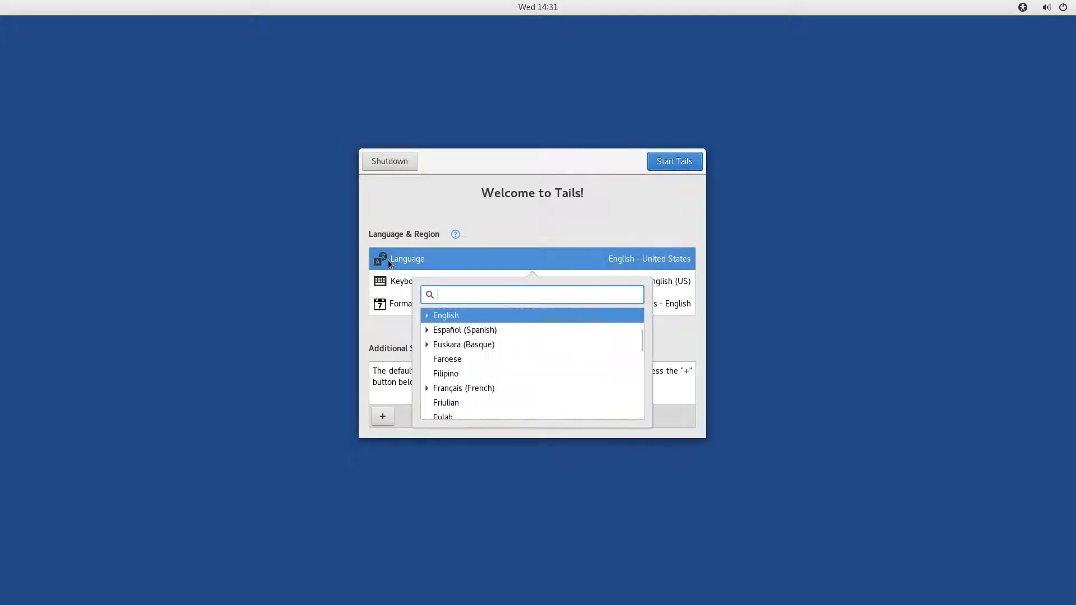
pyautogui.click(419, 282)
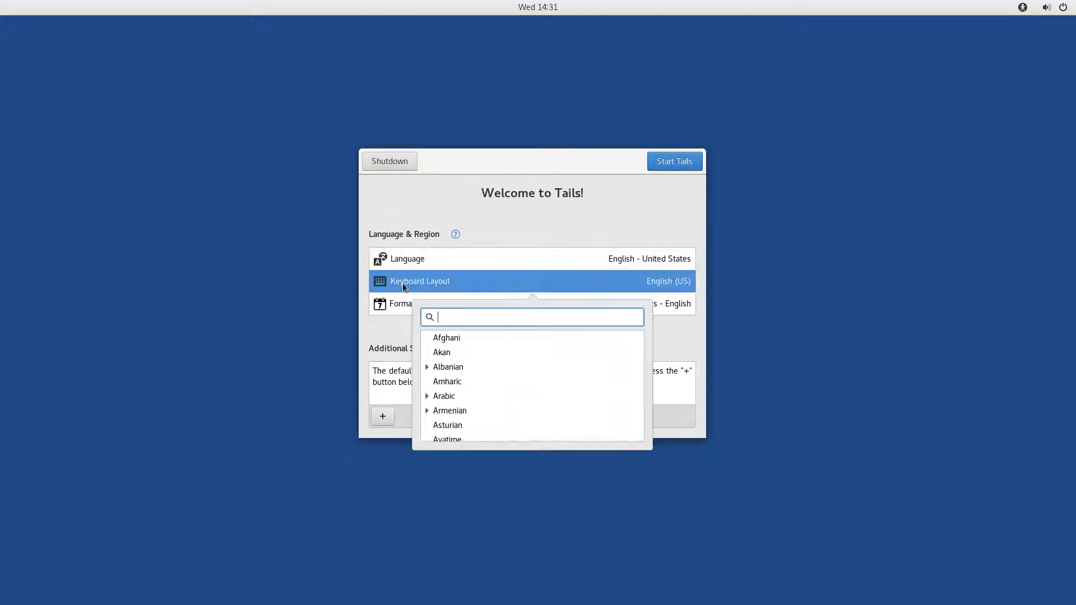
pyautogui.click(398, 211)
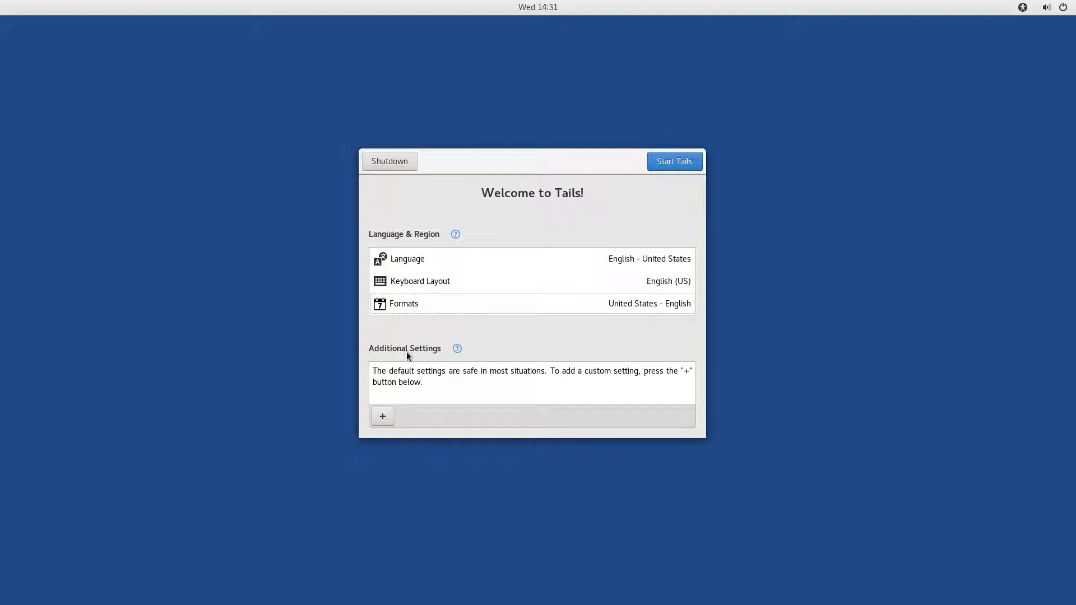
pyautogui.moveTo(444, 381)
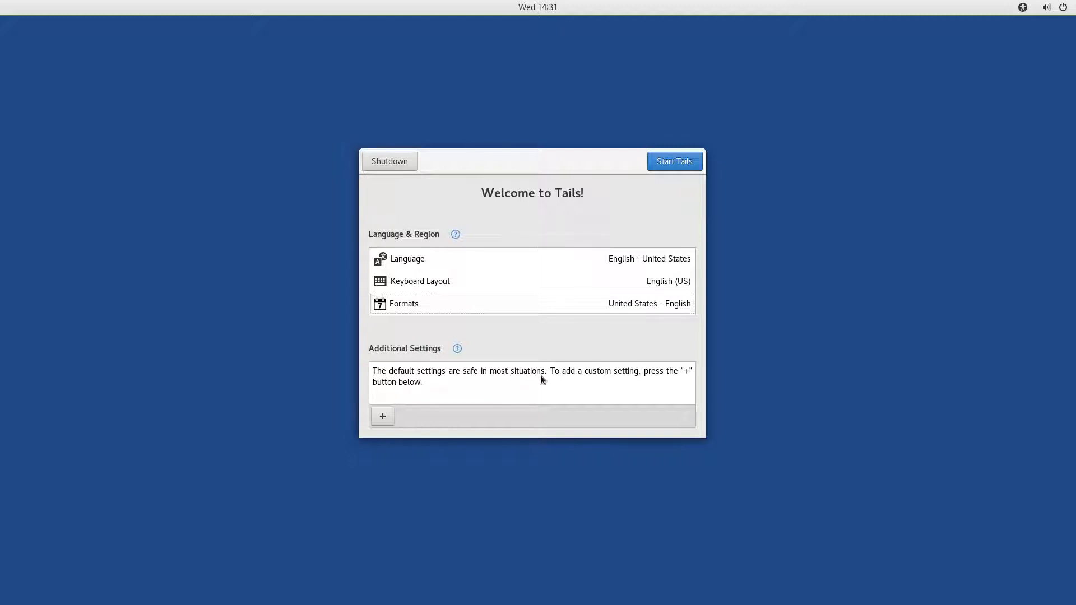
pyautogui.moveTo(640, 380)
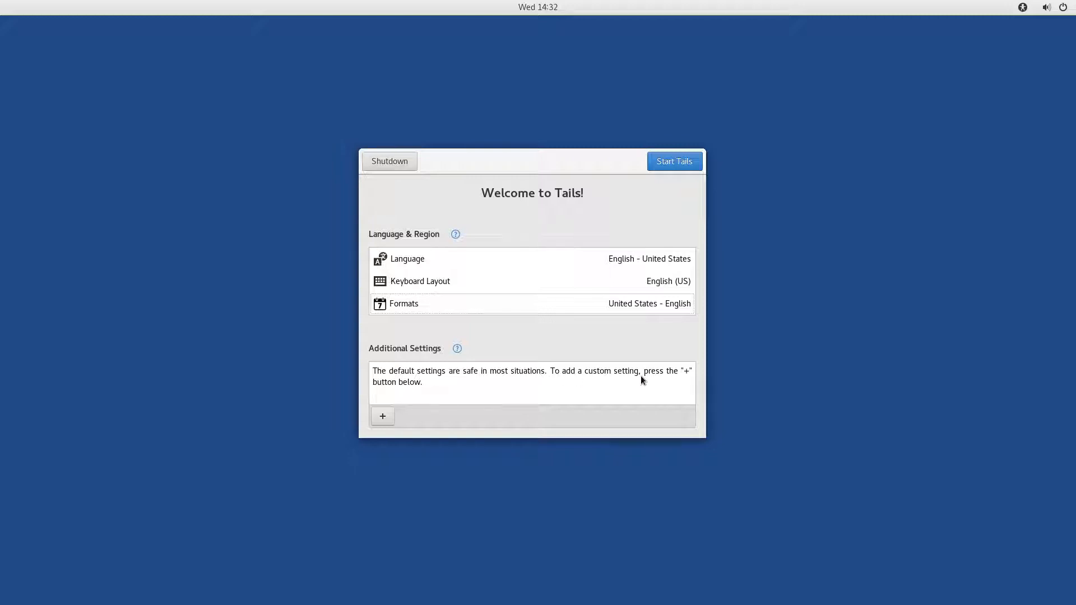
pyautogui.moveTo(415, 399)
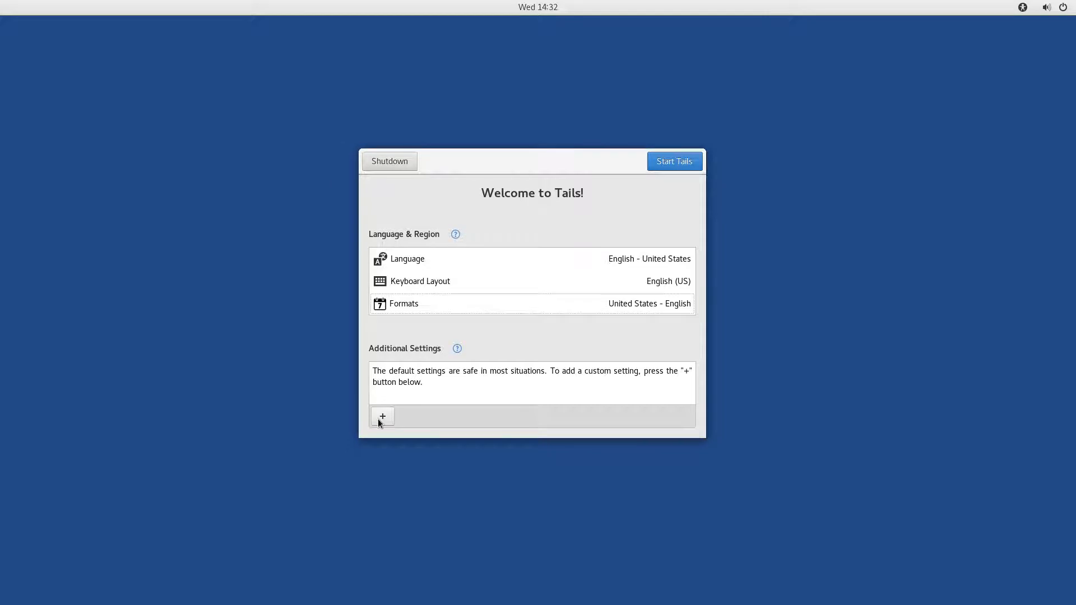
pyautogui.click(382, 416)
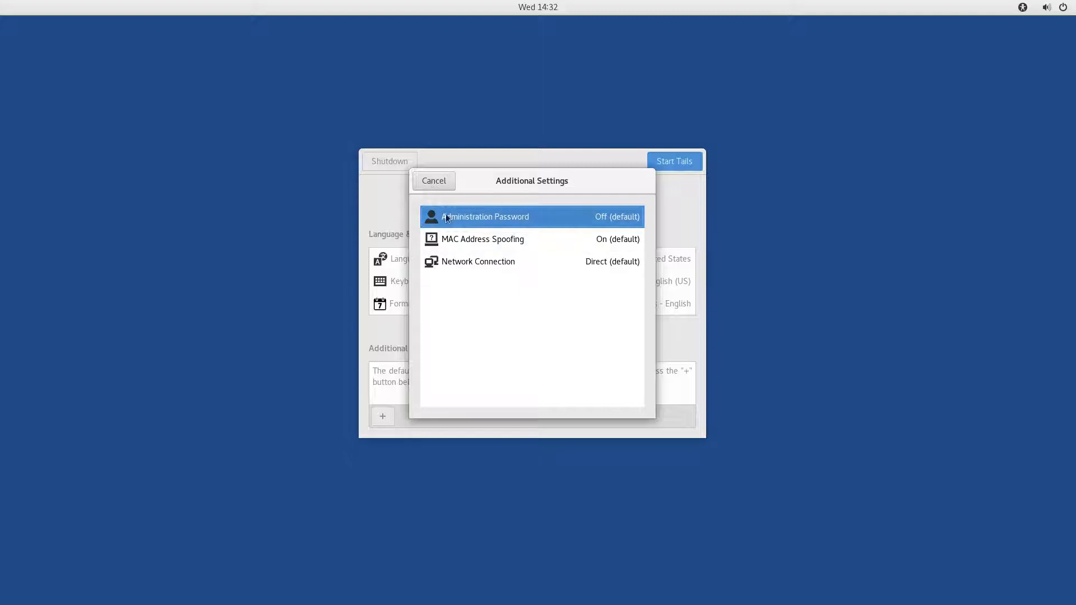
pyautogui.moveTo(530, 266)
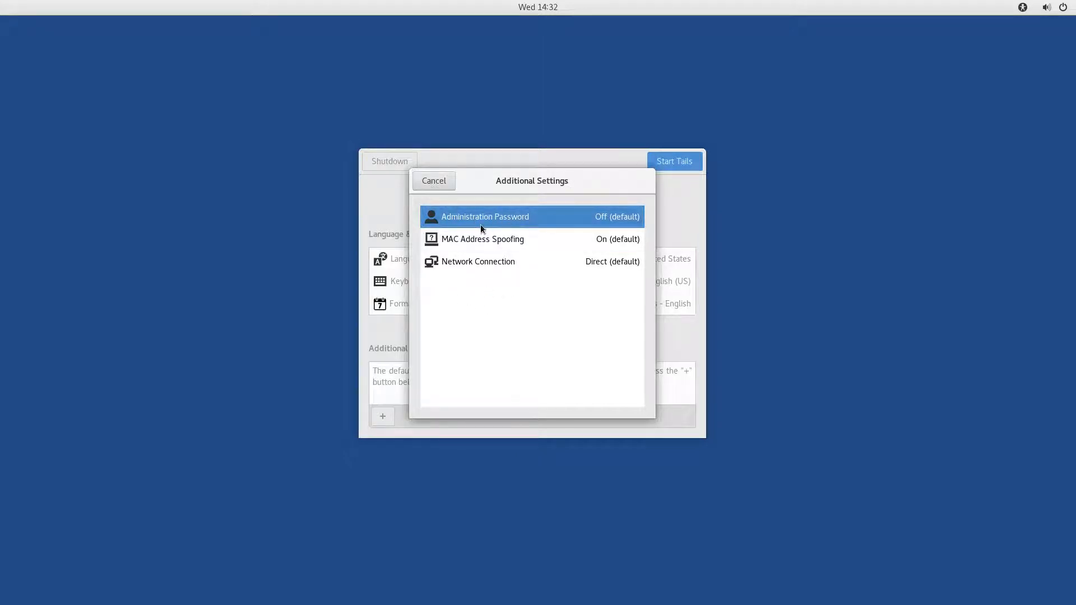
pyautogui.moveTo(423, 229)
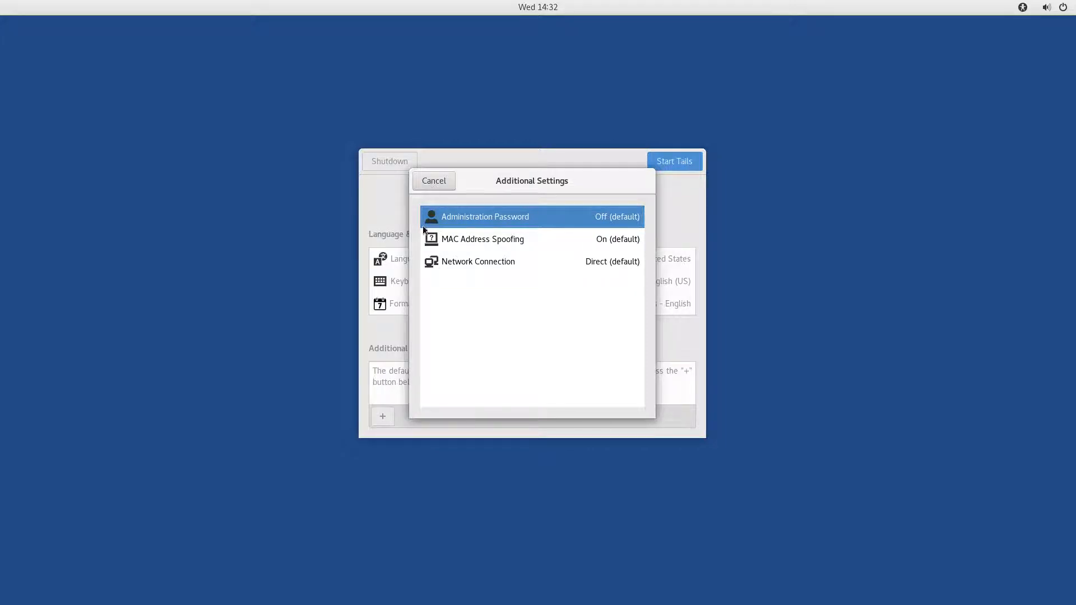
pyautogui.moveTo(557, 223)
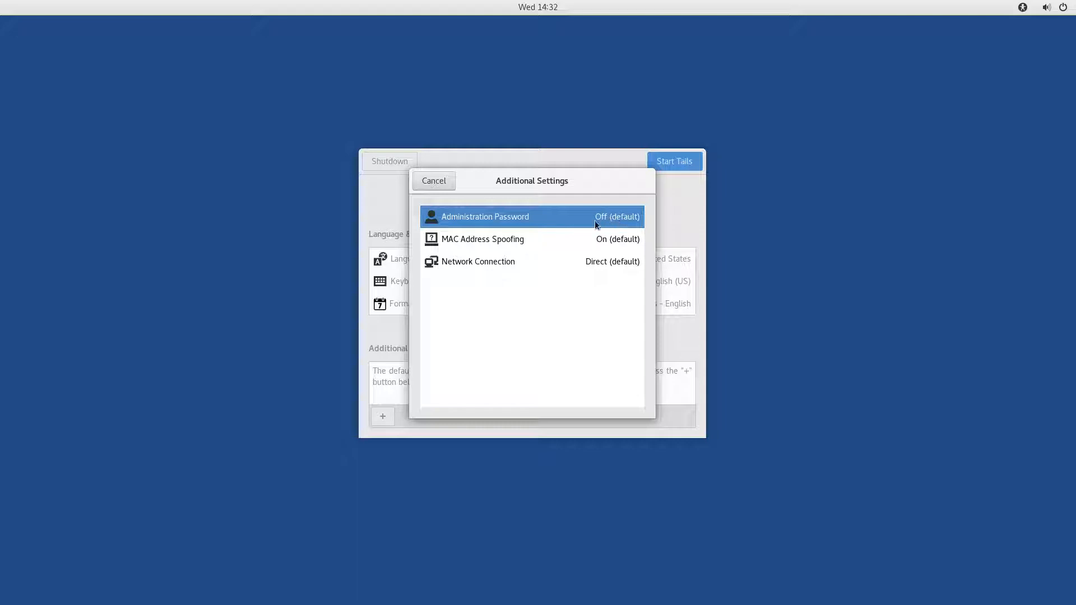
pyautogui.moveTo(601, 227)
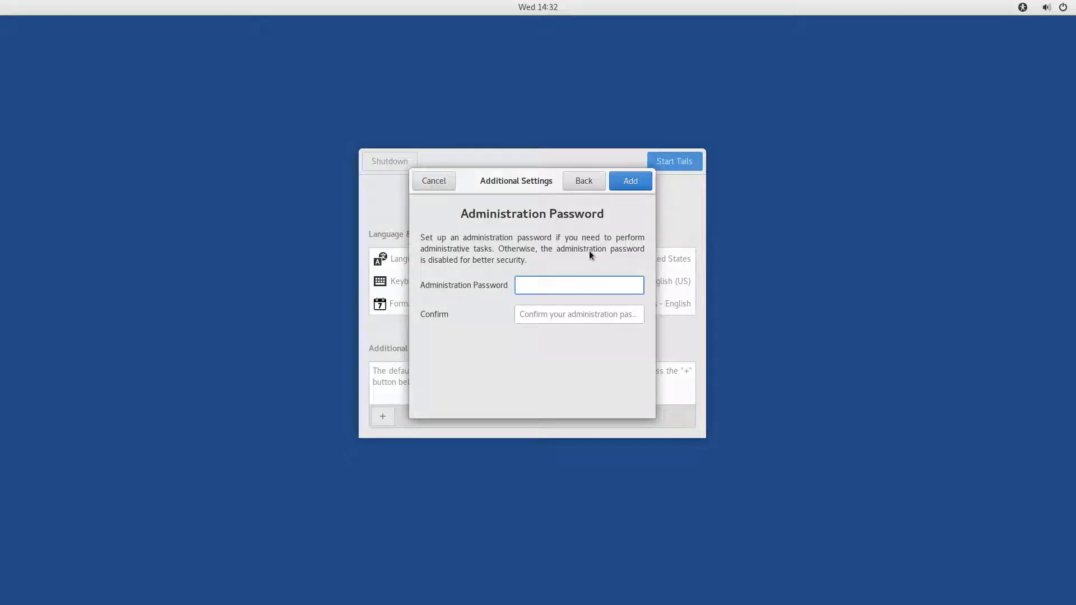
# Step: Enter and confirm an administration password and add it to the session settings
pyautogui.click(578, 284)
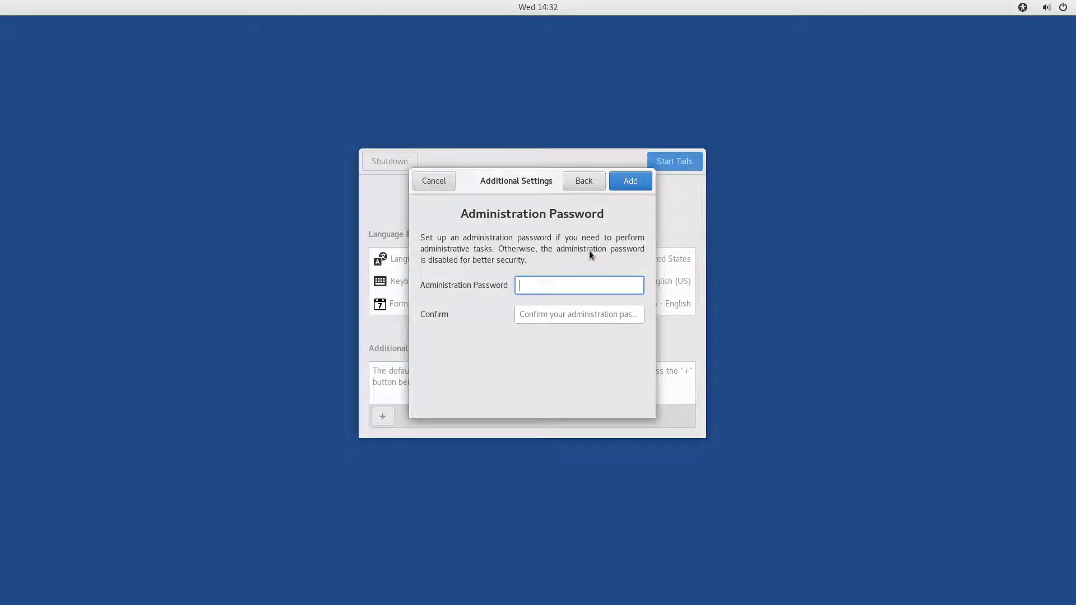
pyautogui.write('•')
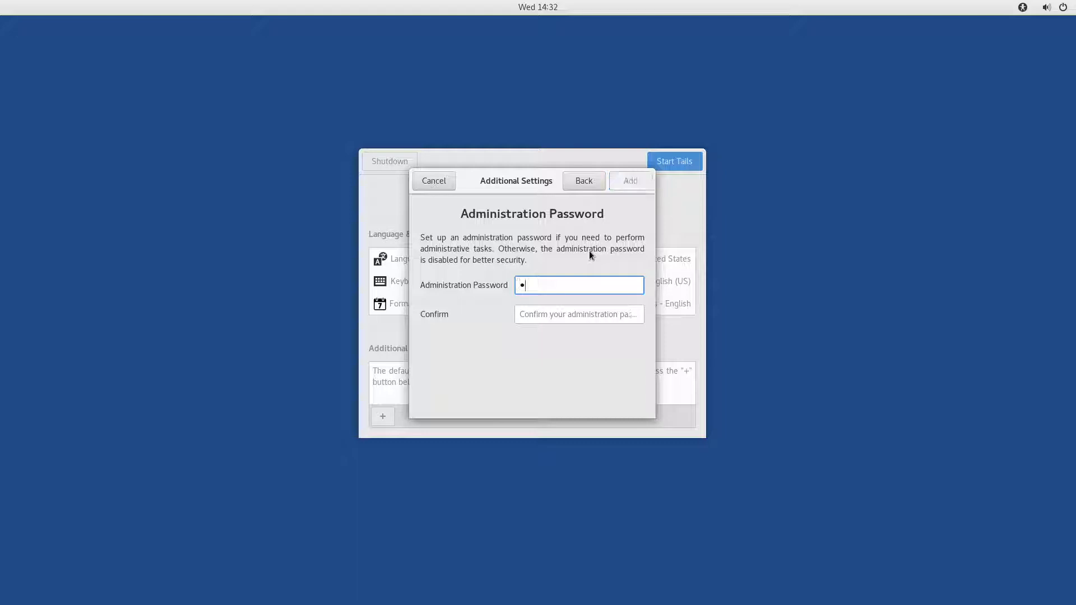
pyautogui.write('assword')
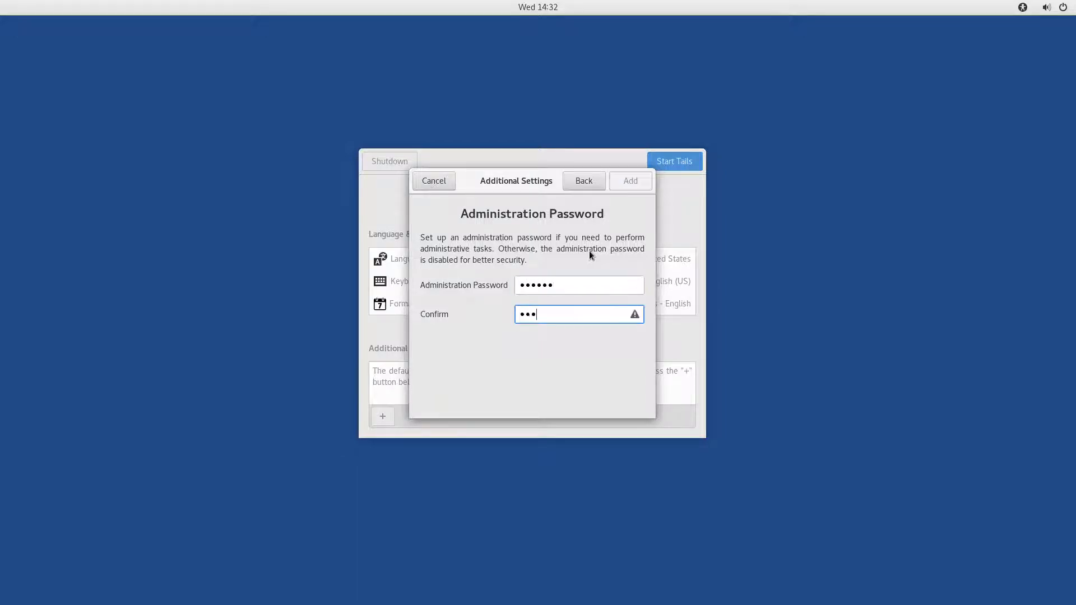
pyautogui.write('•••')
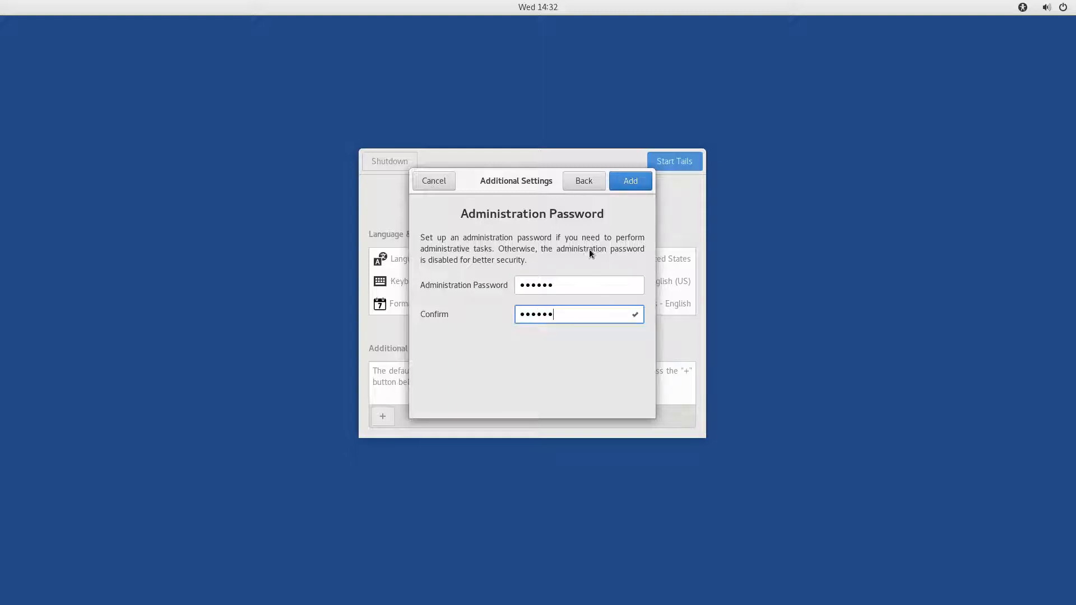
pyautogui.moveTo(556, 277)
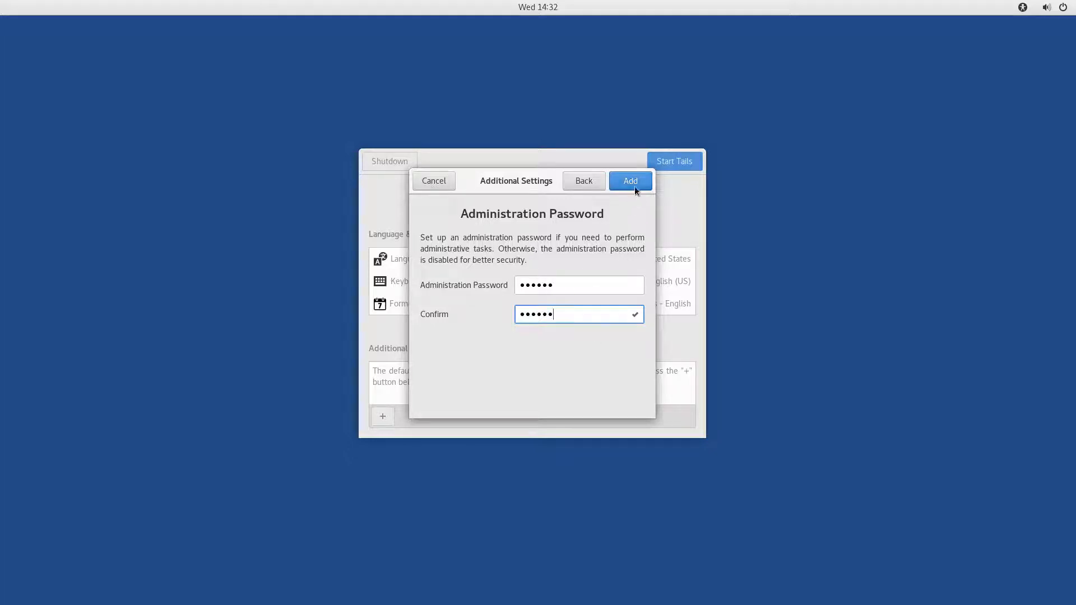
pyautogui.click(629, 180)
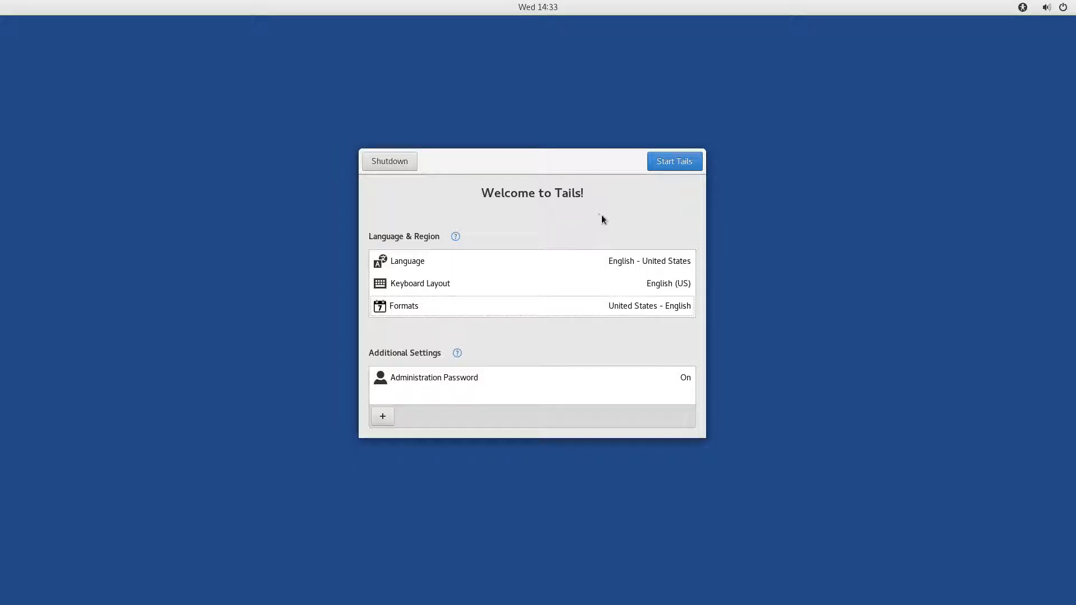
pyautogui.moveTo(628, 165)
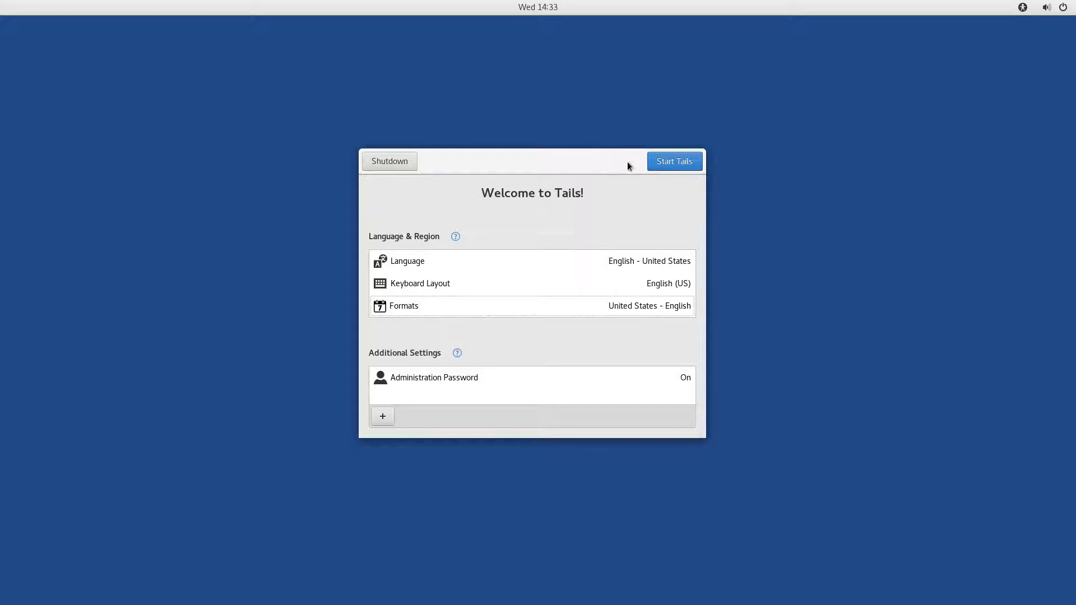
# Step: Start Tails with the administration password enabled
pyautogui.click(674, 160)
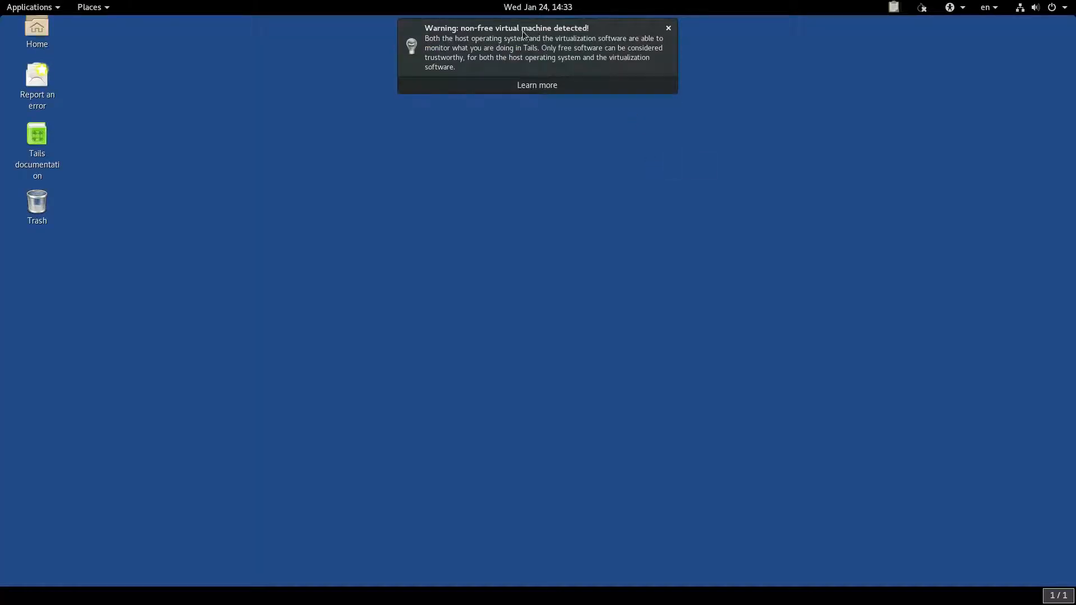
pyautogui.moveTo(475, 45)
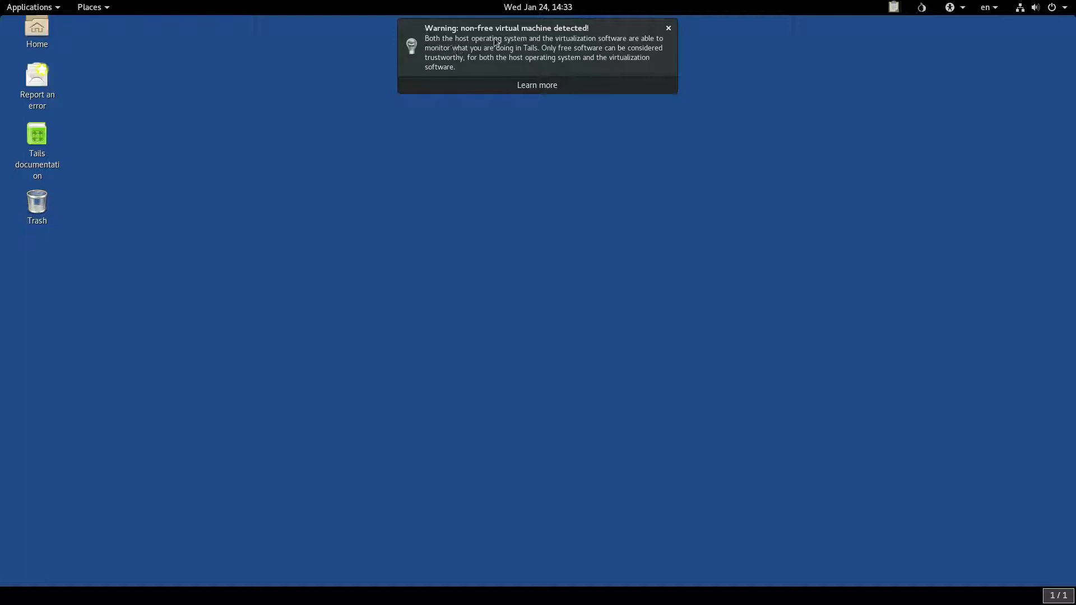
pyautogui.moveTo(643, 55)
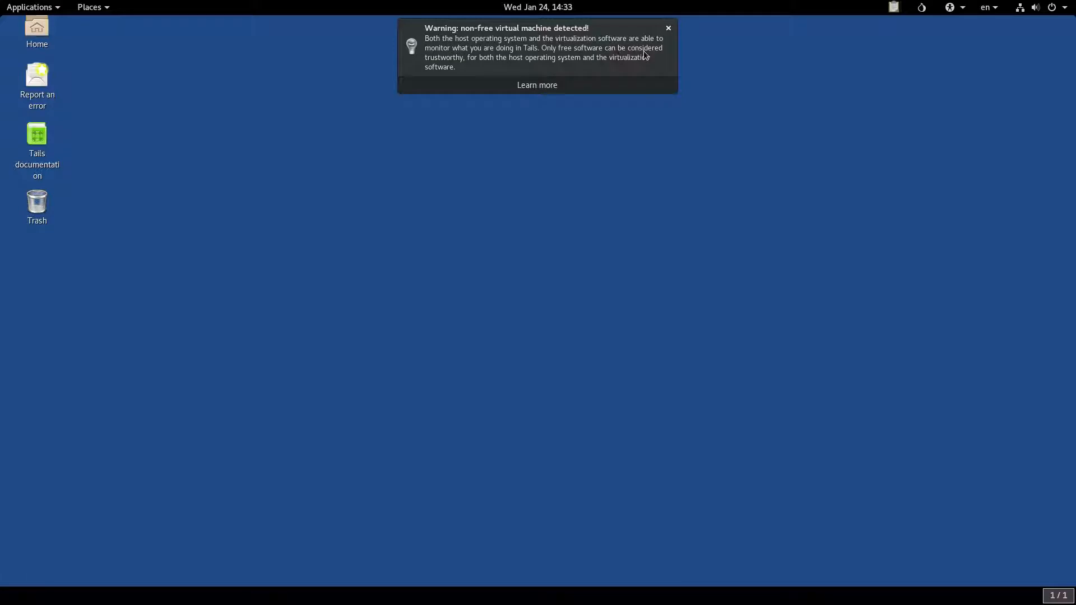
# Step: Dismiss the non-free virtual machine warning notification
pyautogui.click(667, 27)
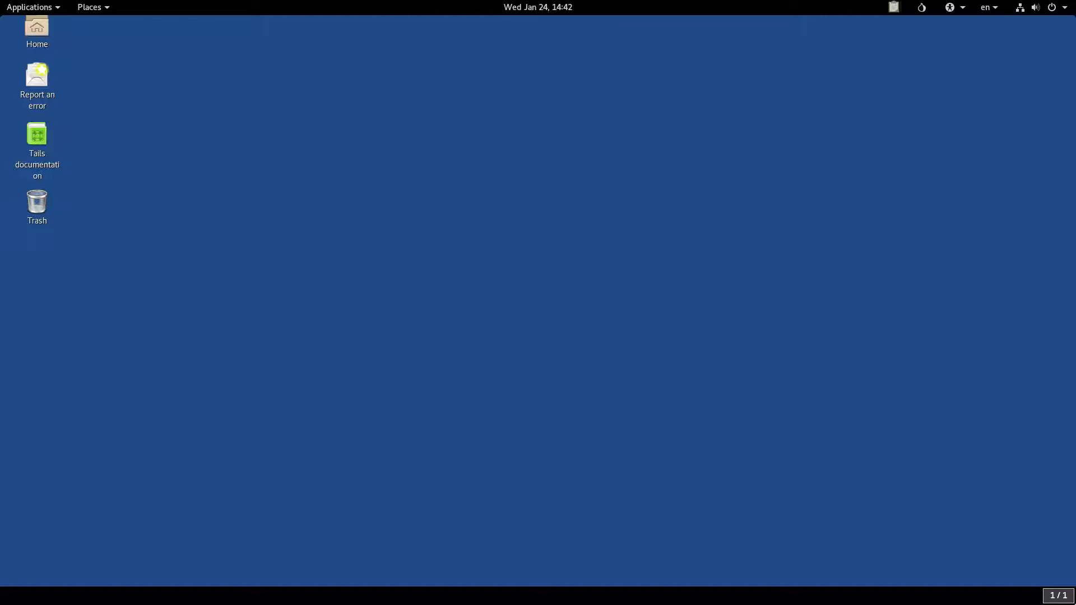
pyautogui.moveTo(515, 296)
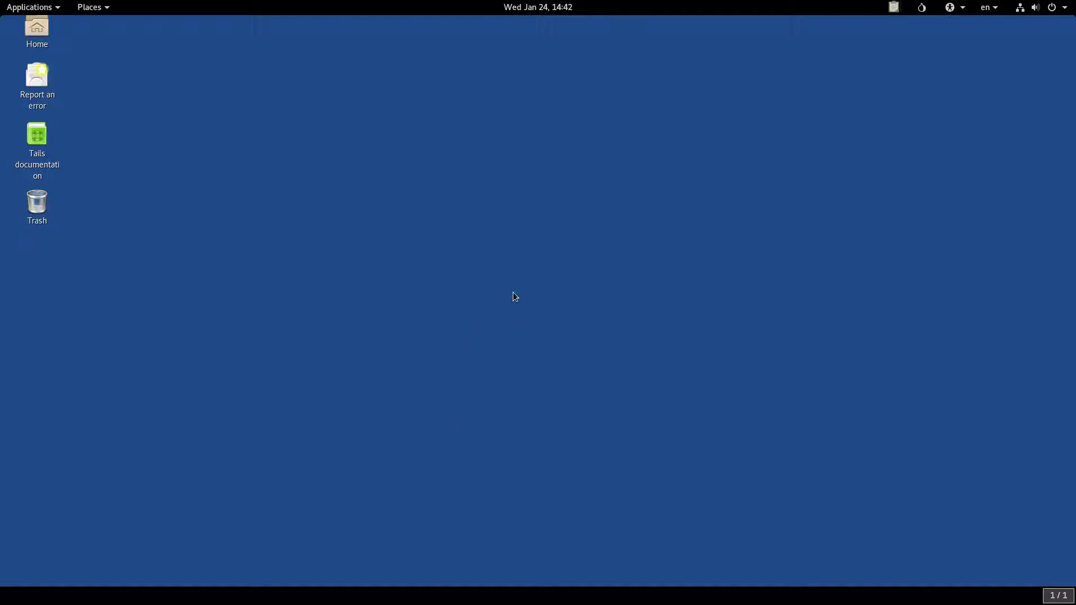
pyautogui.moveTo(477, 126)
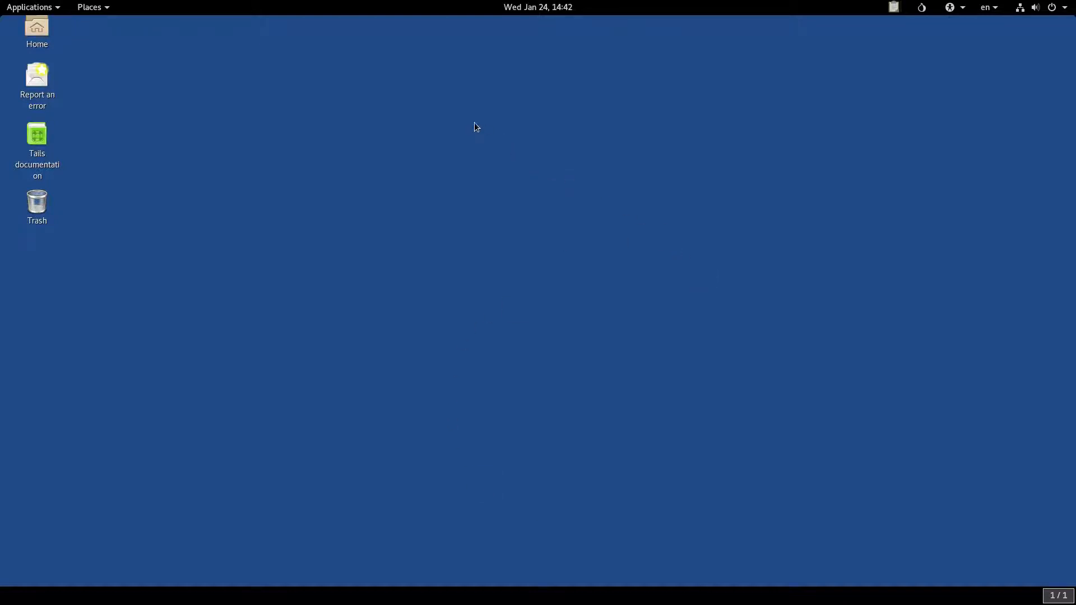
pyautogui.moveTo(268, 91)
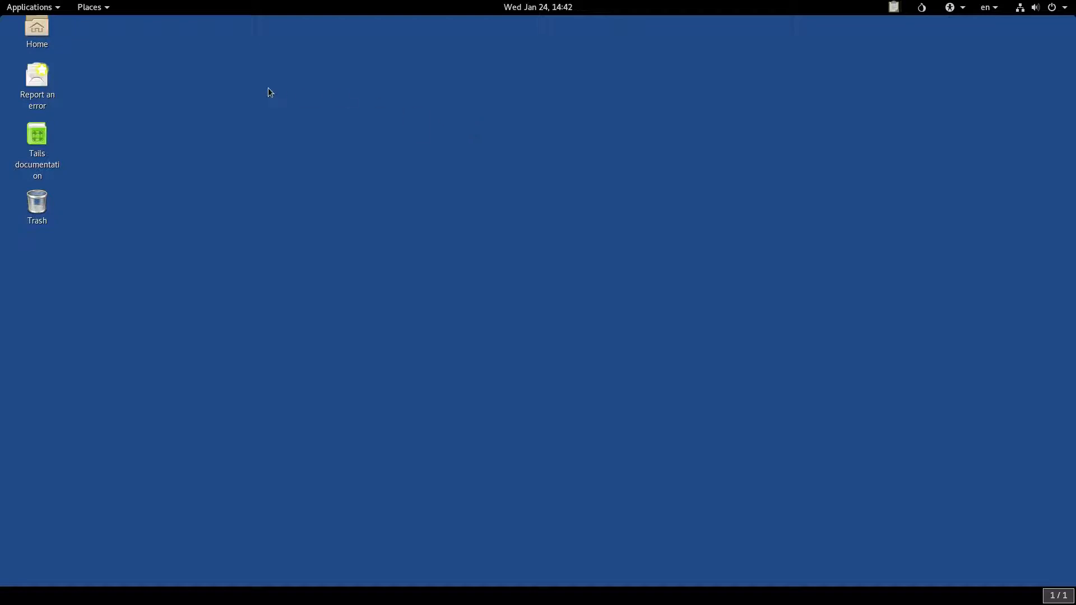
pyautogui.moveTo(476, 114)
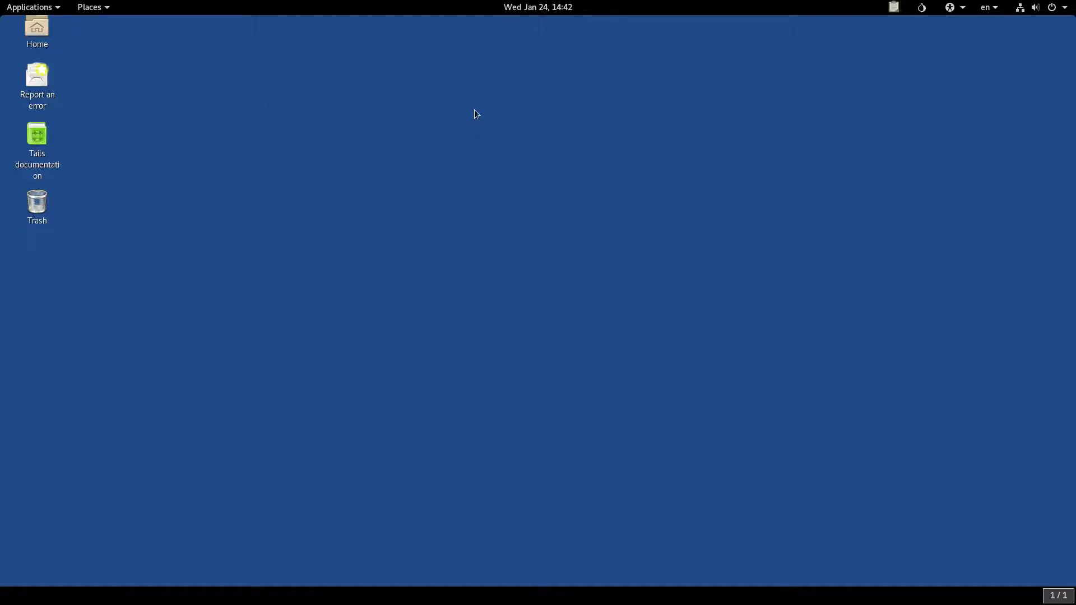
pyautogui.moveTo(240, 97)
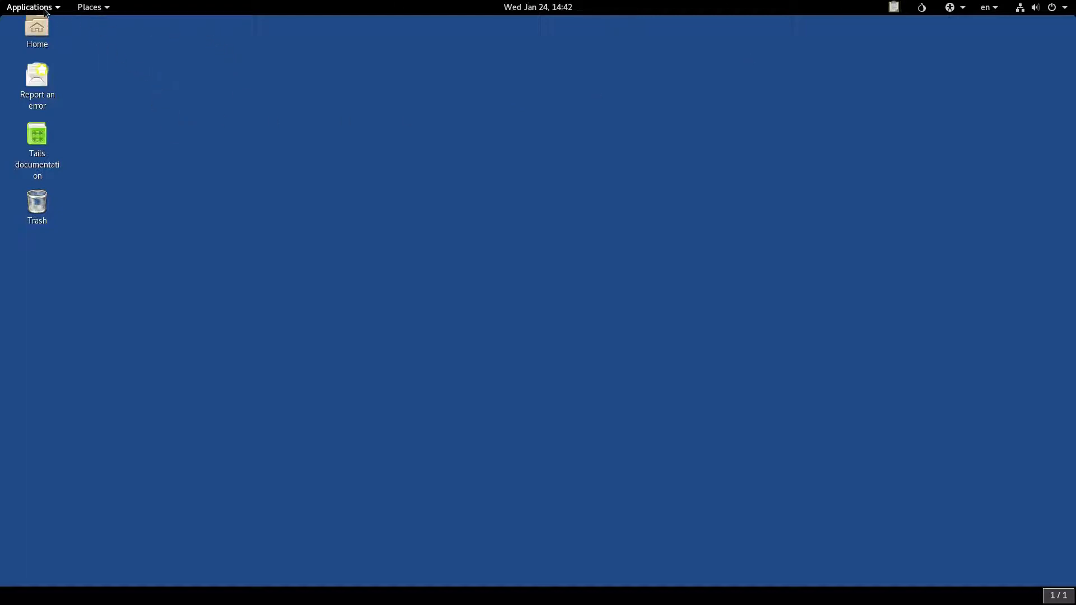
pyautogui.moveTo(19, 14)
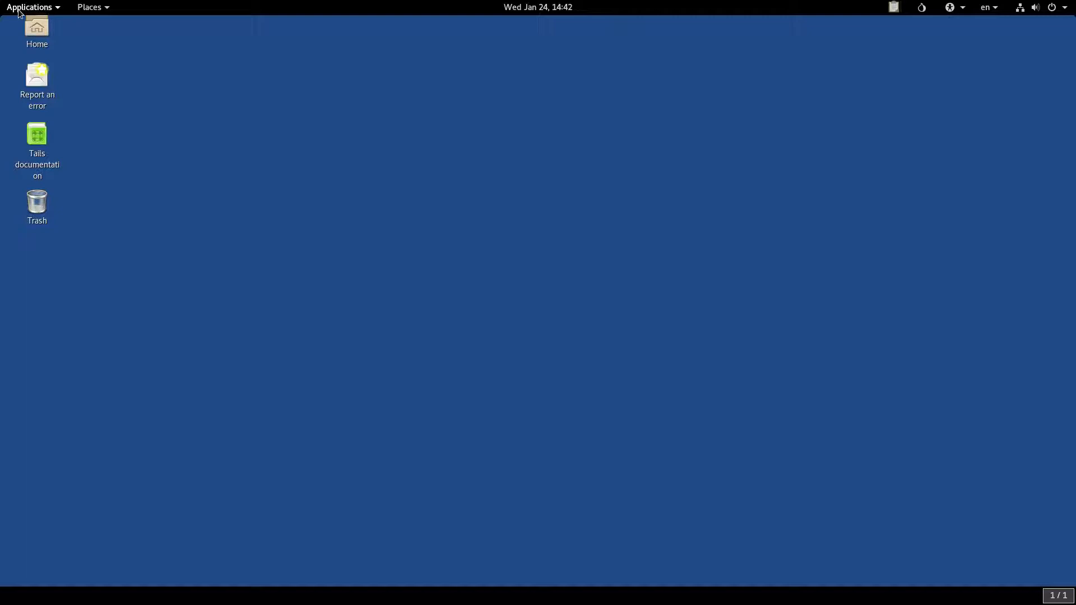
pyautogui.moveTo(41, 10)
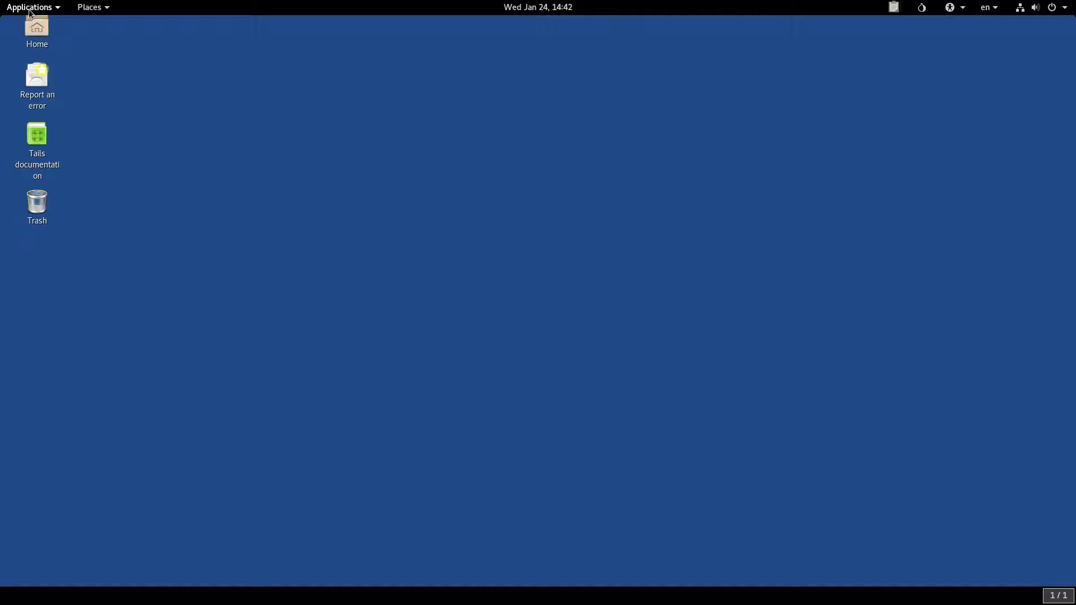
# Step: Show the Applications menu on the Favorites category
pyautogui.click(32, 6)
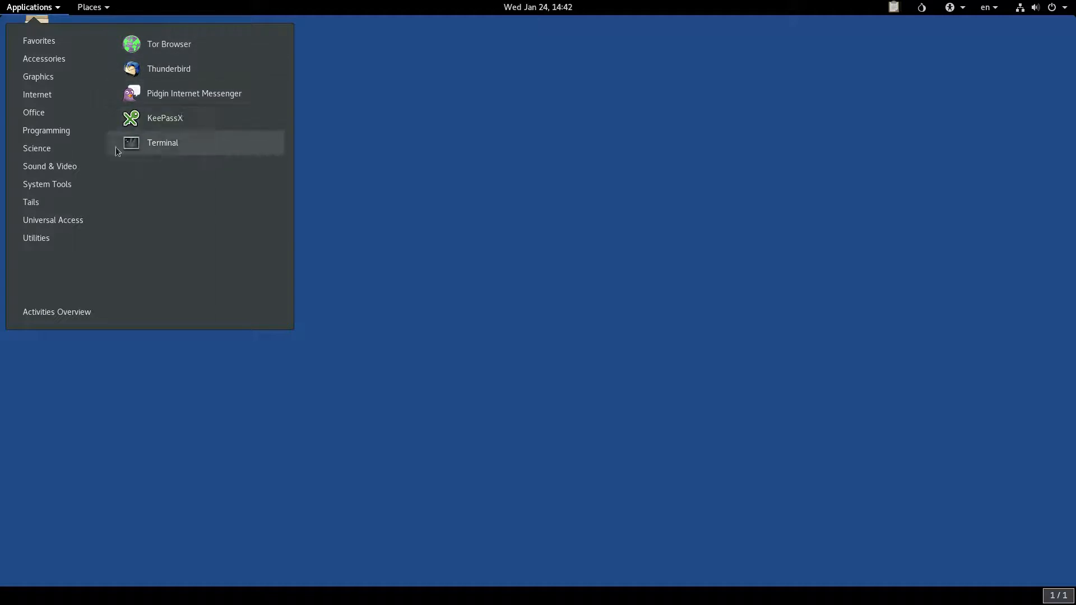
# Step: Browse the application categories from Favorites through Tails tools and Universal Access
pyautogui.click(36, 237)
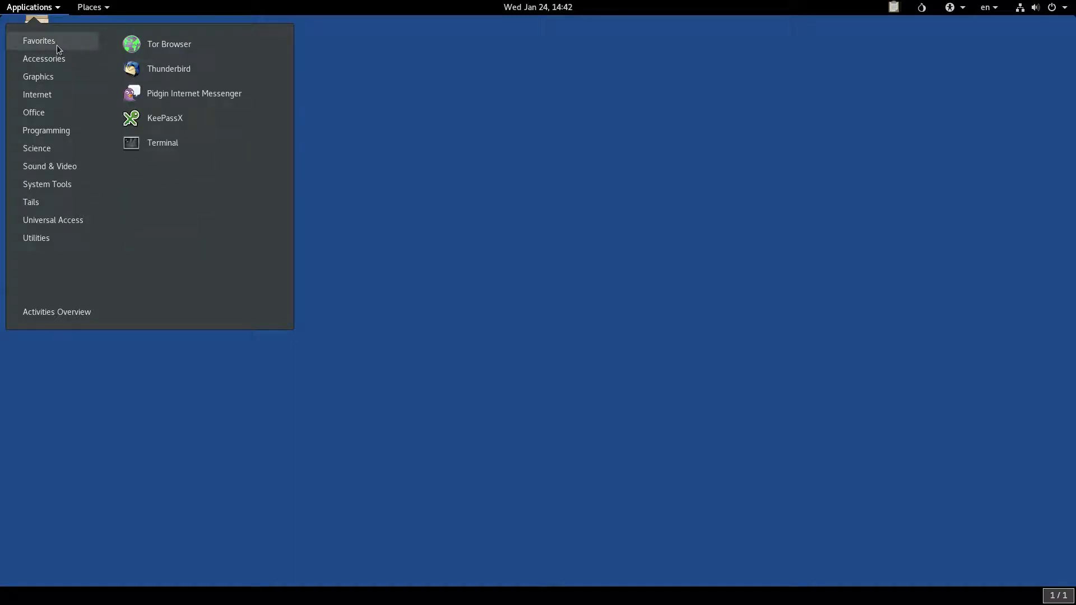
pyautogui.moveTo(169, 44)
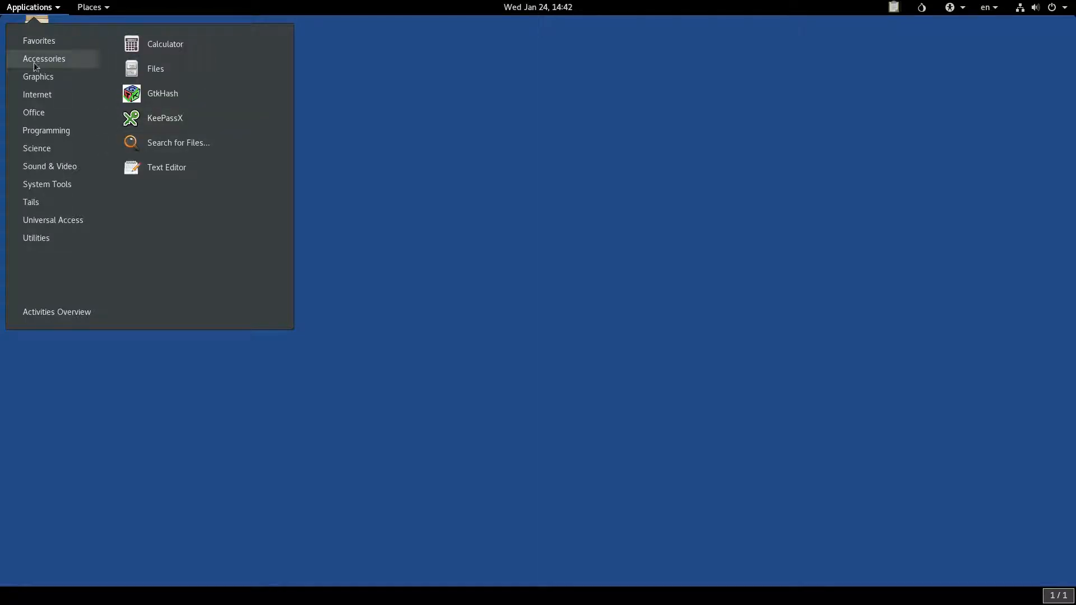
pyautogui.moveTo(166, 167)
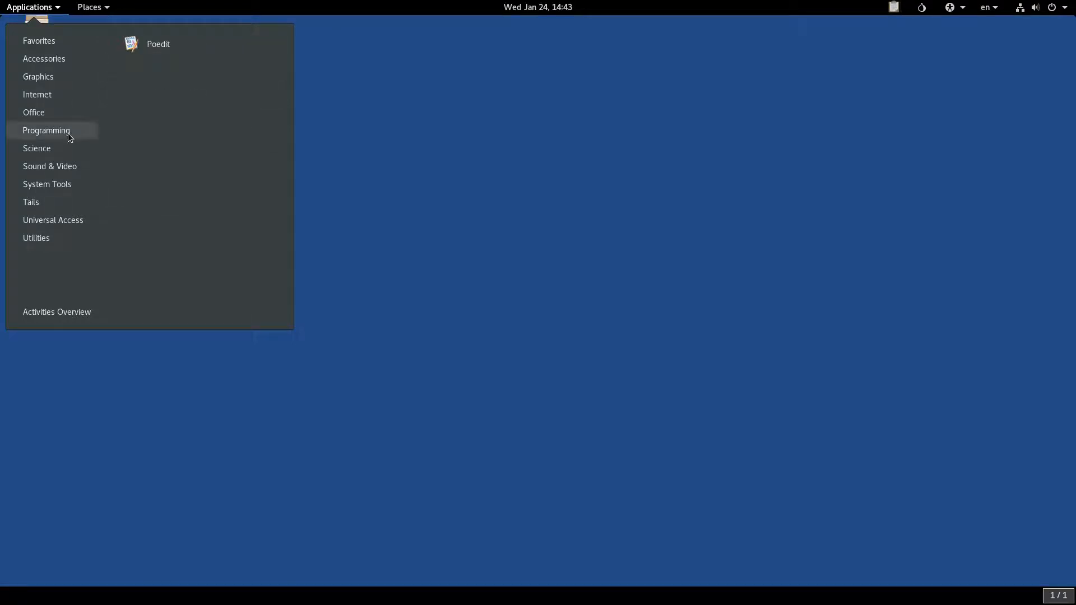
pyautogui.moveTo(60, 152)
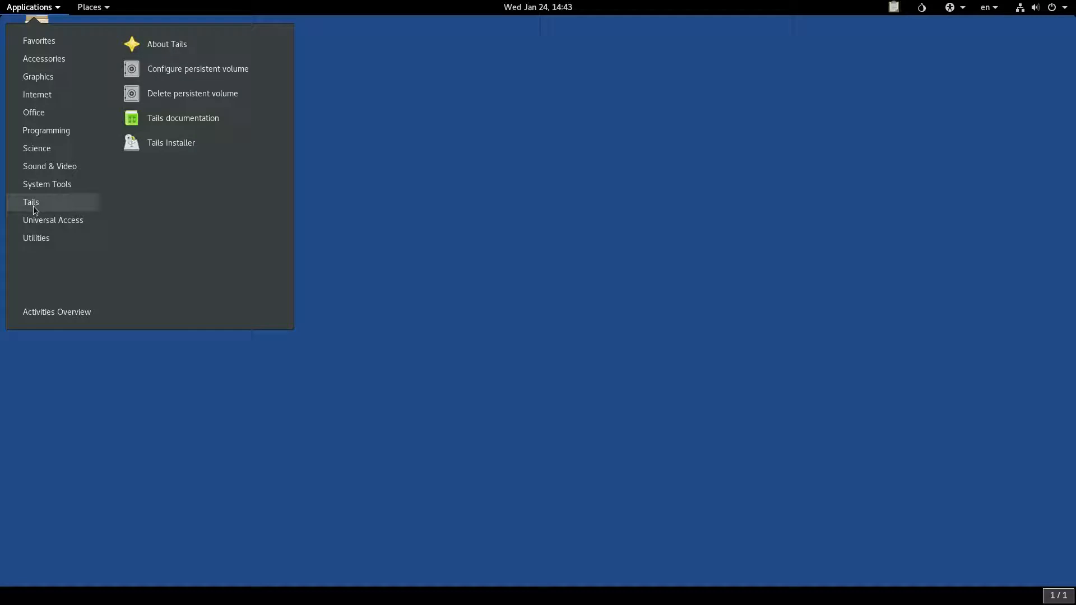
pyautogui.moveTo(191, 93)
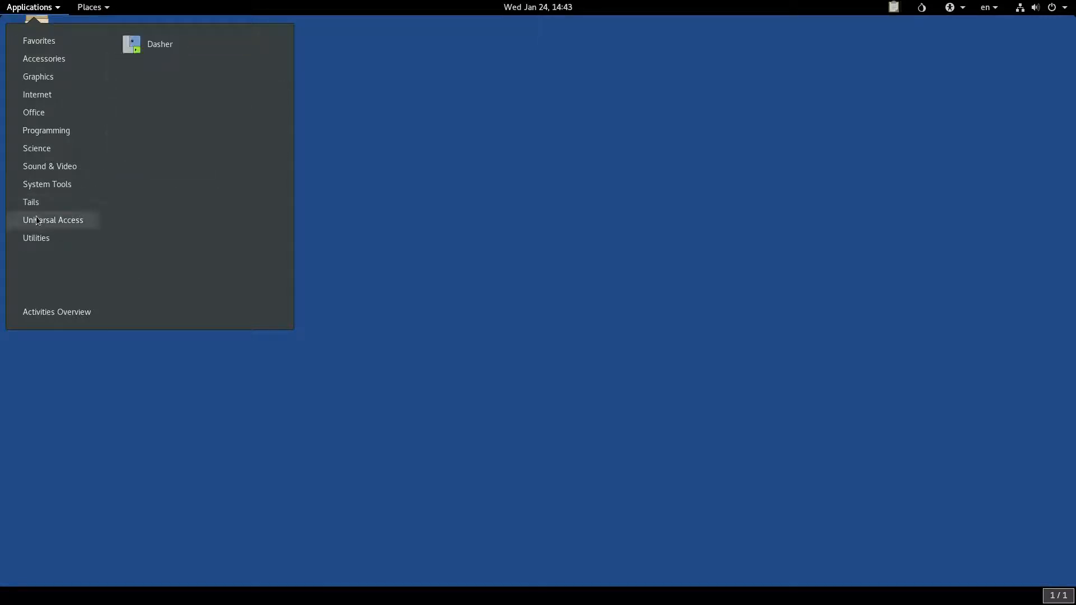
pyautogui.moveTo(91, 224)
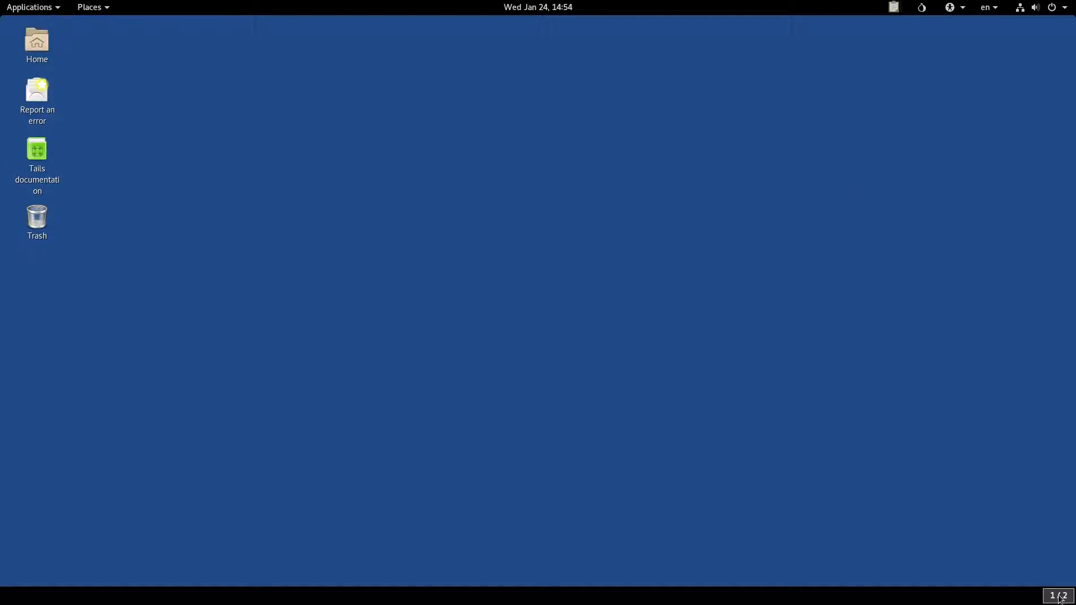
pyautogui.moveTo(917, 36)
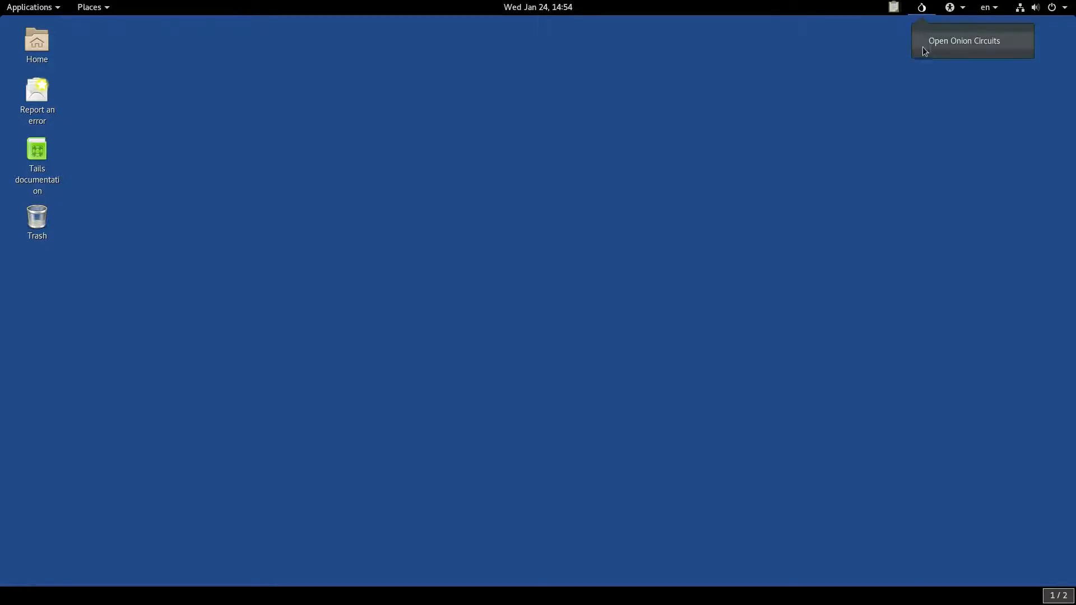
pyautogui.moveTo(936, 45)
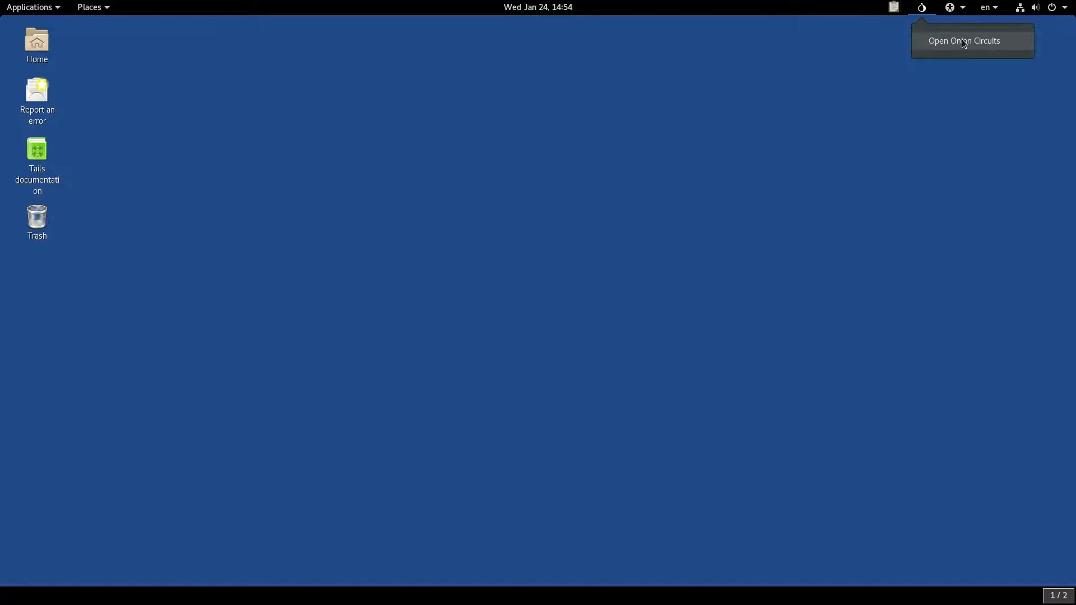
# Step: View relay details for the first three Tor circuits in Onion Circuits, then close it
pyautogui.click(963, 41)
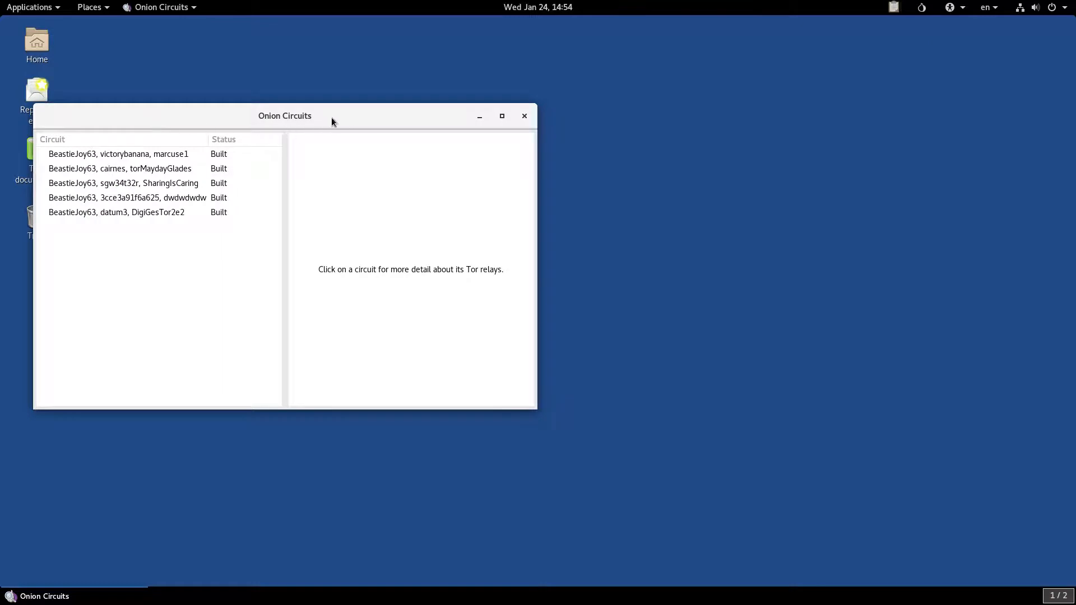
pyautogui.moveTo(100, 124)
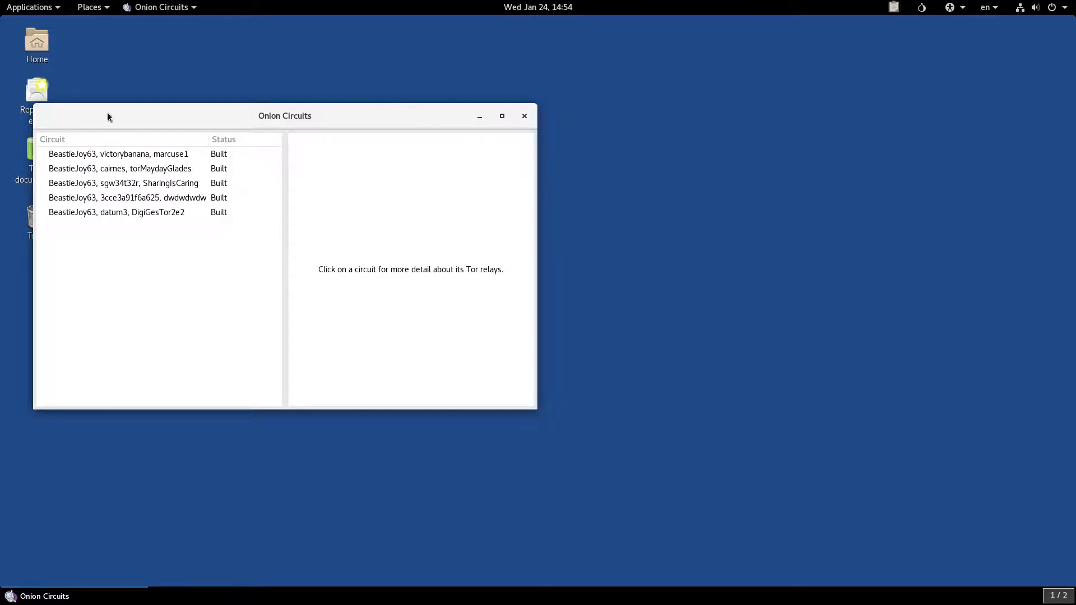
pyautogui.moveTo(361, 133)
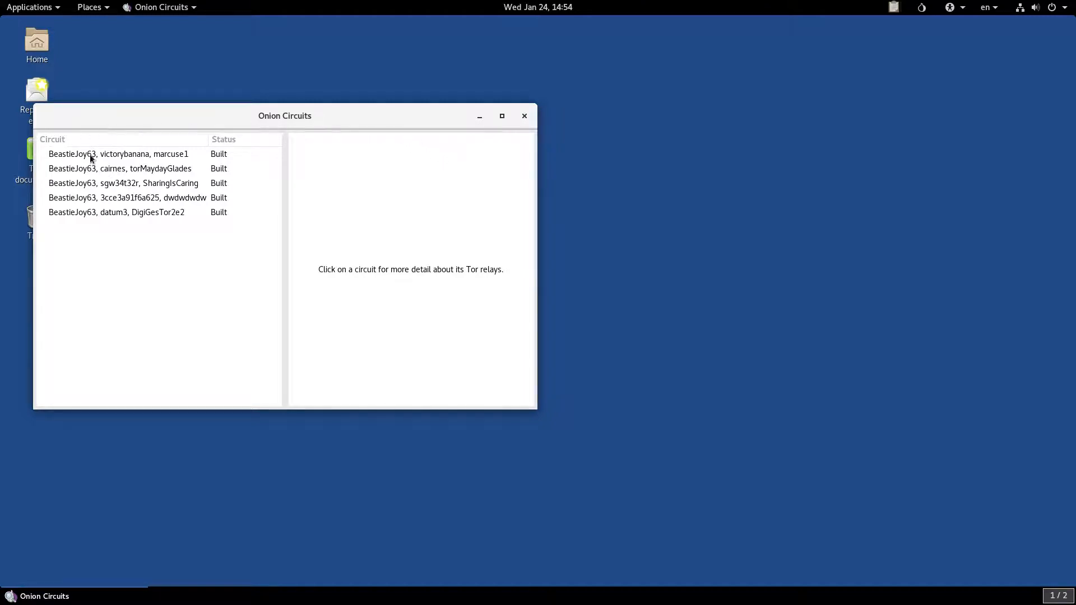
pyautogui.moveTo(115, 122)
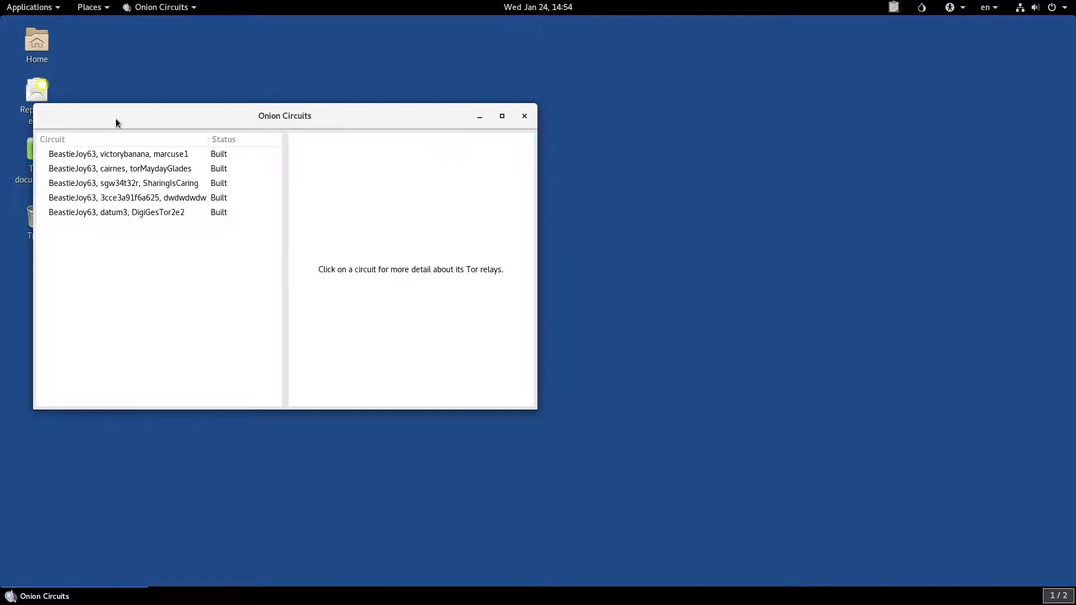
pyautogui.moveTo(154, 130)
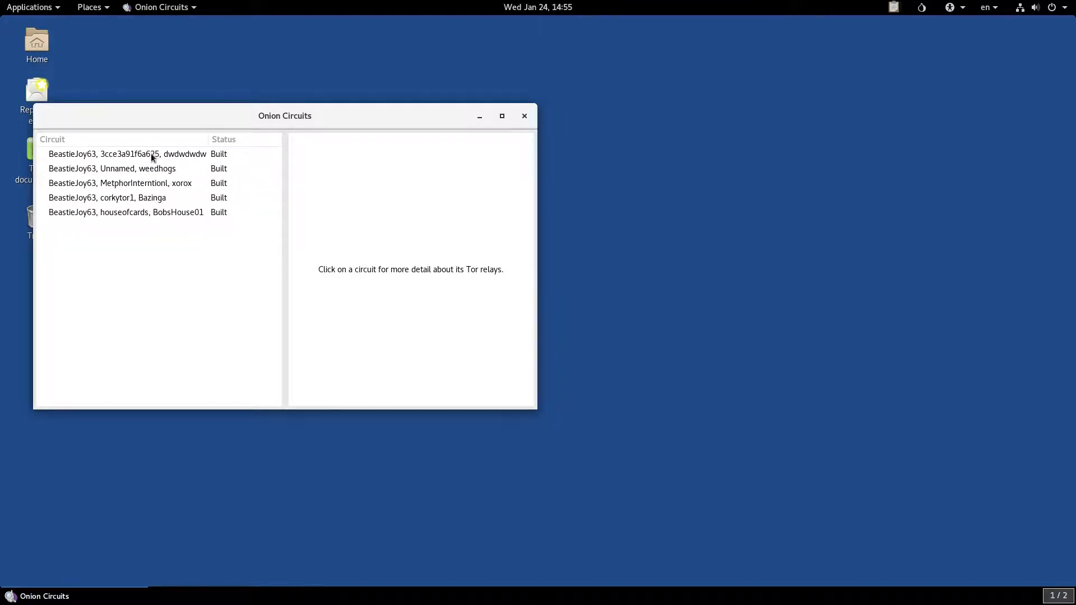
pyautogui.click(127, 154)
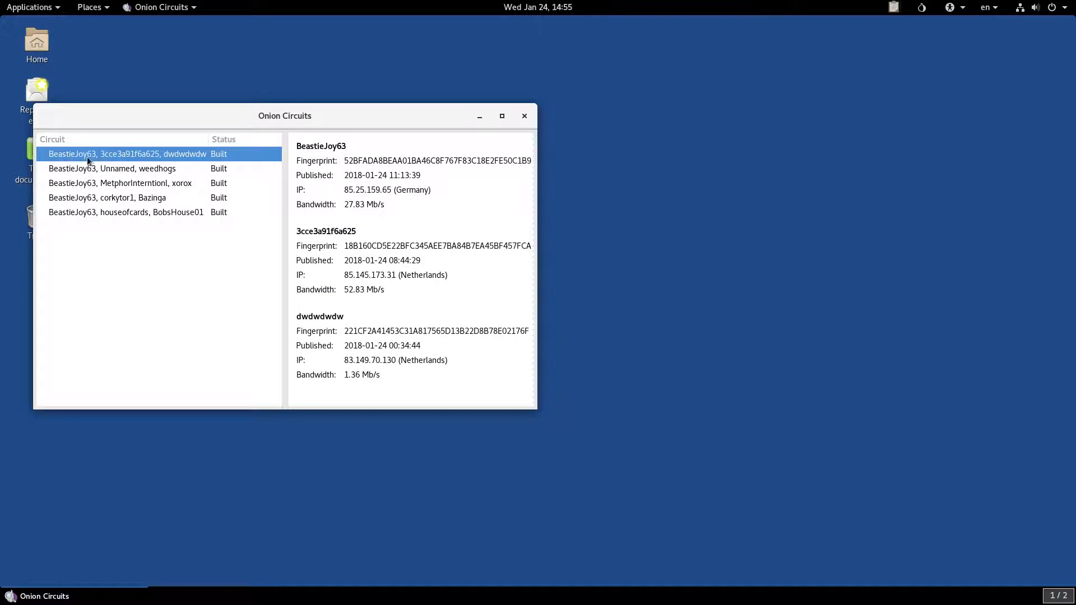
pyautogui.click(112, 168)
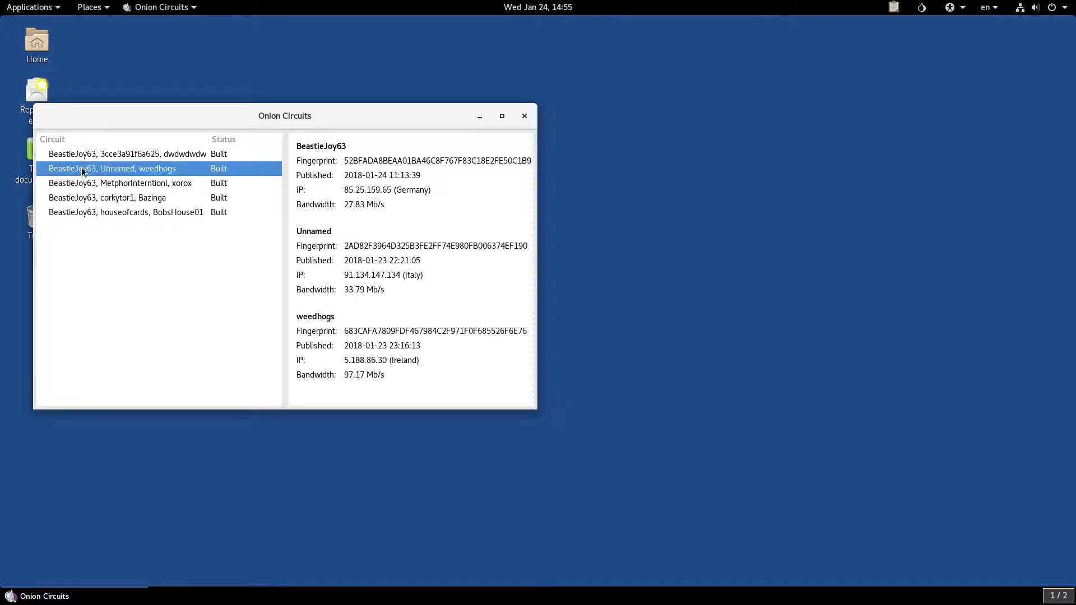
pyautogui.click(119, 182)
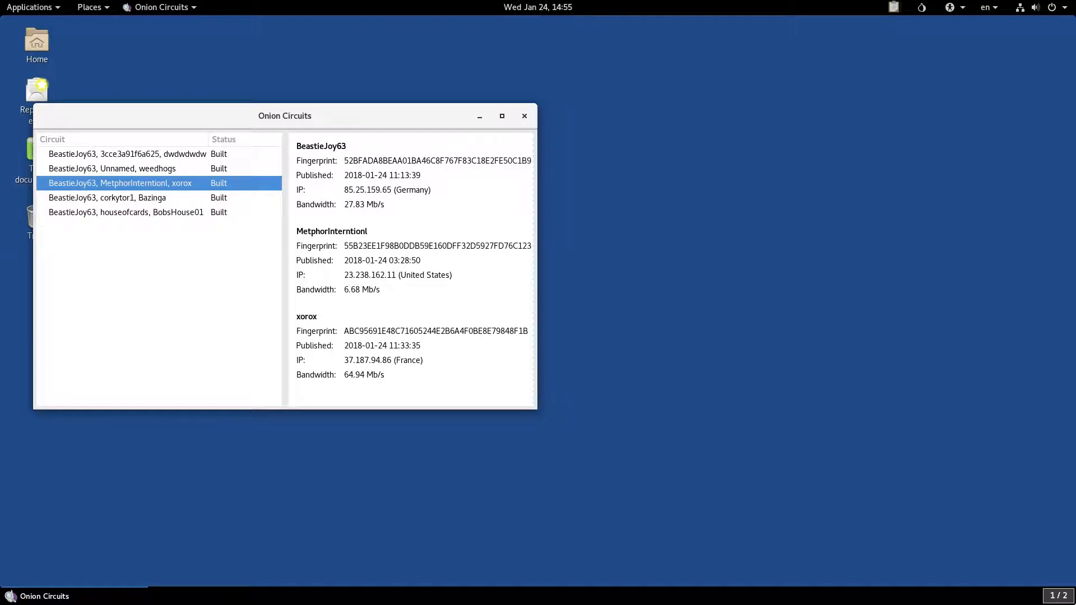
pyautogui.click(524, 116)
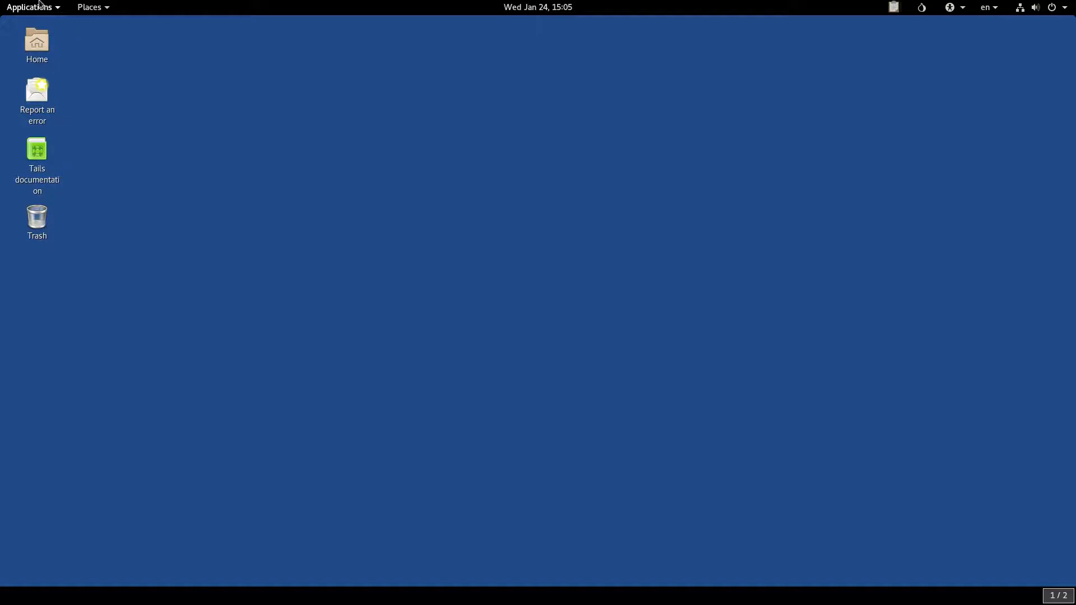
pyautogui.click(29, 6)
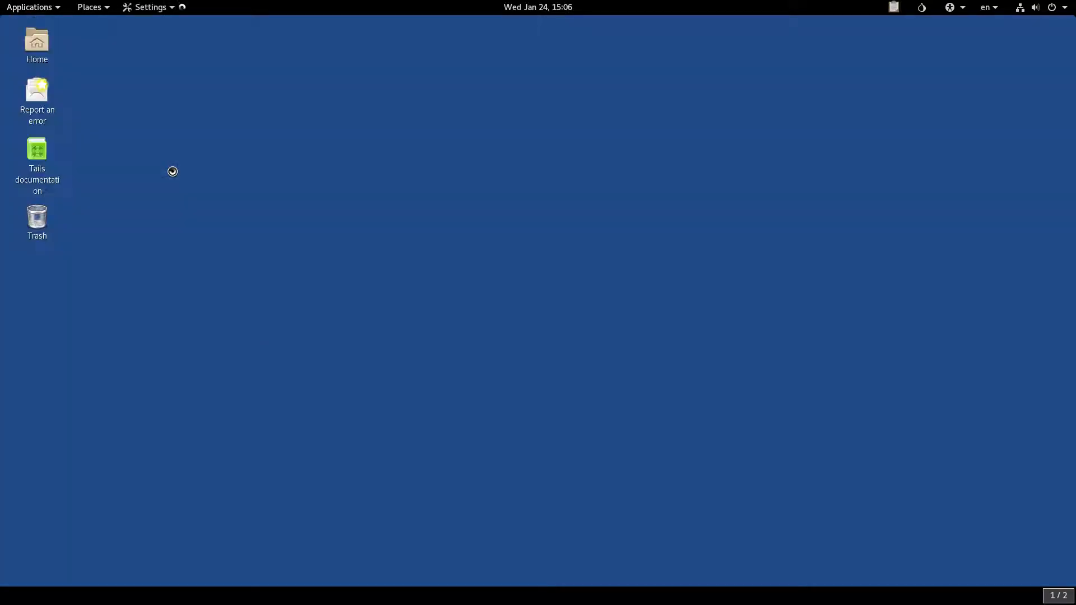
pyautogui.click(147, 7)
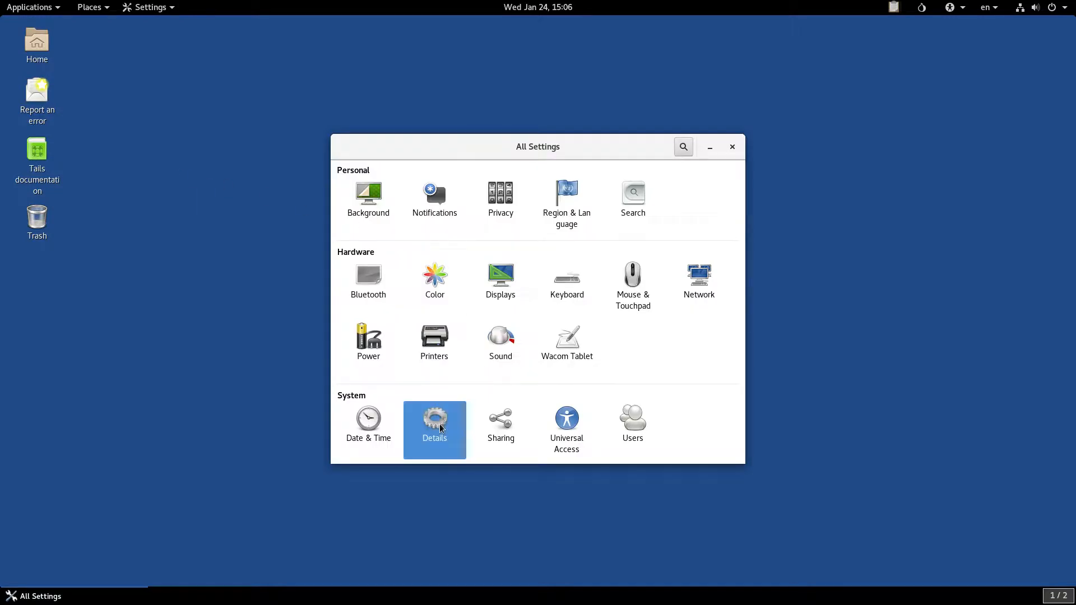
pyautogui.click(435, 422)
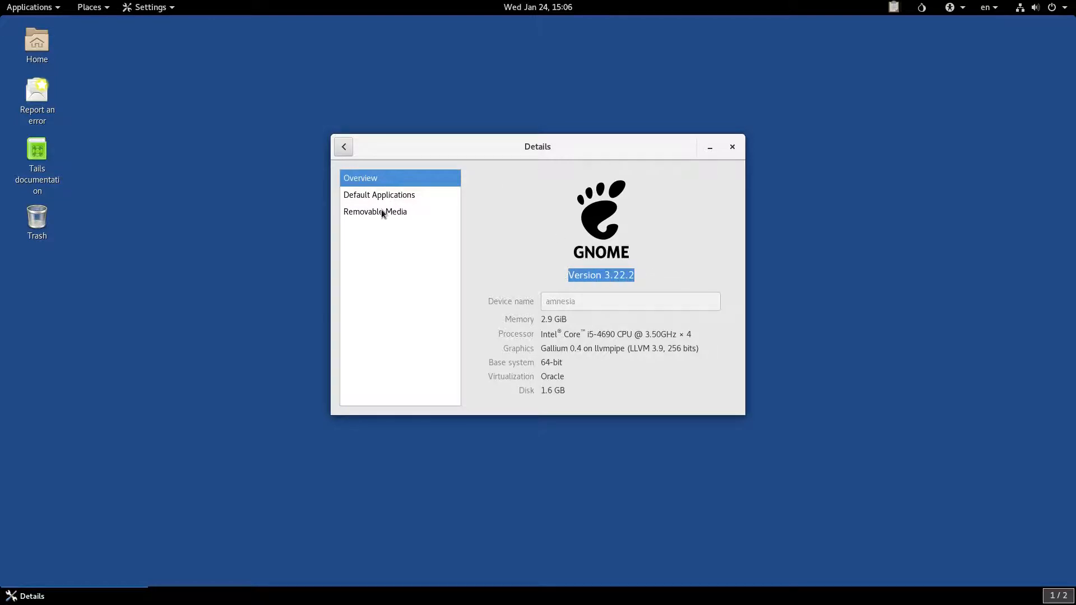
pyautogui.moveTo(732, 147)
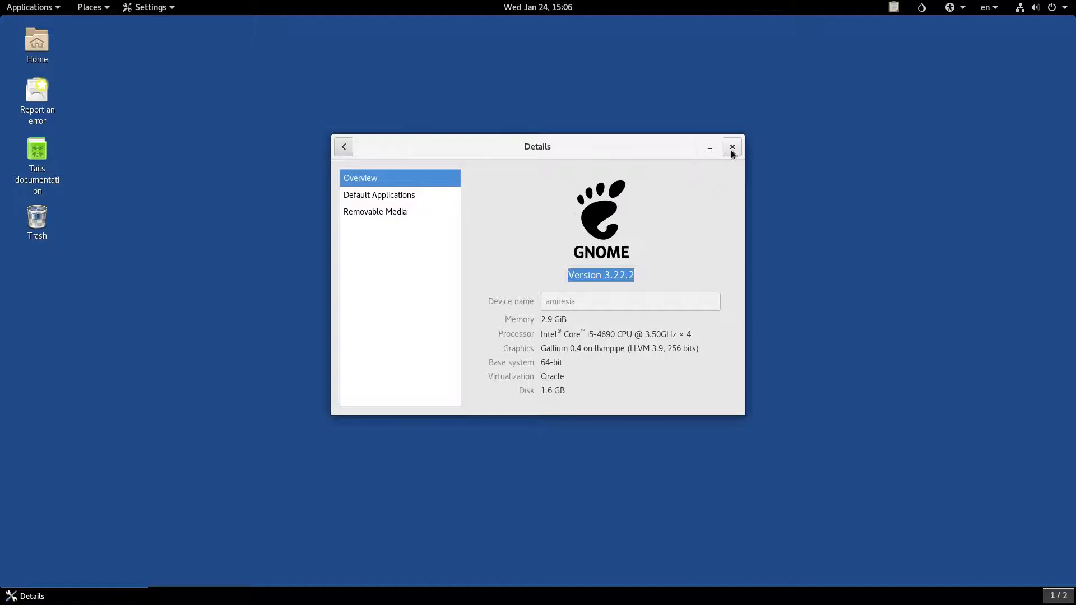
pyautogui.click(732, 146)
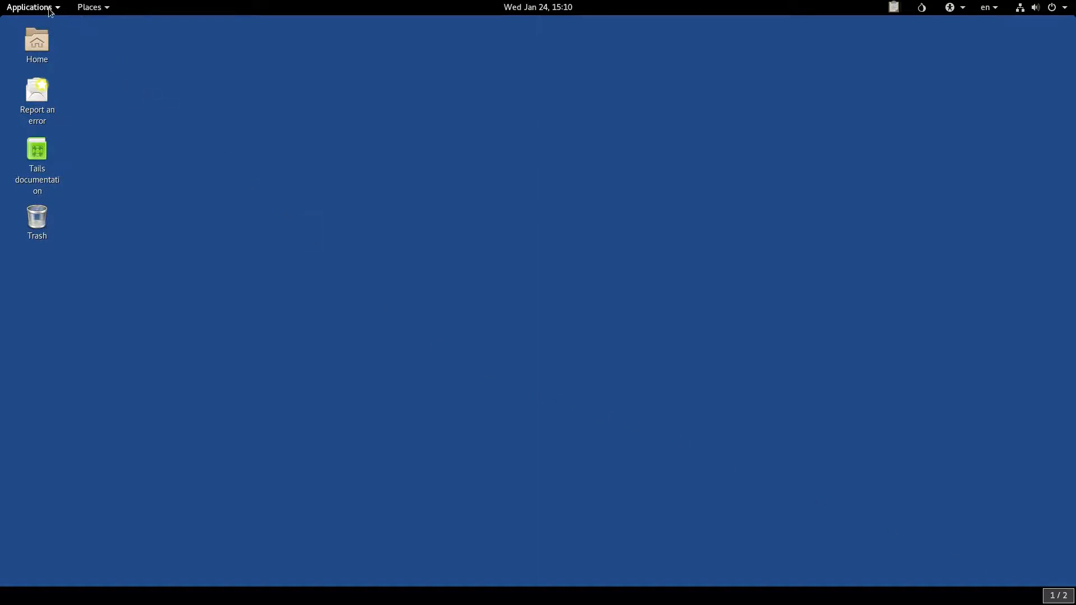
# Step: Browse the Applications menu to the Sound & Video category
pyautogui.click(29, 7)
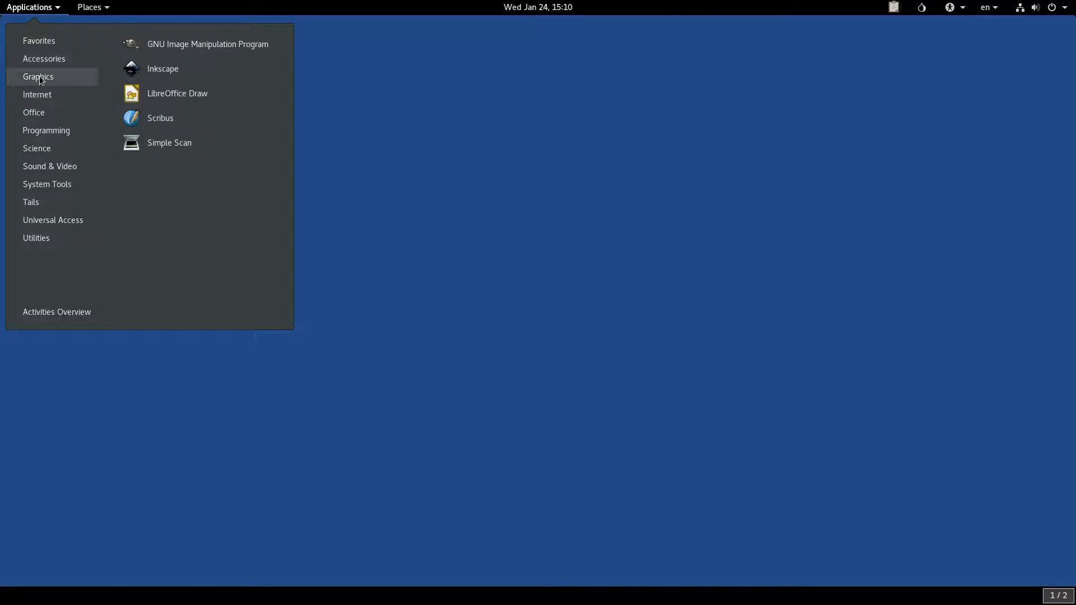
pyautogui.moveTo(162, 107)
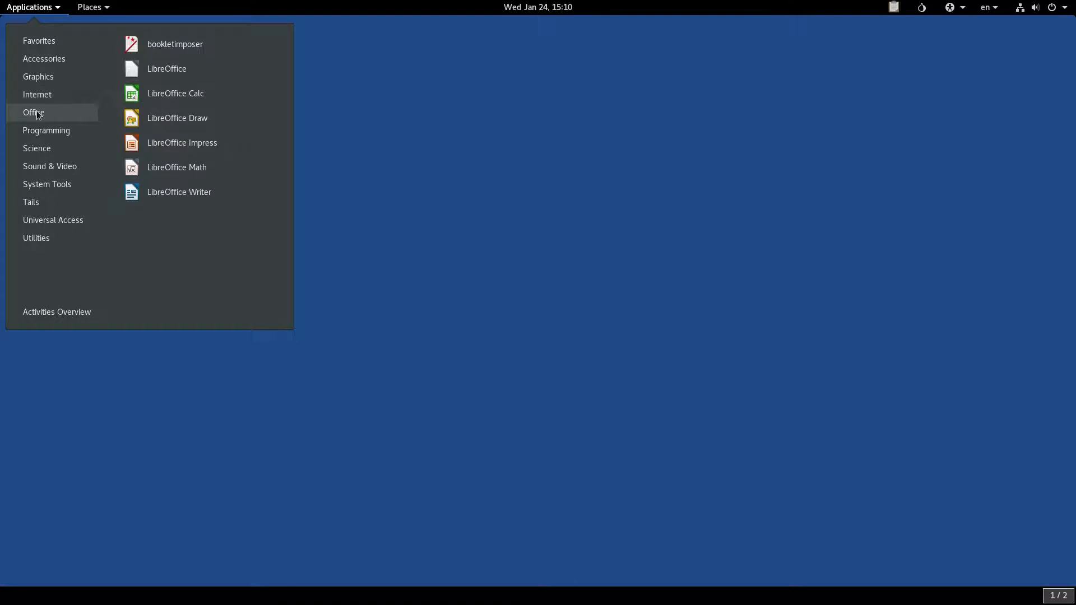
pyautogui.moveTo(207, 93)
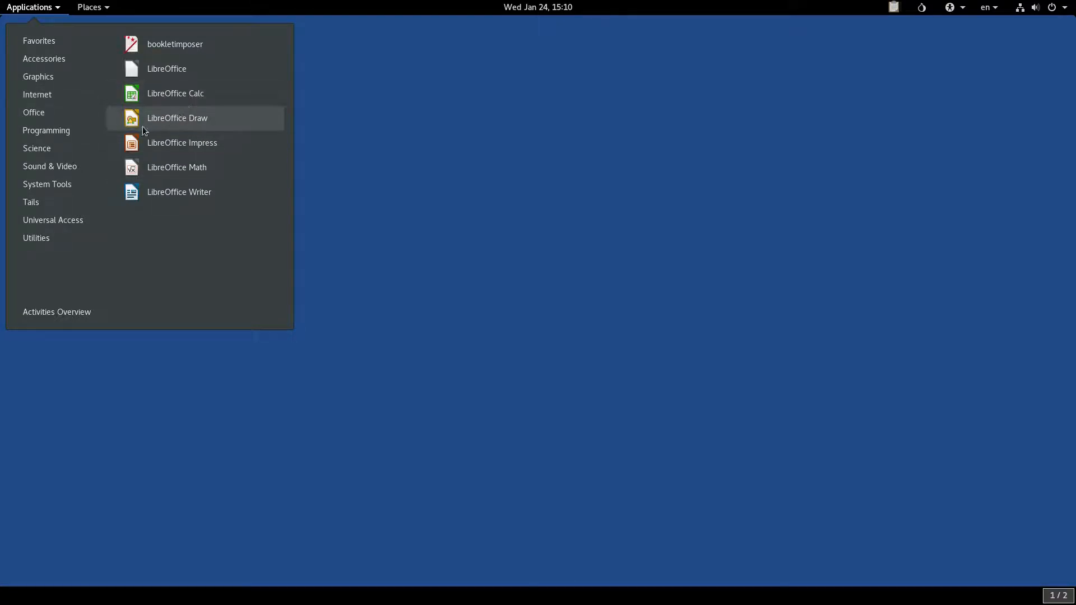
pyautogui.click(49, 165)
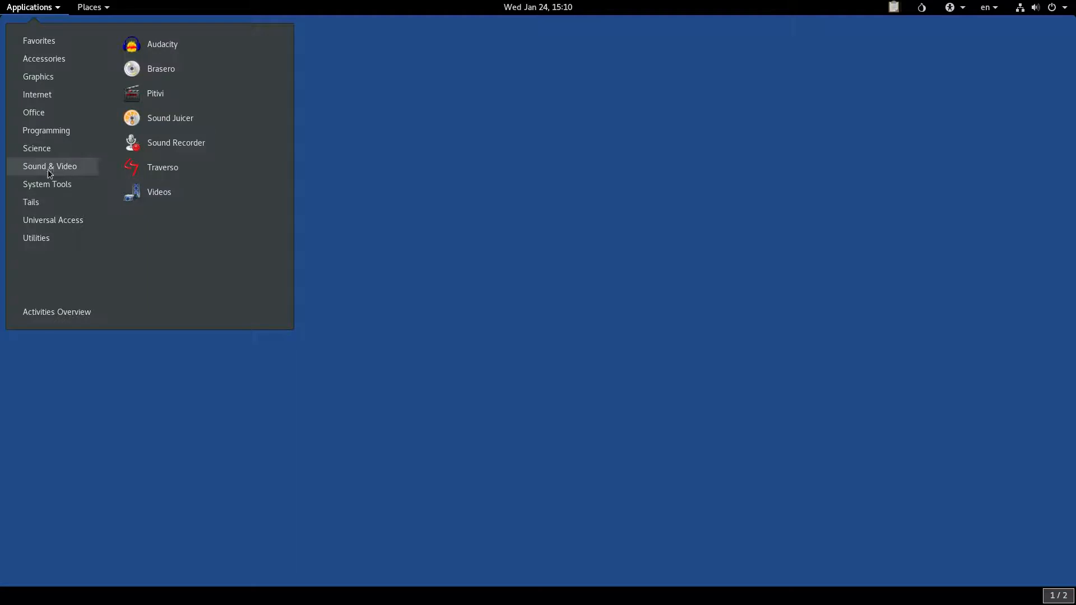
pyautogui.moveTo(160, 68)
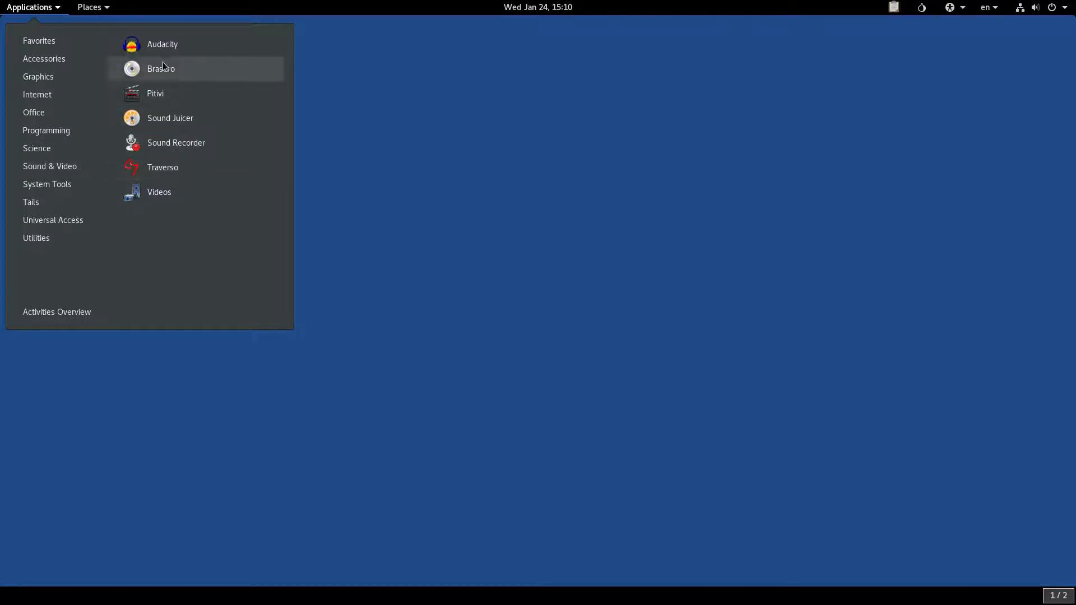
pyautogui.moveTo(176, 142)
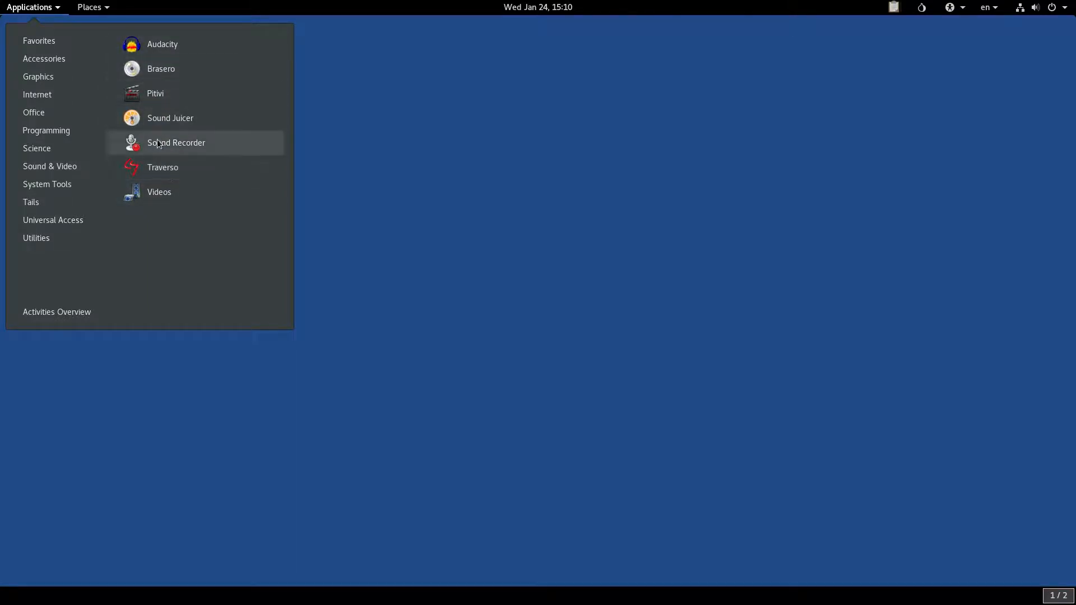
pyautogui.moveTo(99, 86)
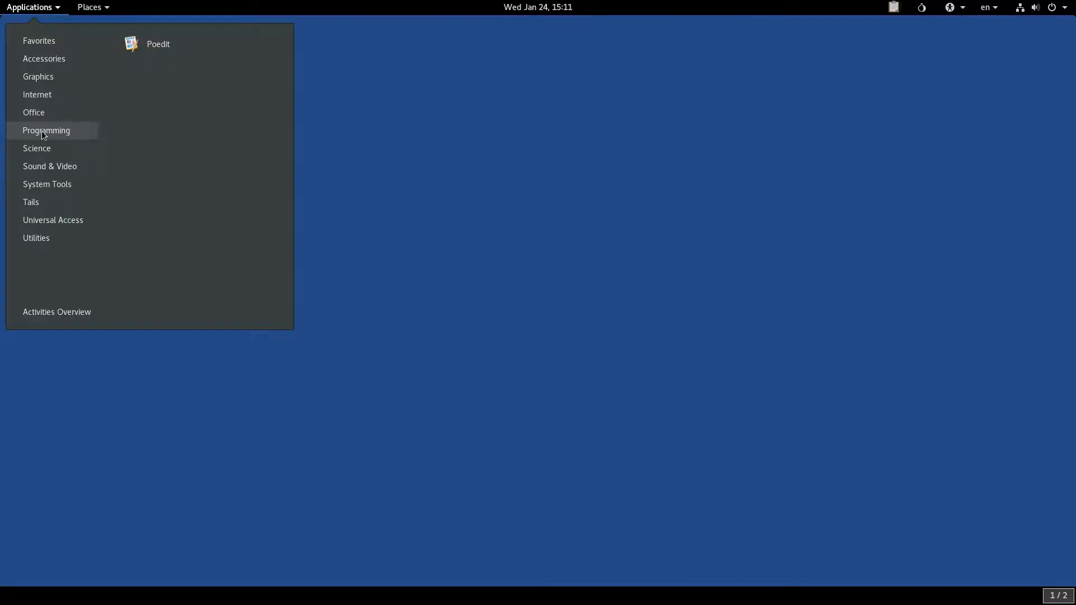
pyautogui.moveTo(37, 94)
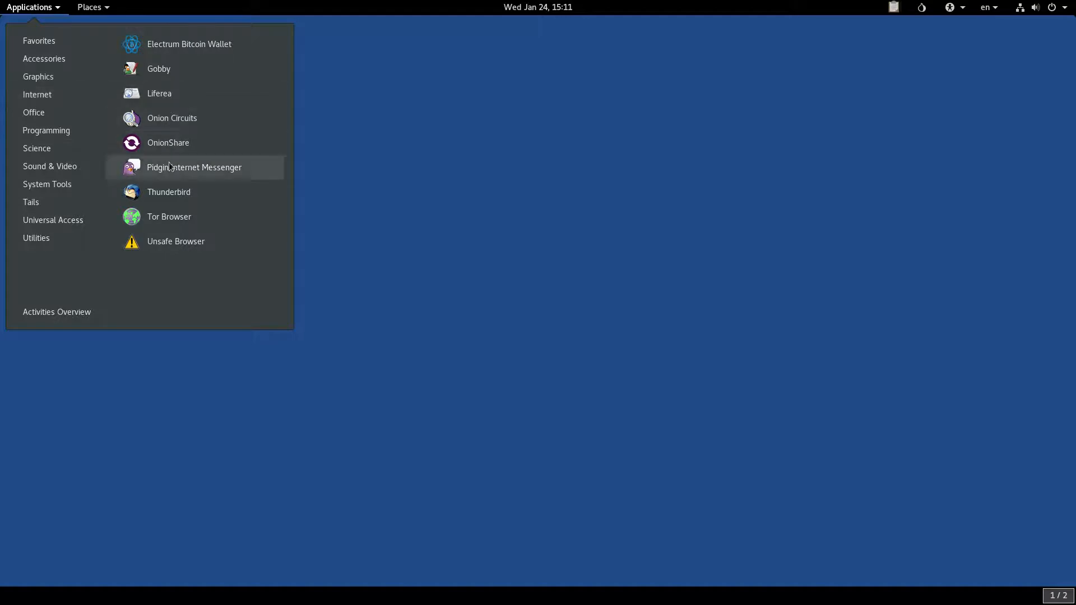
pyautogui.moveTo(194, 216)
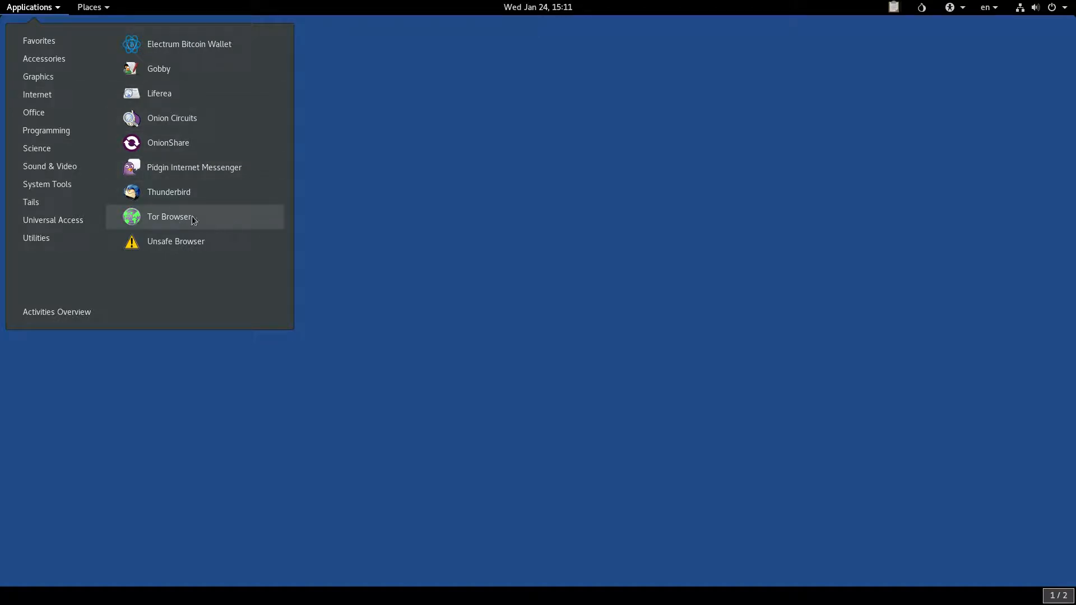
pyautogui.moveTo(202, 221)
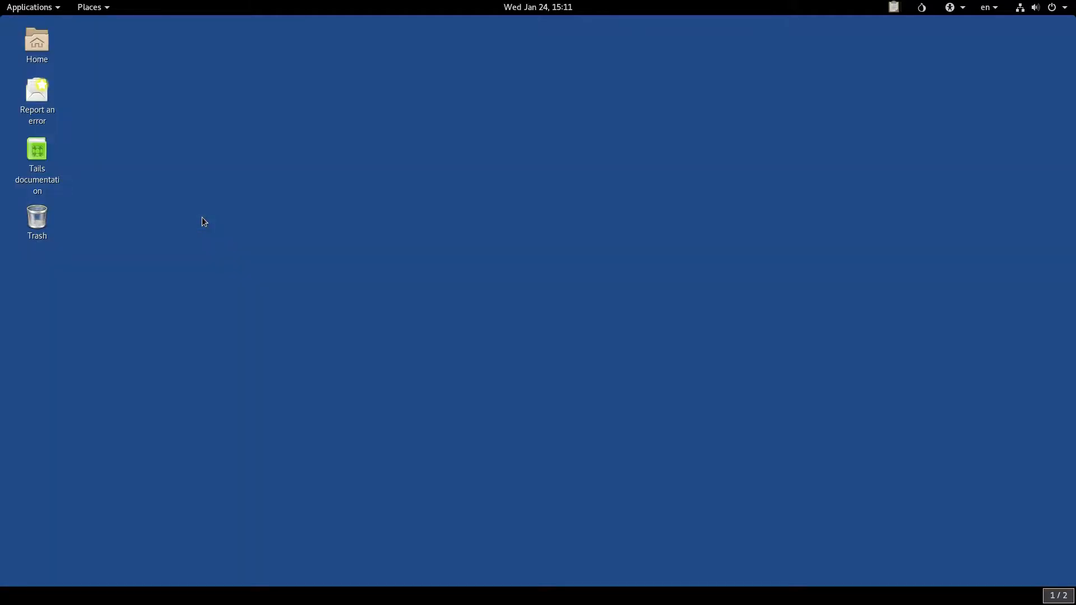
pyautogui.moveTo(353, 142)
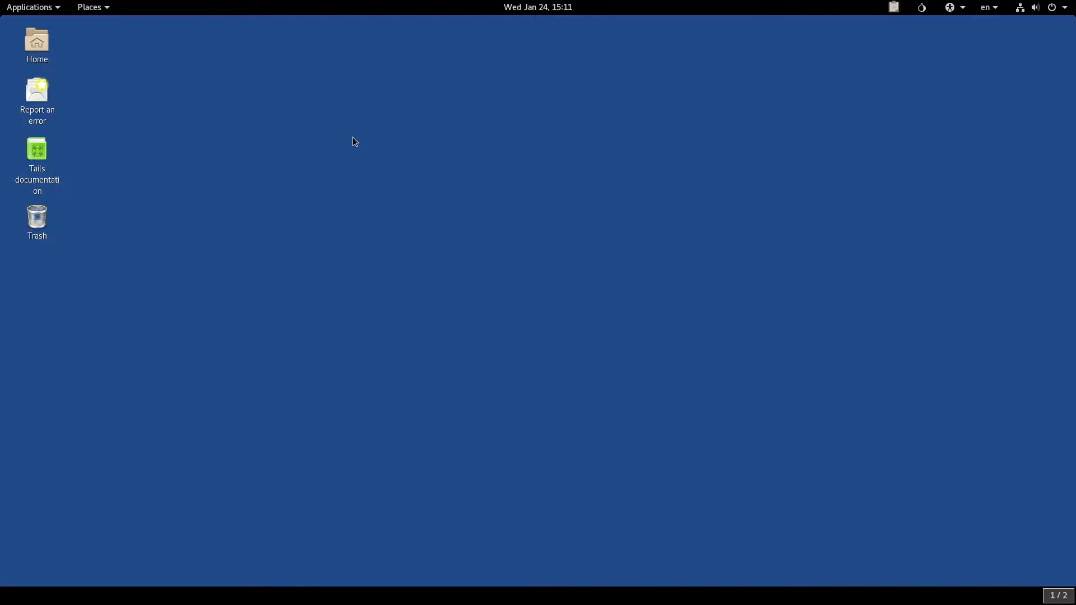
pyautogui.moveTo(355, 115)
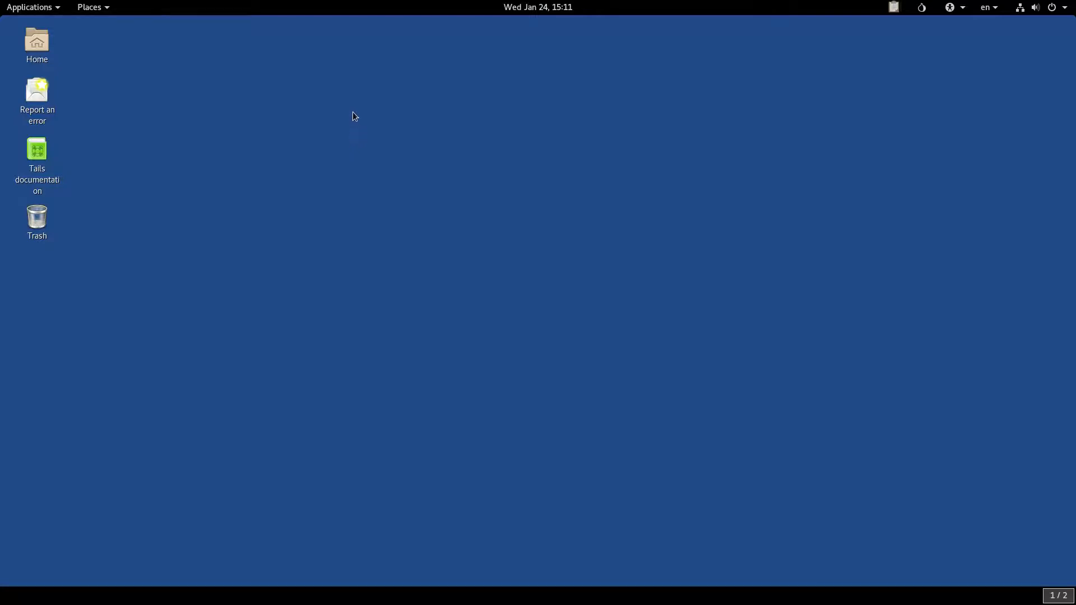
pyautogui.moveTo(424, 131)
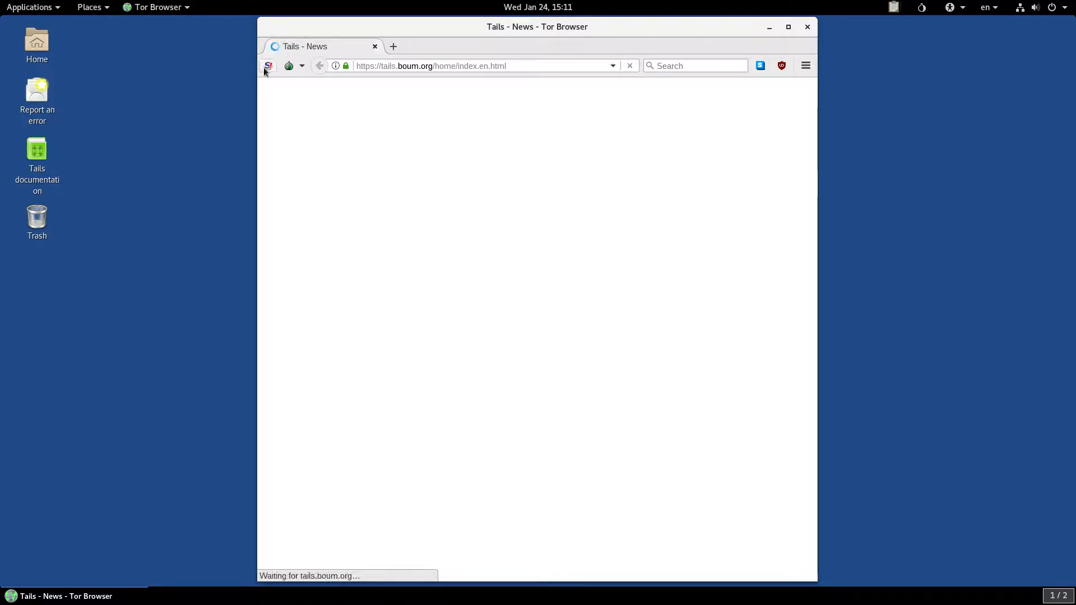
# Step: Review the NoScript script-blocking menu on the Tails News page
pyautogui.click(267, 65)
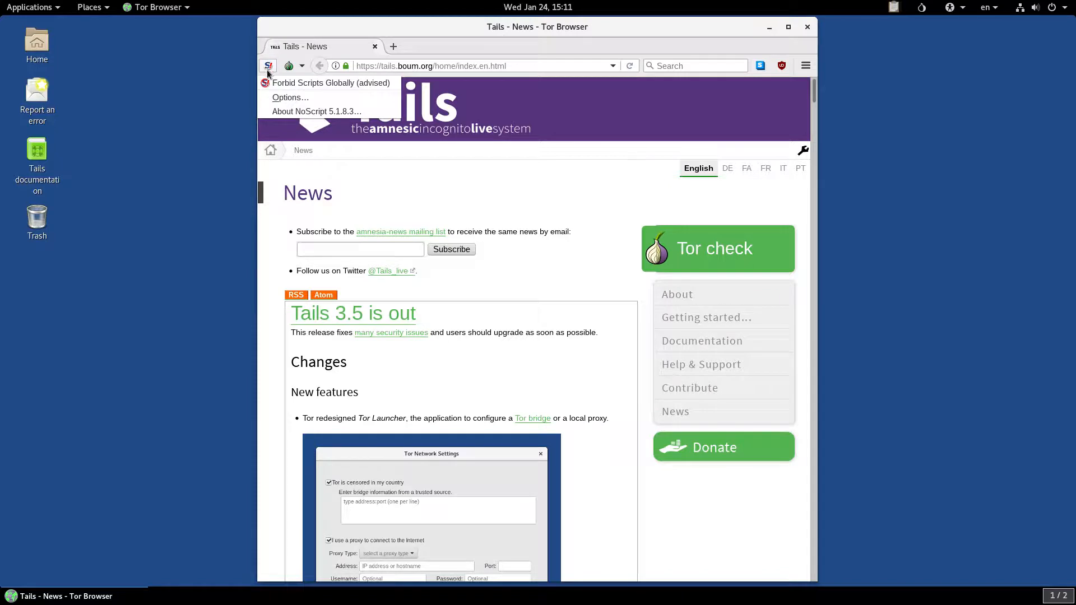
pyautogui.click(268, 66)
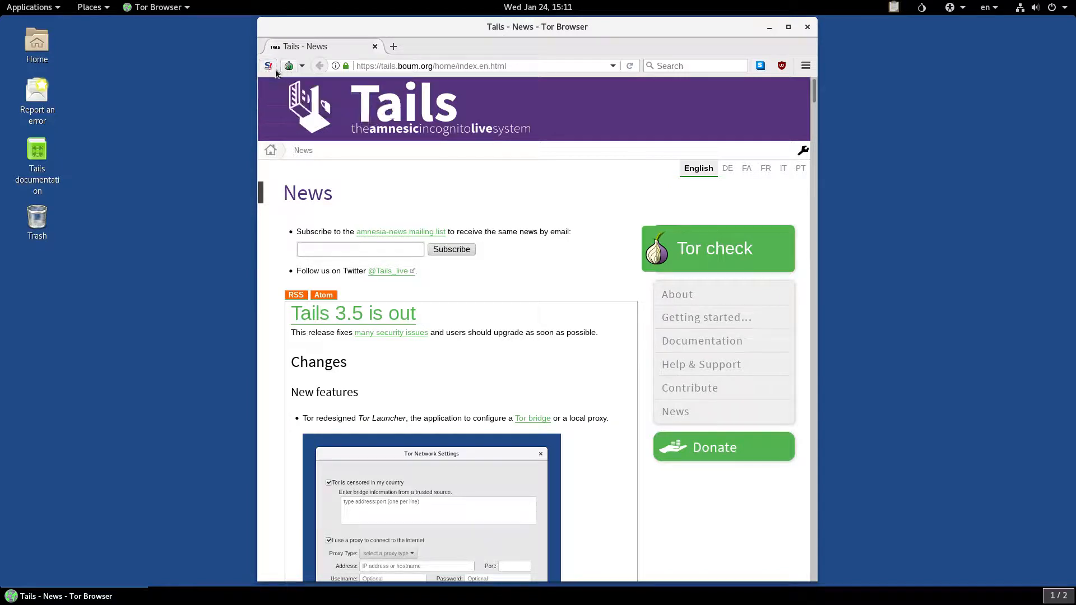
pyautogui.click(296, 66)
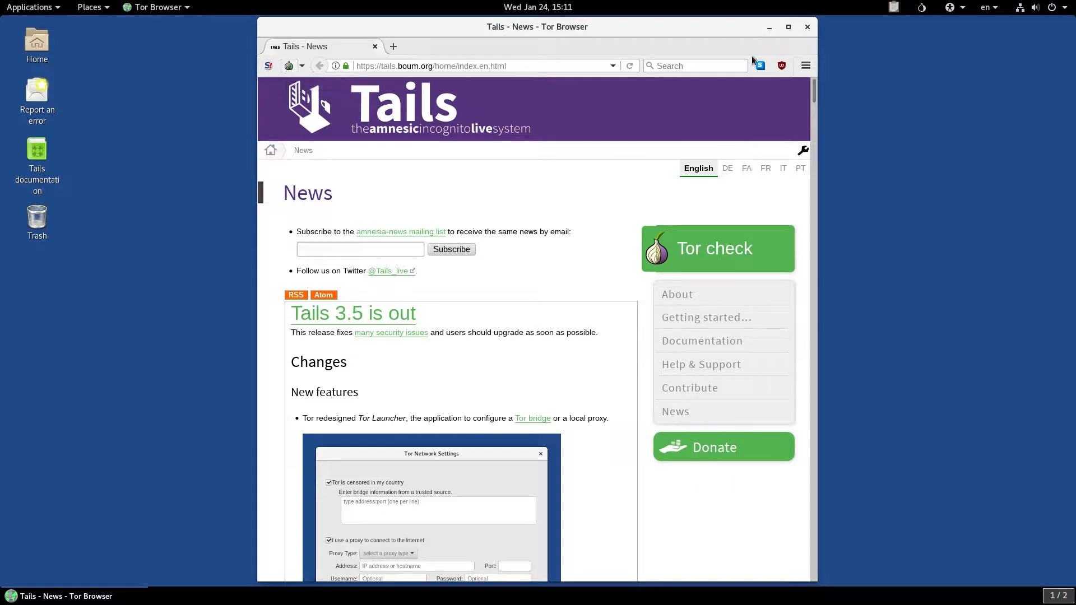
pyautogui.moveTo(759, 66)
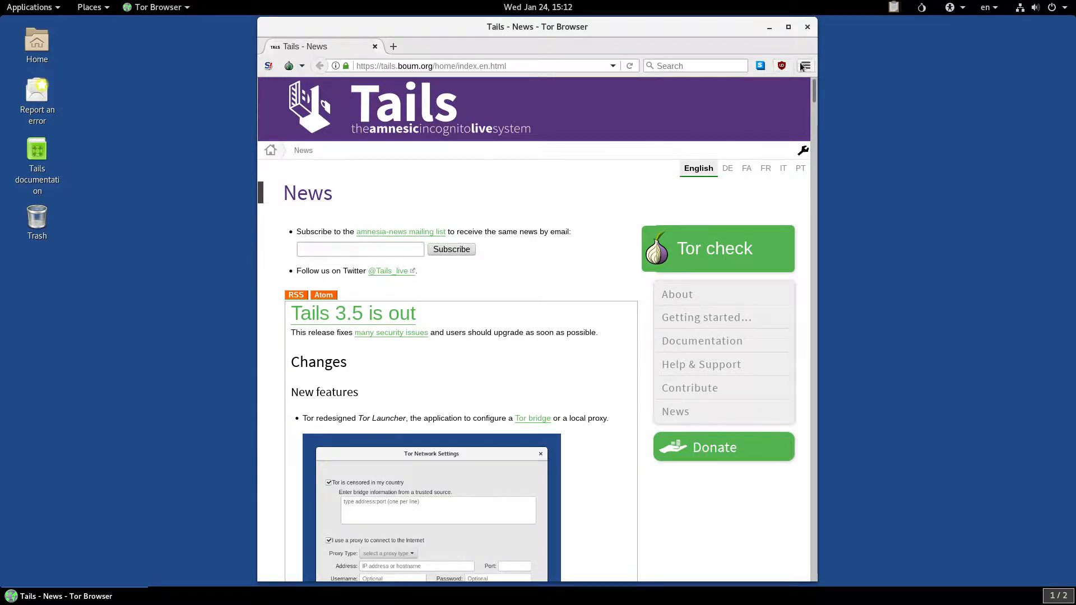
# Step: Verify the manual SOCKS v5 proxy 127.0.0.1 port 9150 in Advanced Network connection settings
pyautogui.click(806, 65)
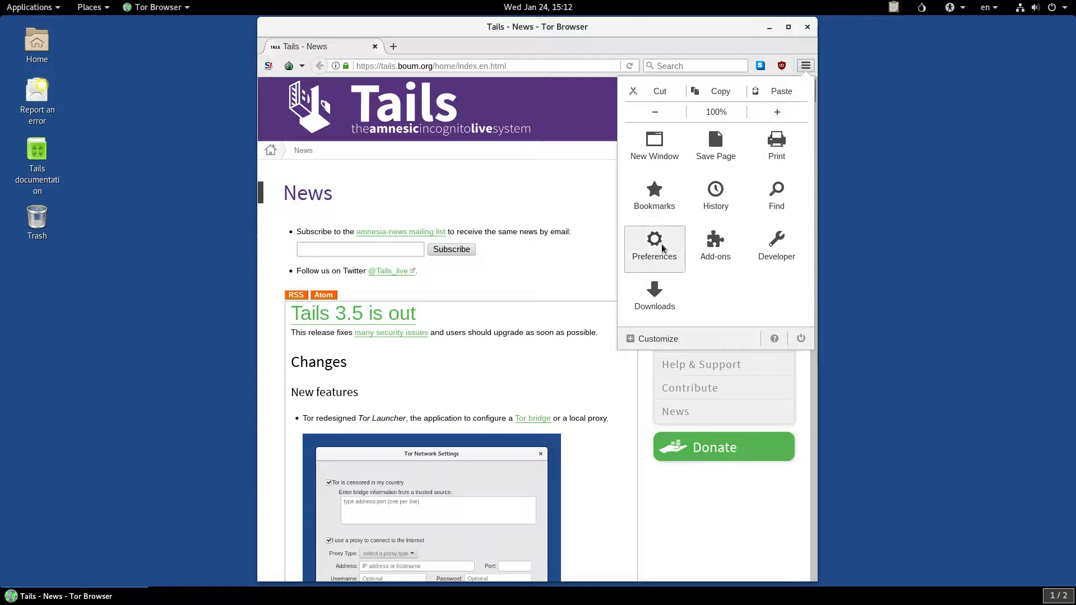
pyautogui.click(653, 245)
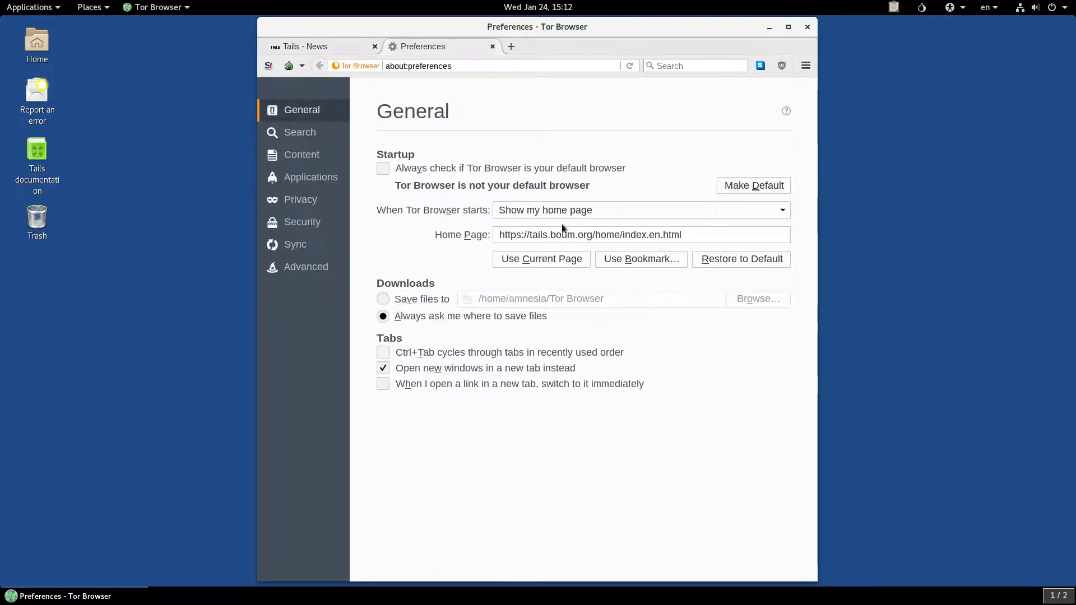
pyautogui.click(305, 266)
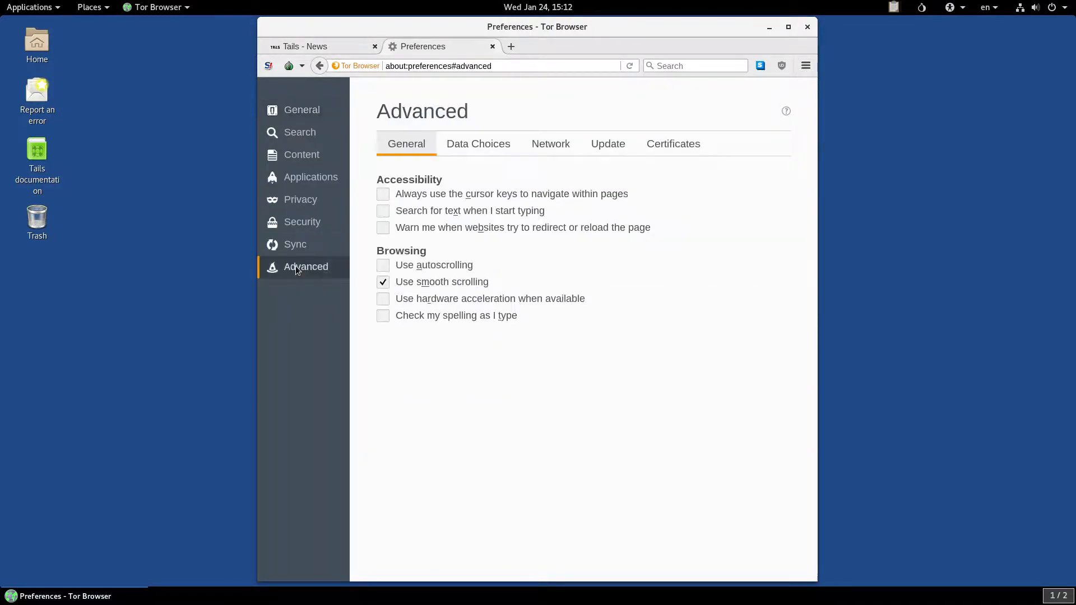
pyautogui.click(549, 143)
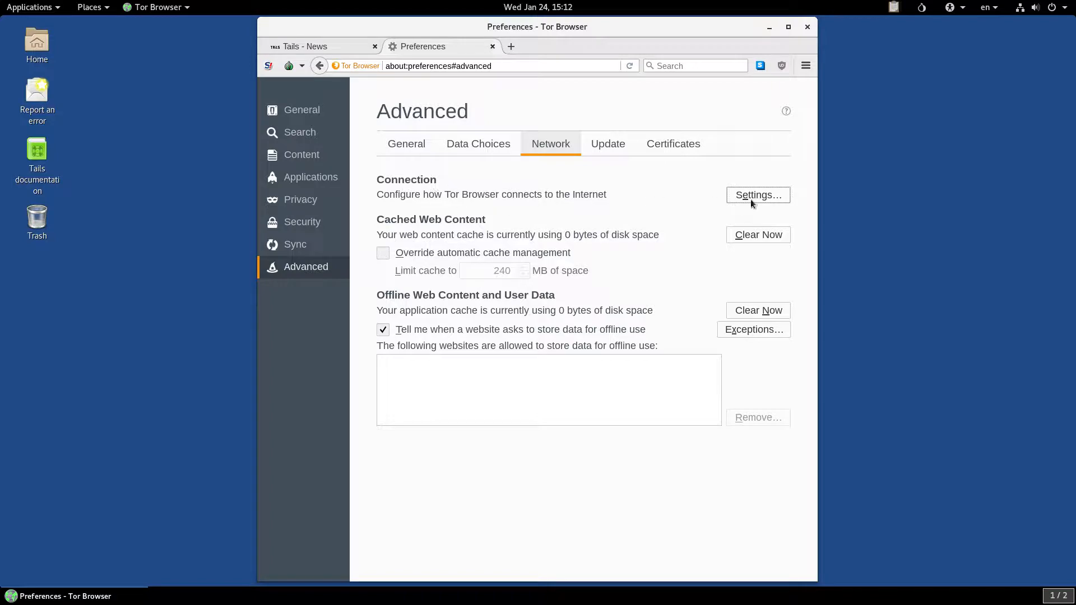
pyautogui.click(757, 195)
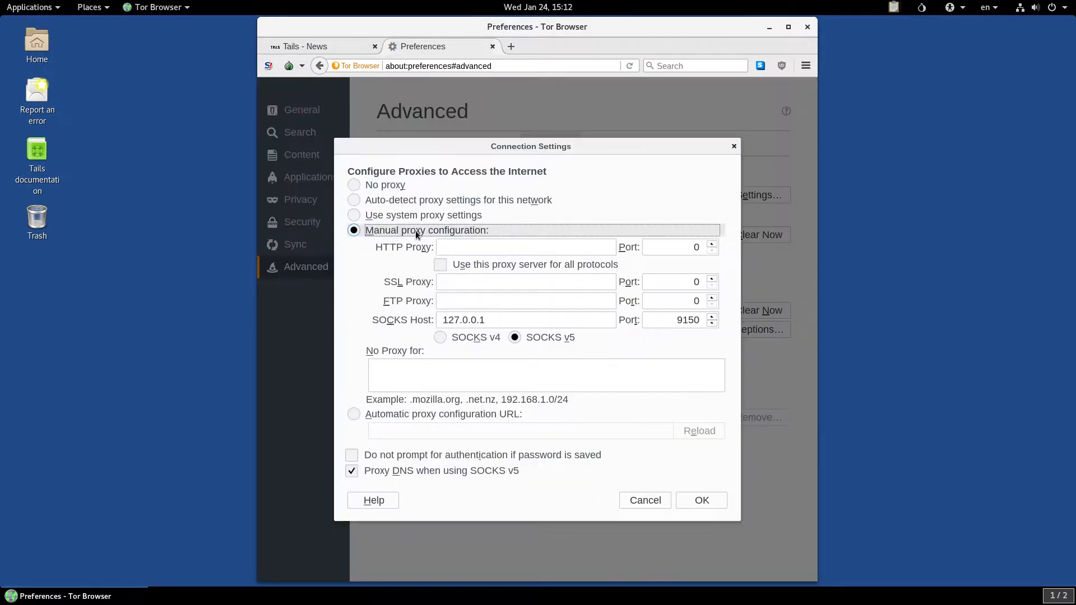
pyautogui.moveTo(604, 224)
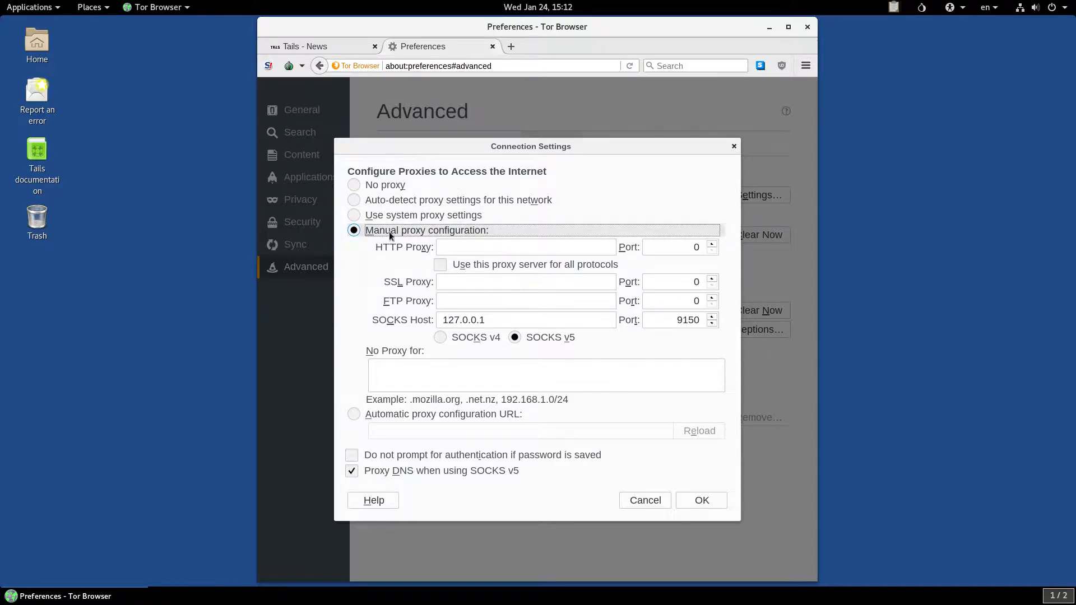
pyautogui.moveTo(578, 242)
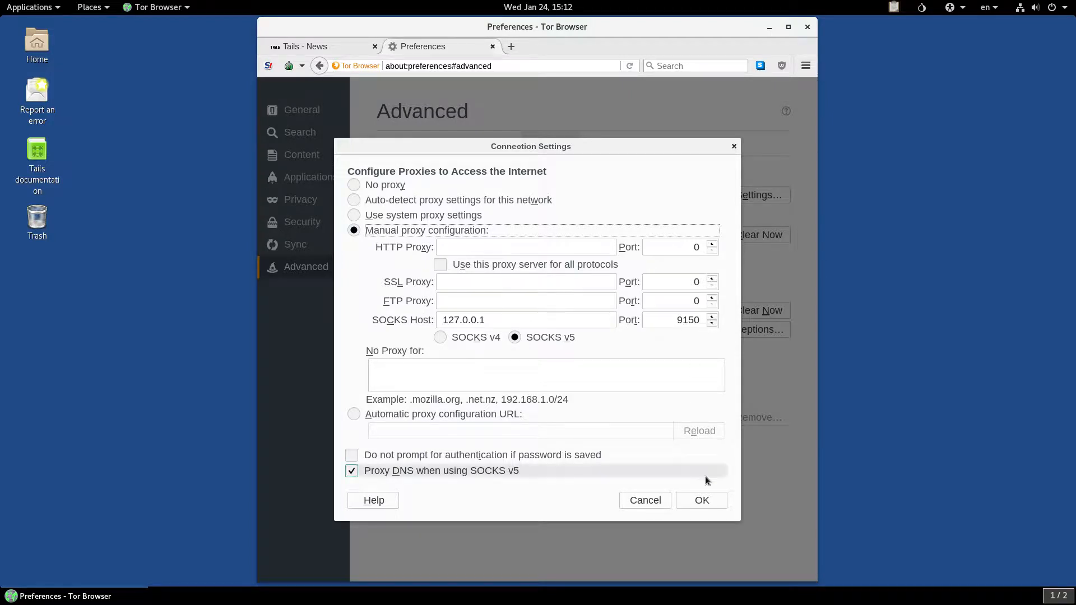
pyautogui.click(643, 500)
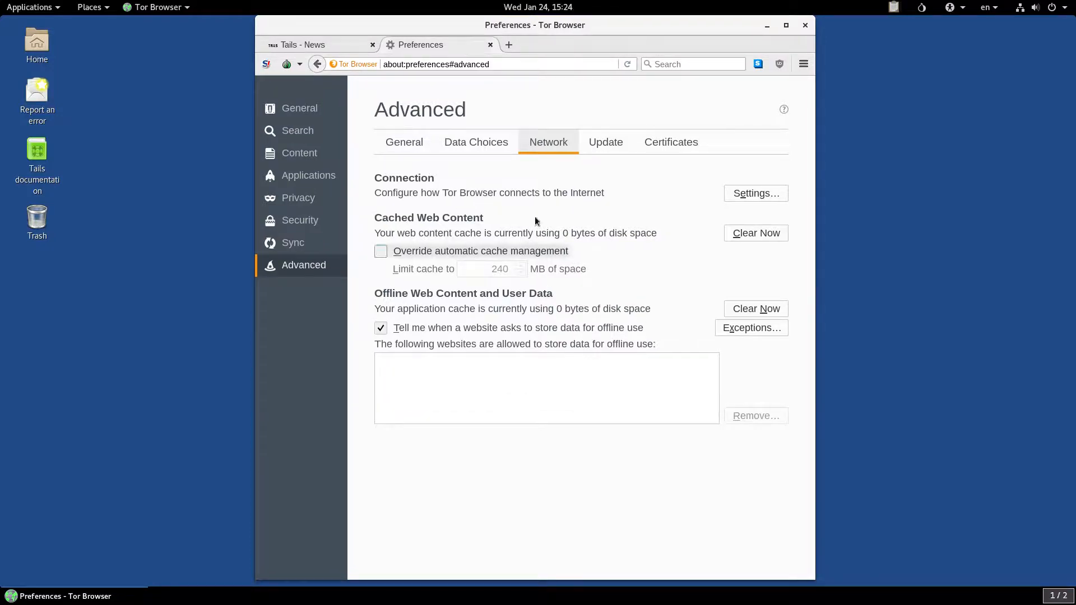
# Step: Load google. in a new tab and focus the Google search field
pyautogui.click(625, 44)
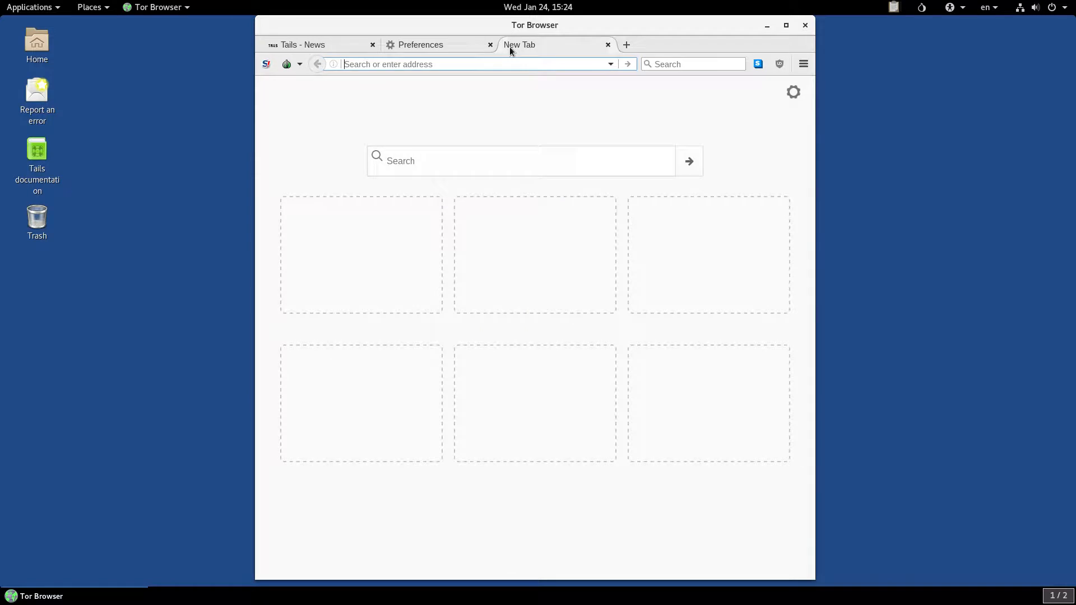
pyautogui.write('google.co.uk/?gfe_rd=cr&dcr=0&ei=OaVoWvjJlLOk8weu')
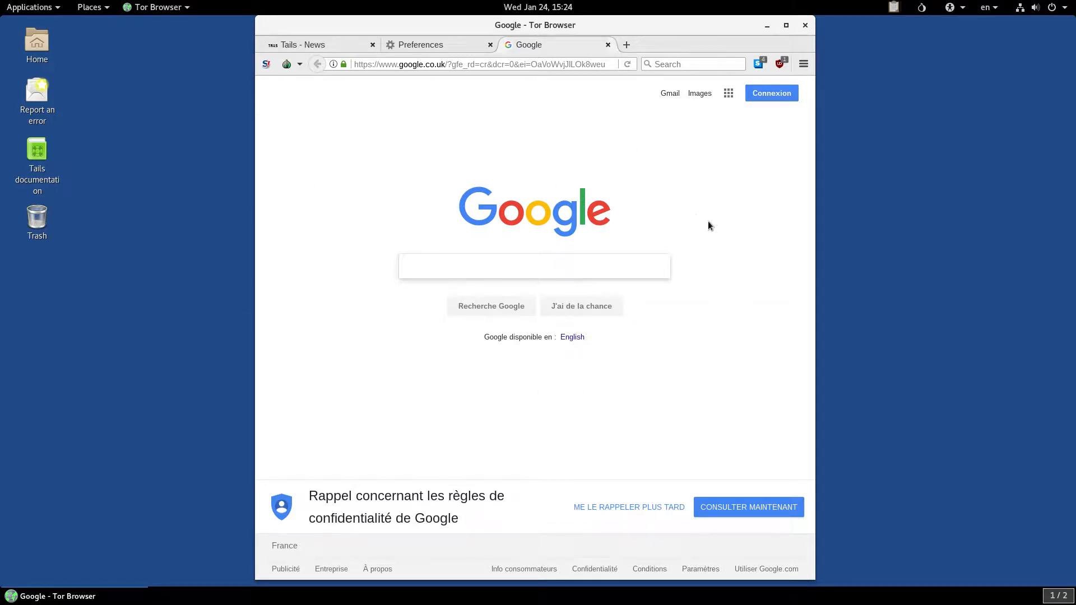
pyautogui.moveTo(353, 246)
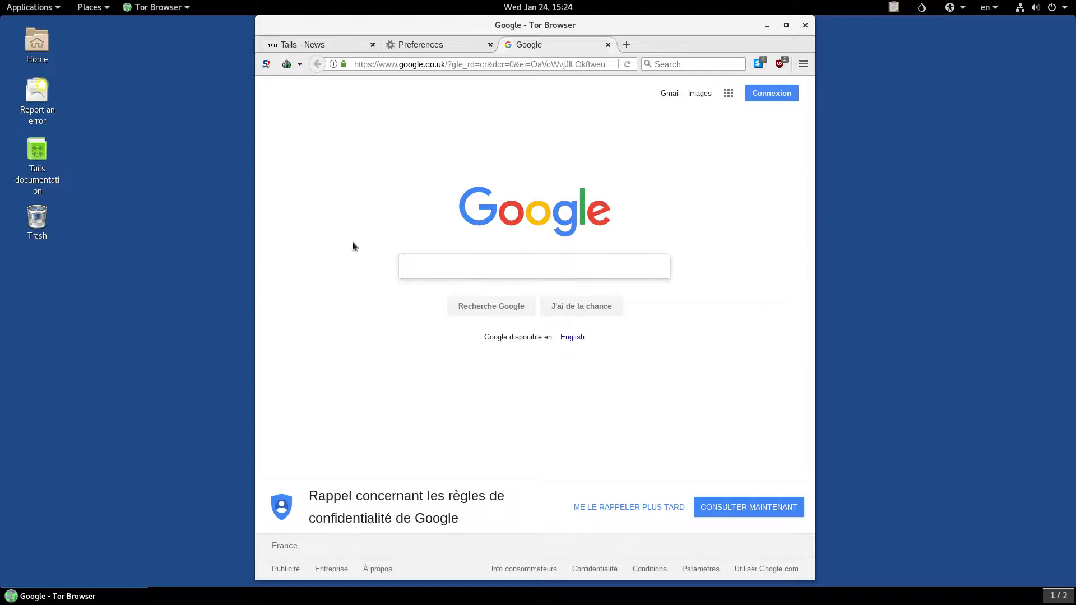
pyautogui.click(533, 266)
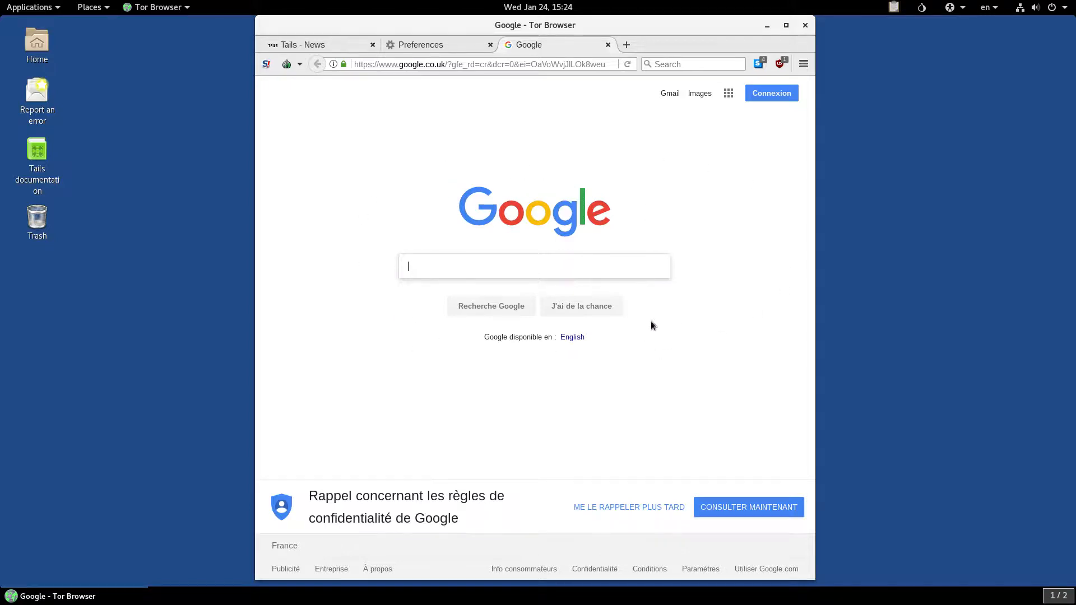
pyautogui.moveTo(517, 153)
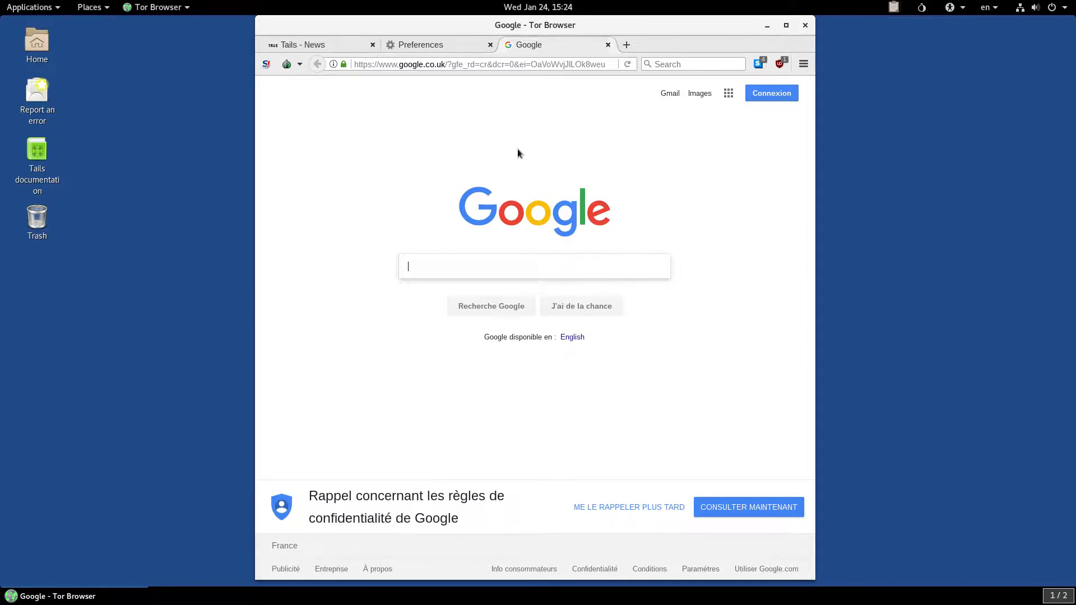
pyautogui.moveTo(343, 192)
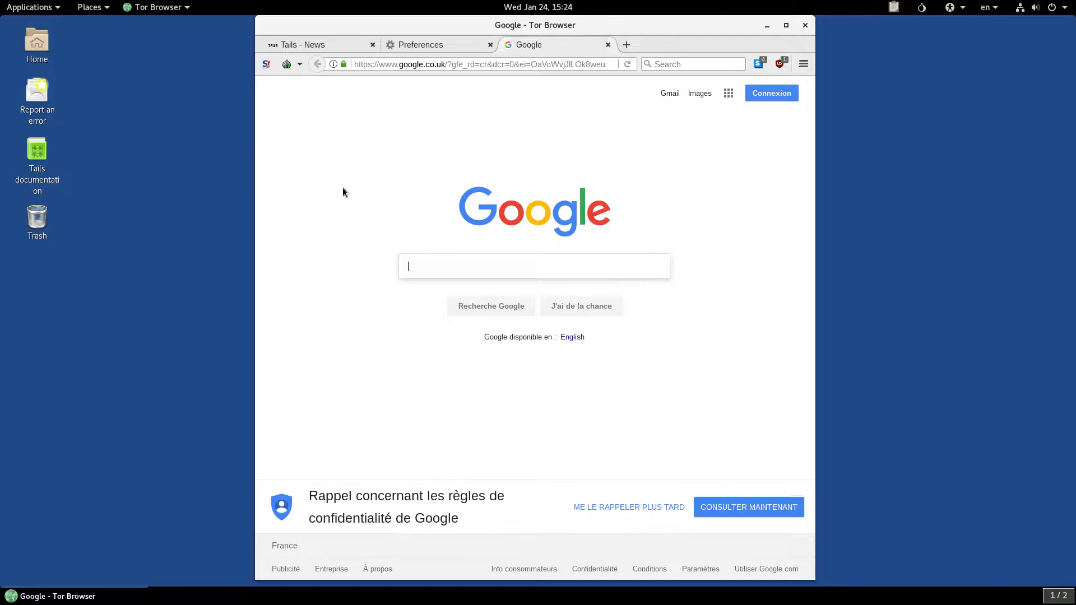
pyautogui.moveTo(685, 190)
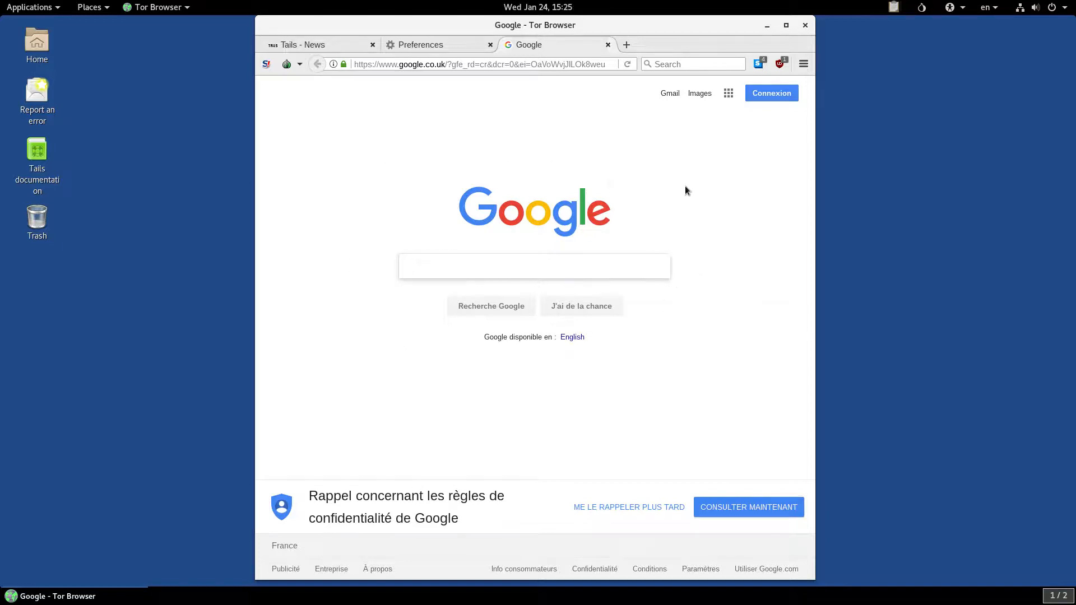
pyautogui.moveTo(433, 137)
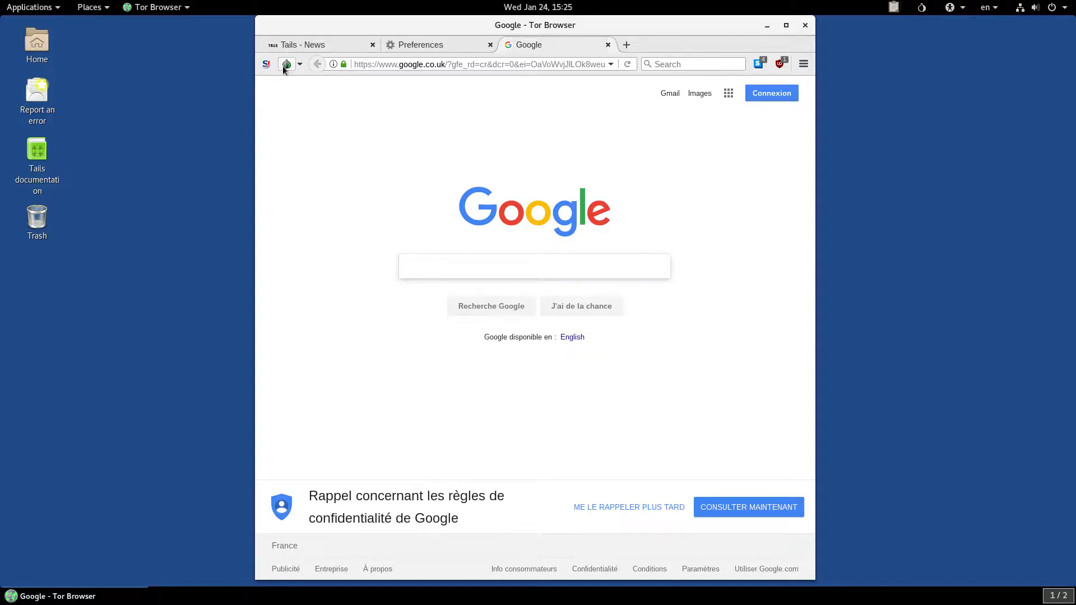
# Step: View the Tor circuit for google.co.uk, dismiss it and return to the search box
pyautogui.click(288, 64)
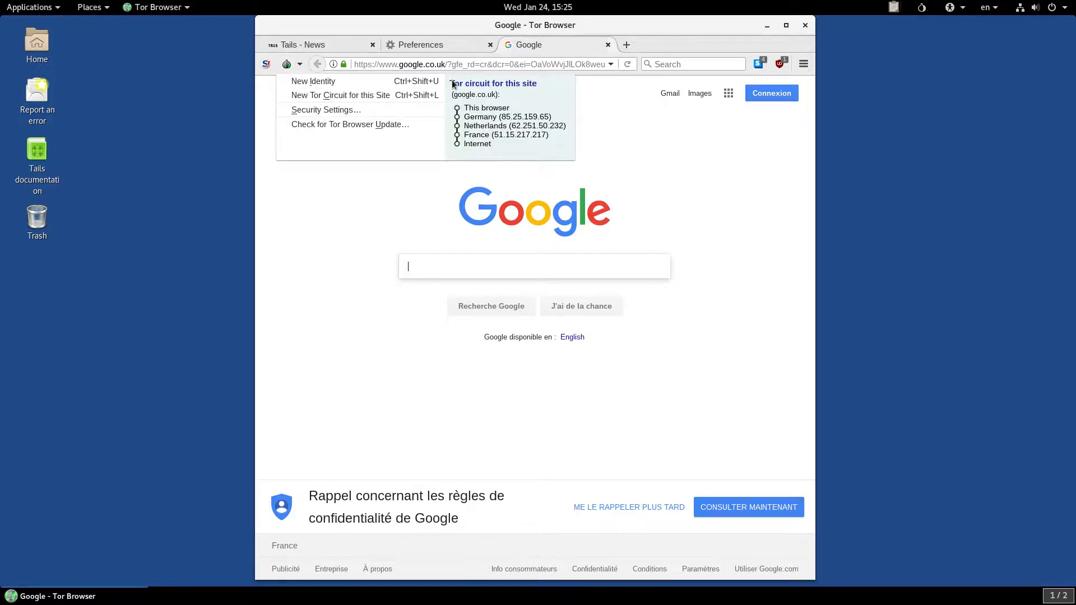
pyautogui.moveTo(540, 90)
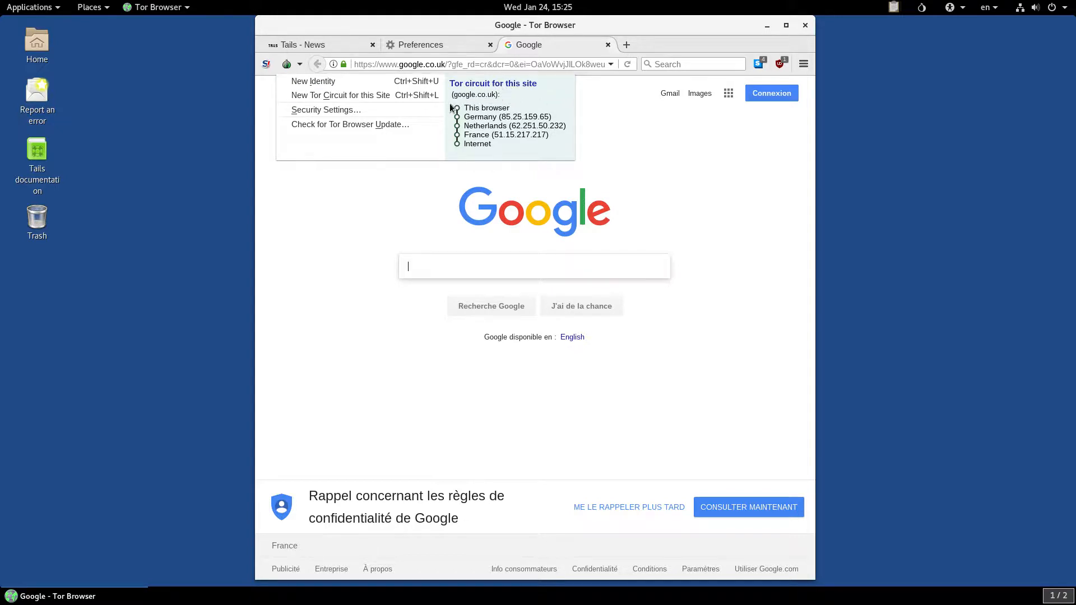
pyautogui.moveTo(325, 109)
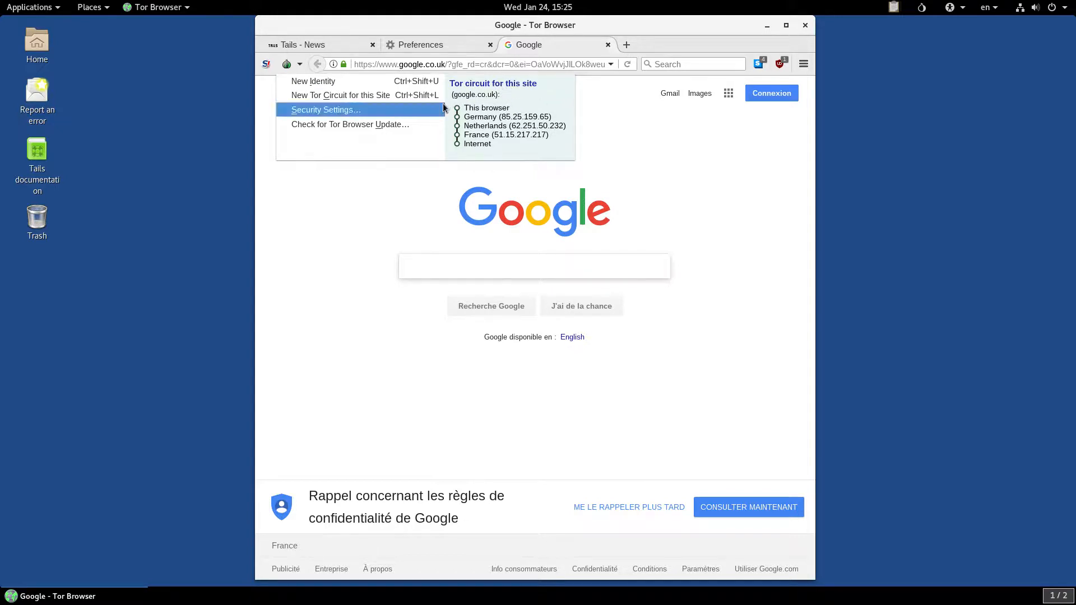
pyautogui.moveTo(446, 103)
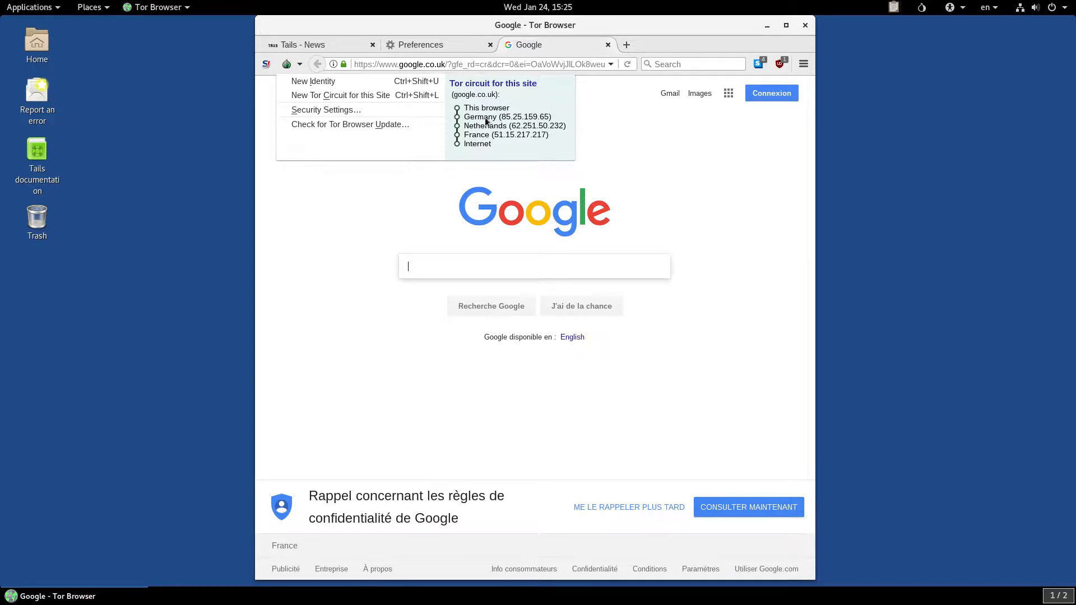
pyautogui.moveTo(507, 119)
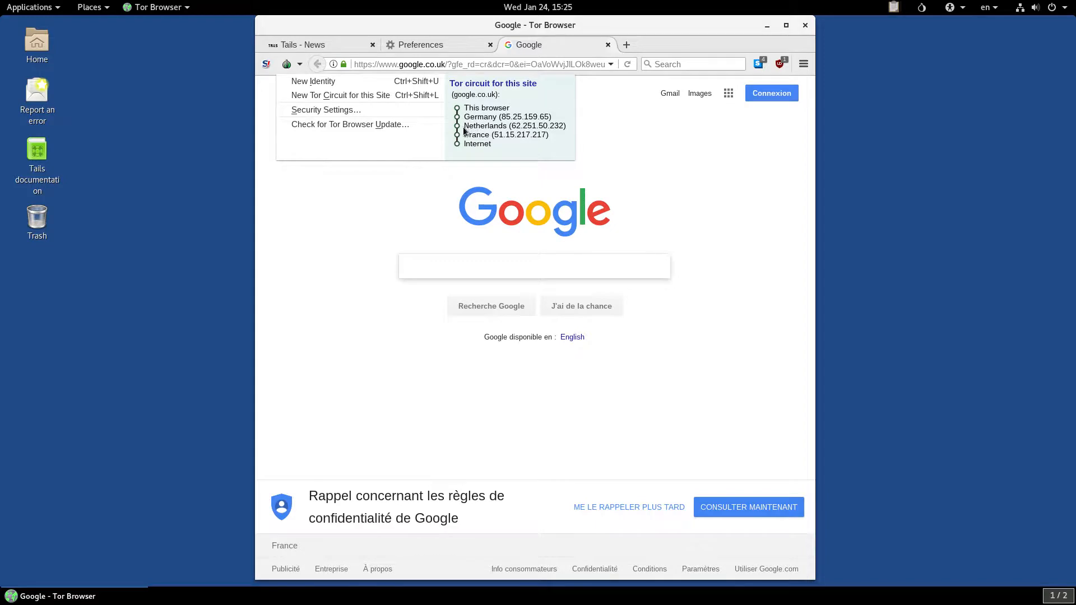
pyautogui.moveTo(545, 134)
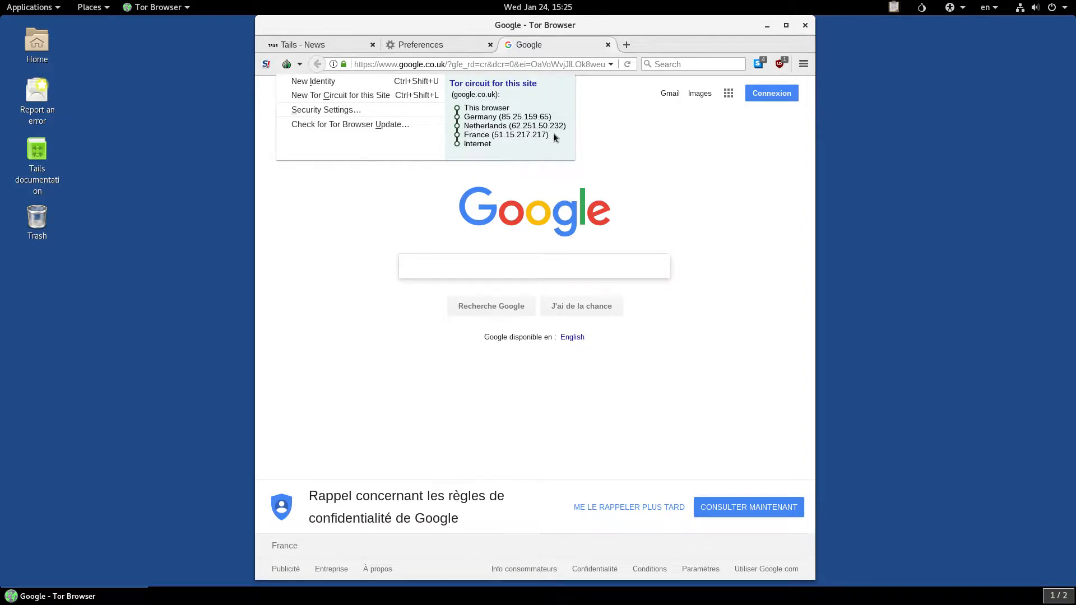
pyautogui.click(533, 267)
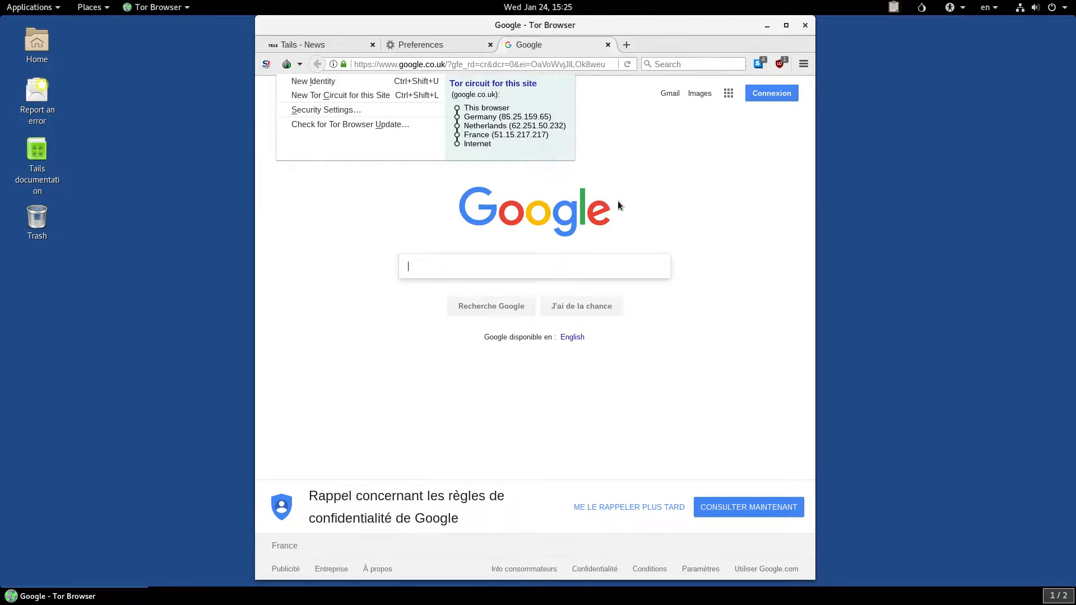
pyautogui.click(519, 252)
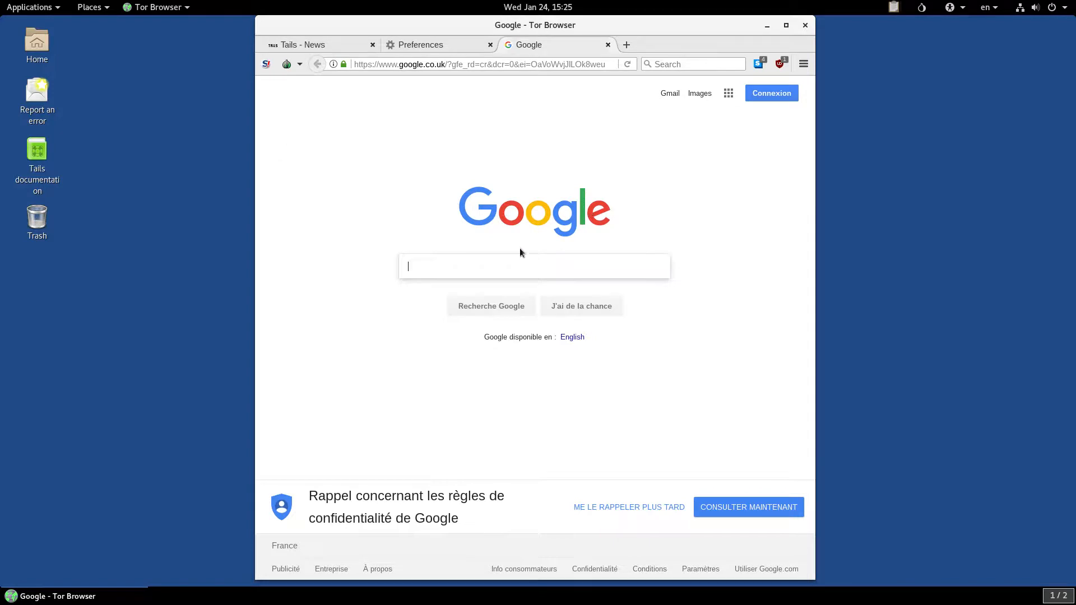
pyautogui.moveTo(502, 268)
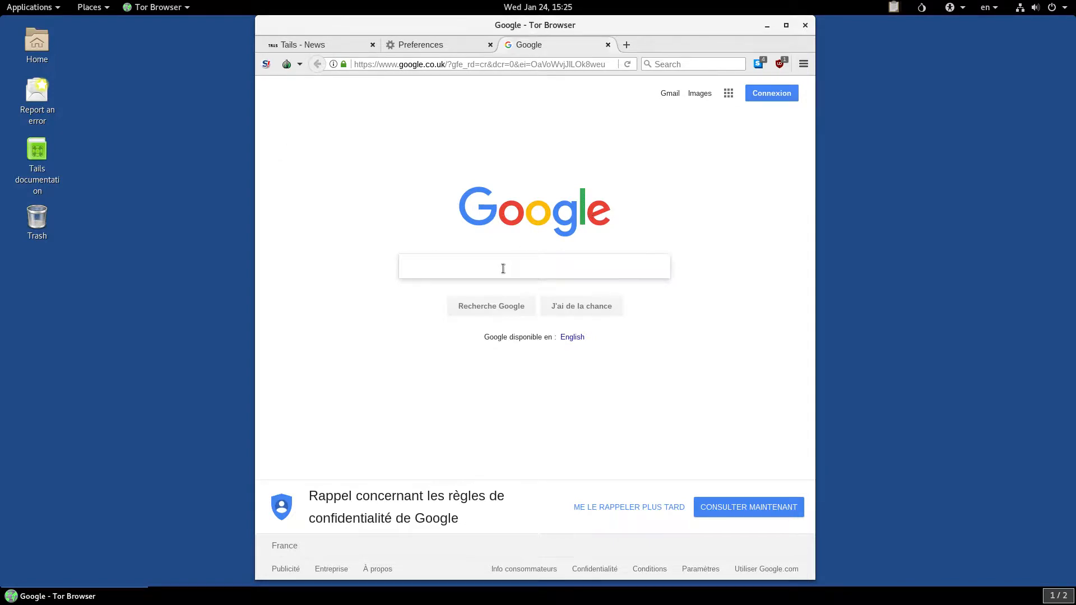
# Step: Replace the half-typed 'what-' with 'my ip' and run the Google search
pyautogui.write('what-')
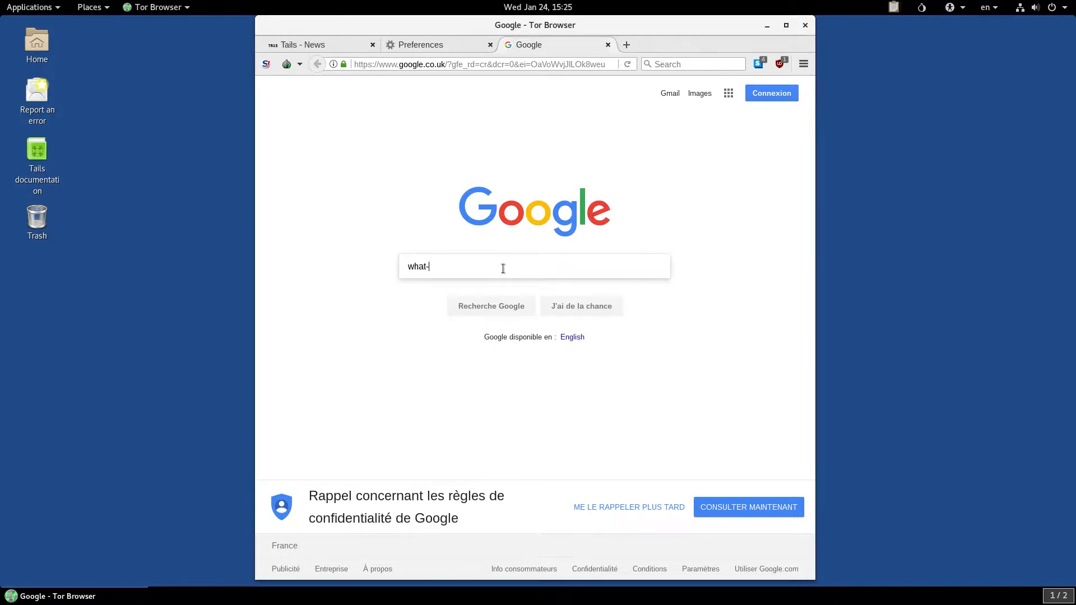
pyautogui.press('ctrl+a')
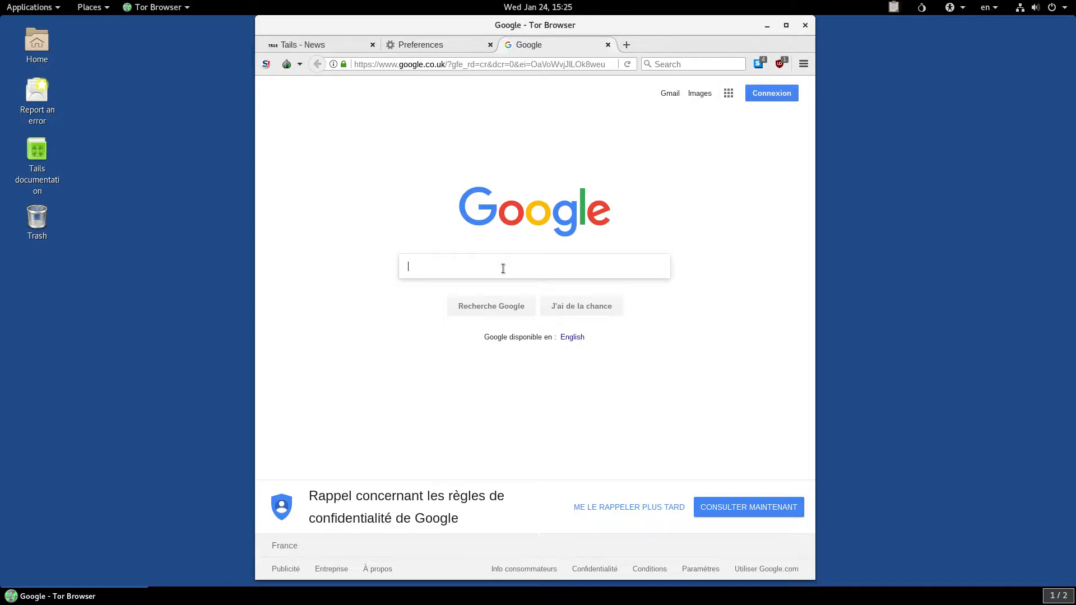
pyautogui.write('my ip')
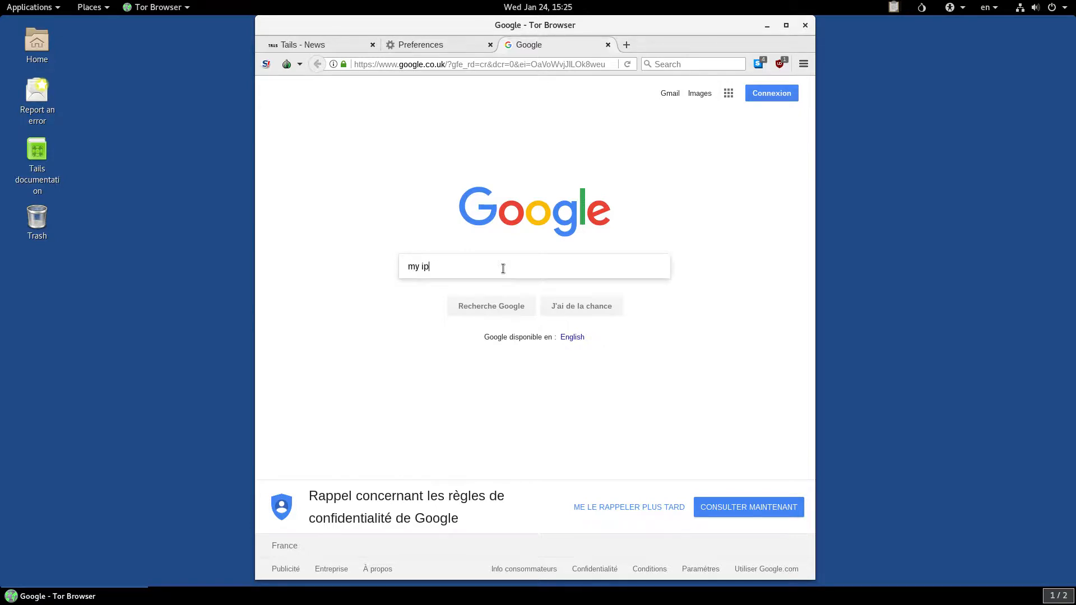
pyautogui.press('Return')
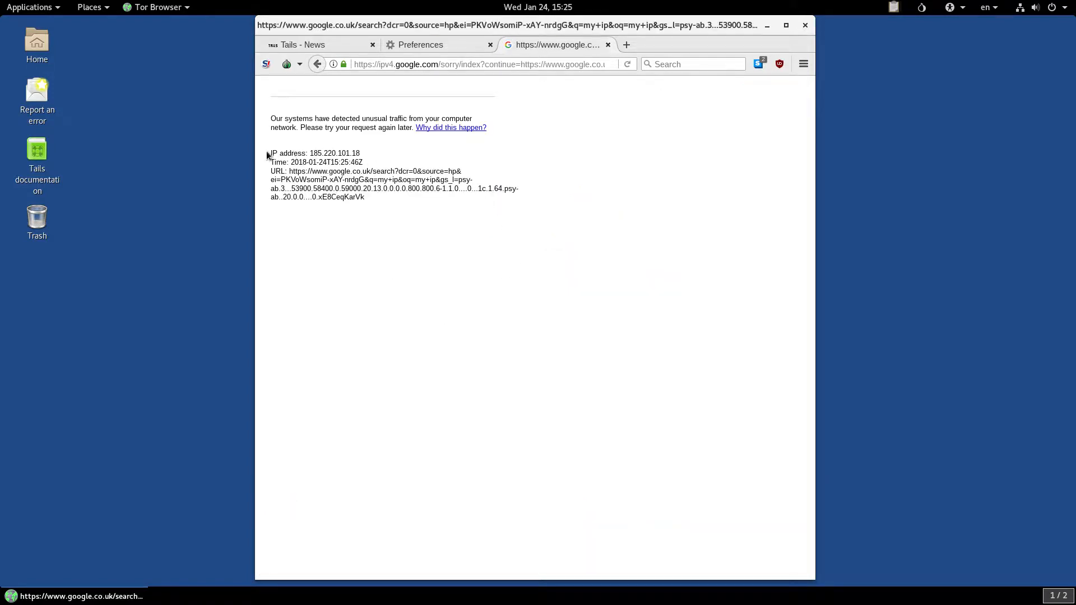
pyautogui.moveTo(365, 158)
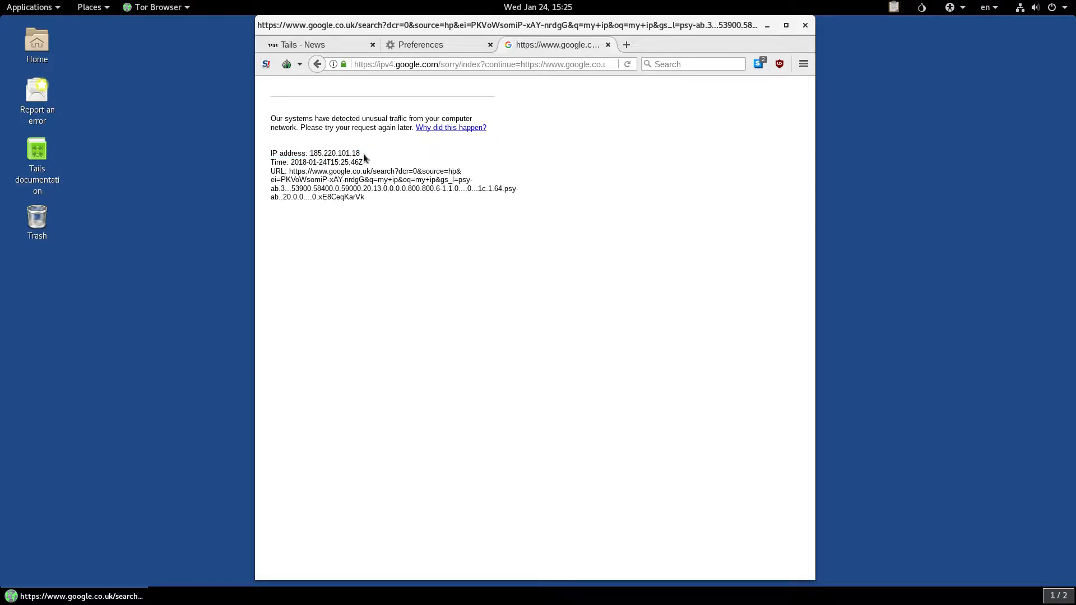
# Step: Select the reported exit IP address 185.220.101.18 on the unusual-traffic page
pyautogui.doubleClick(334, 153)
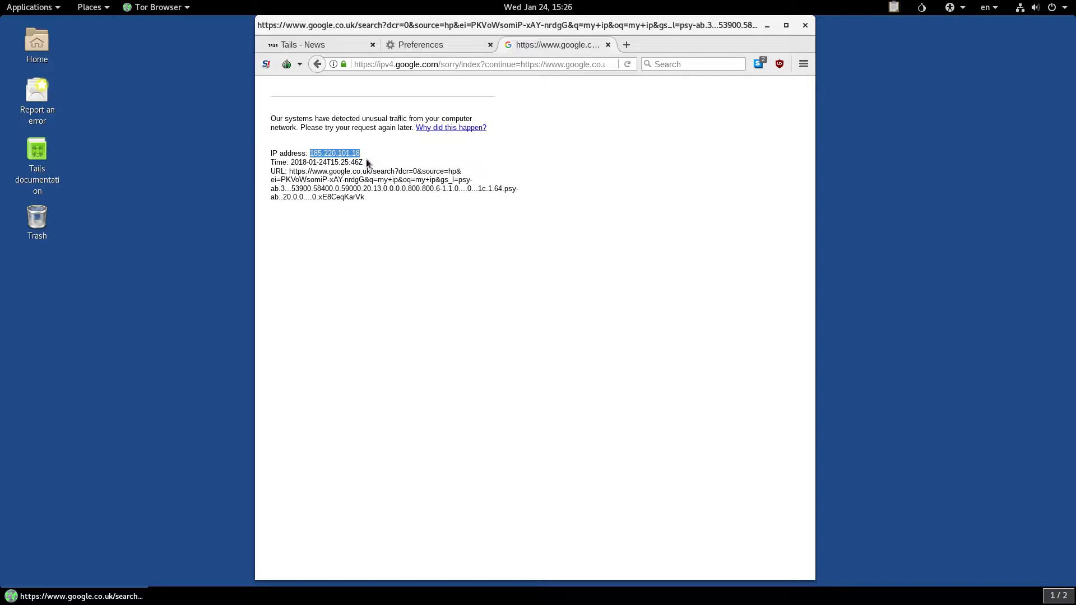
pyautogui.click(360, 153)
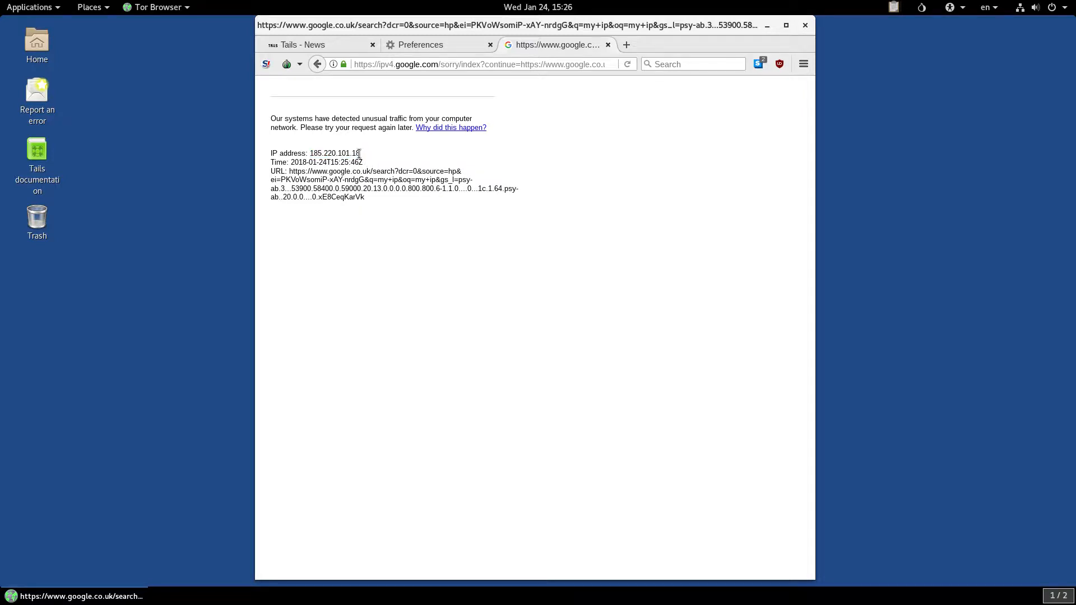
pyautogui.doubleClick(333, 152)
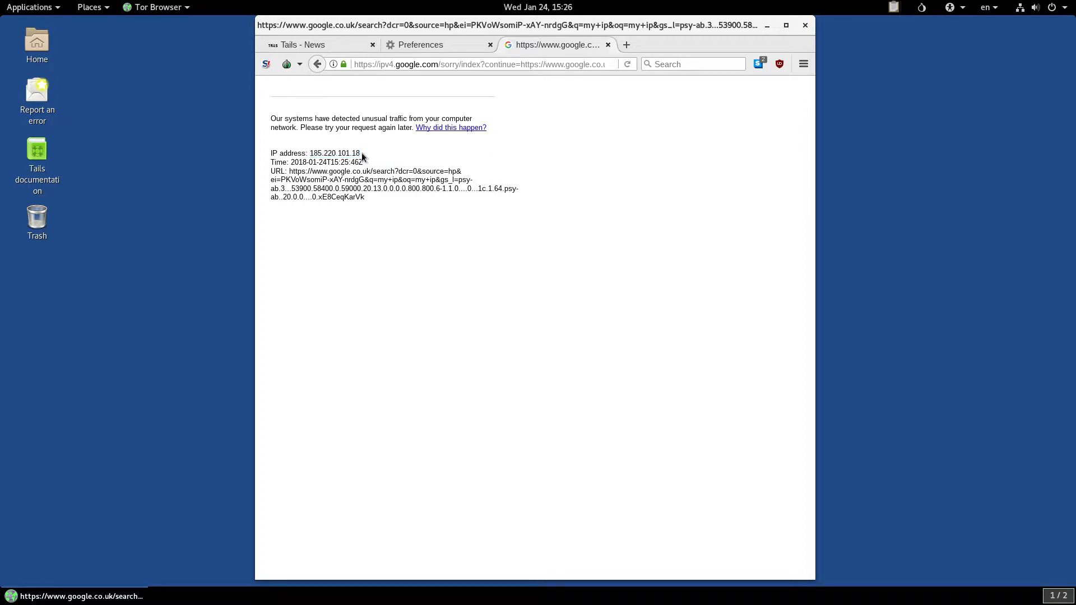
pyautogui.doubleClick(334, 153)
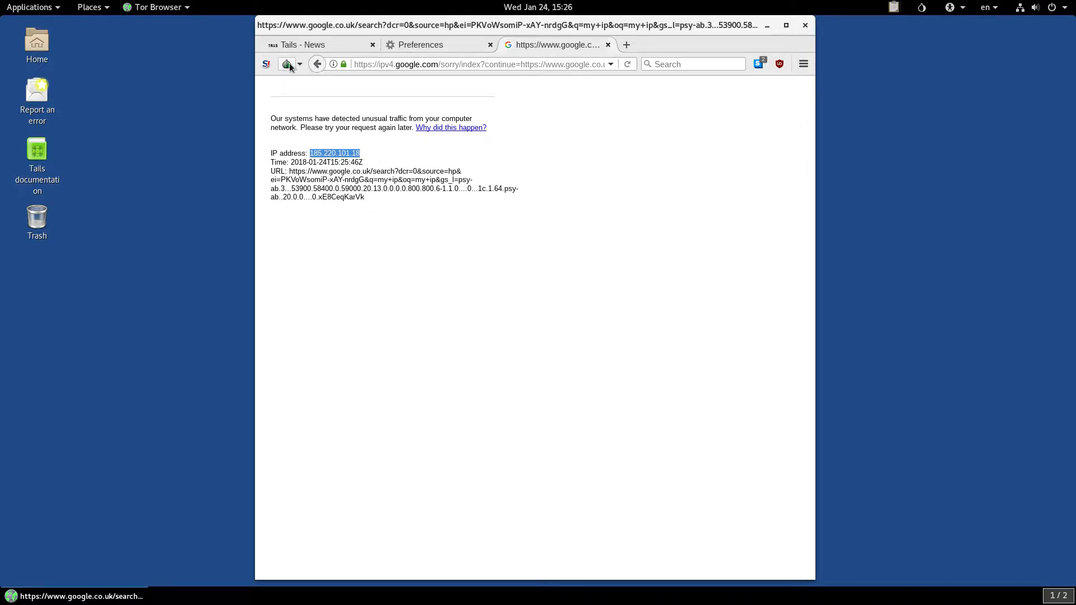
pyautogui.click(287, 63)
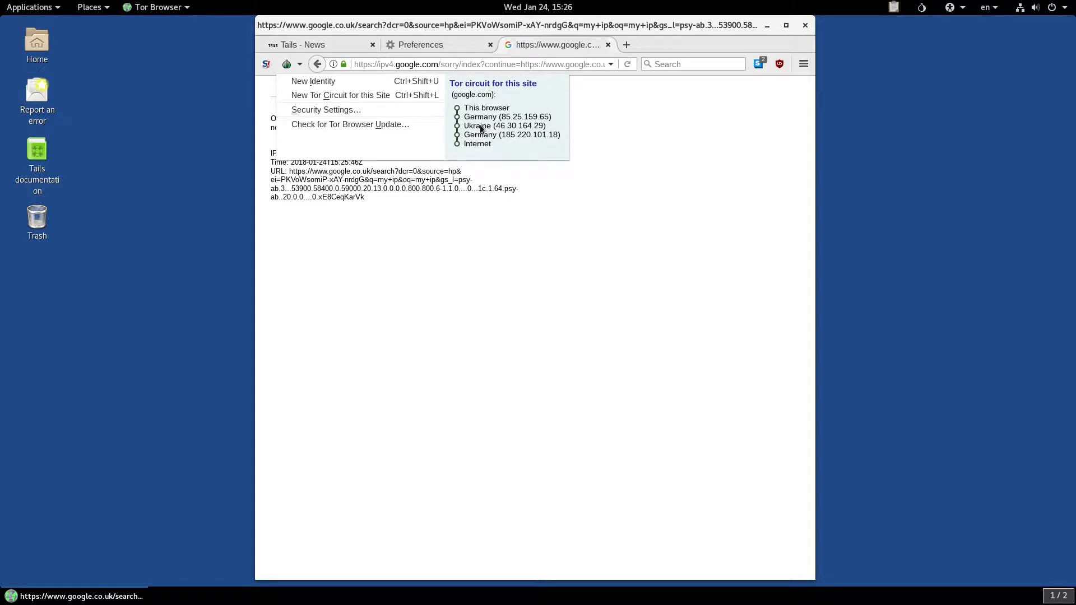
pyautogui.moveTo(535, 138)
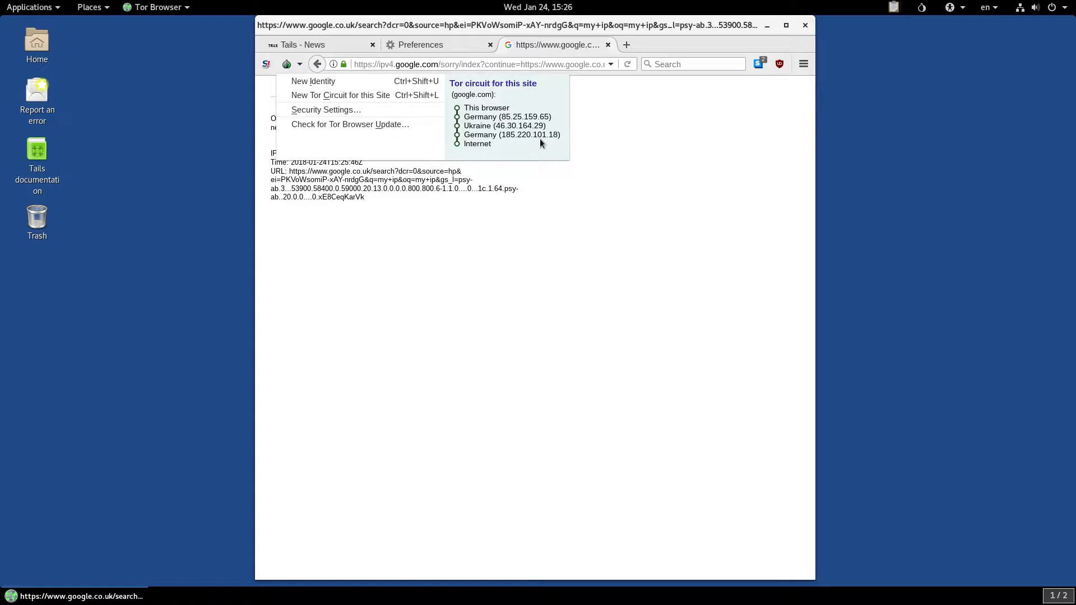
pyautogui.moveTo(642, 137)
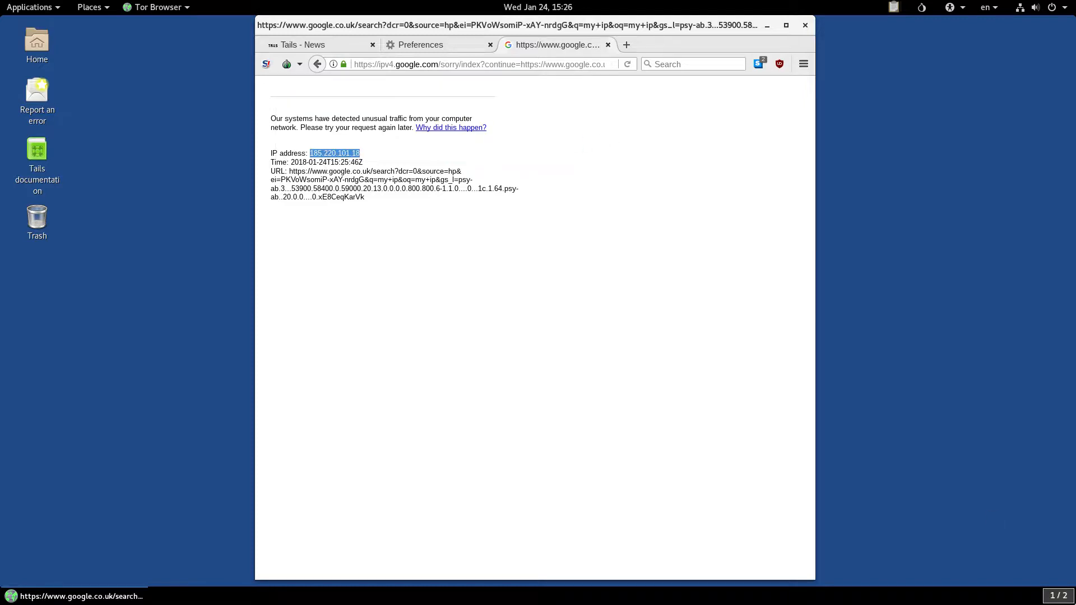
pyautogui.click(804, 26)
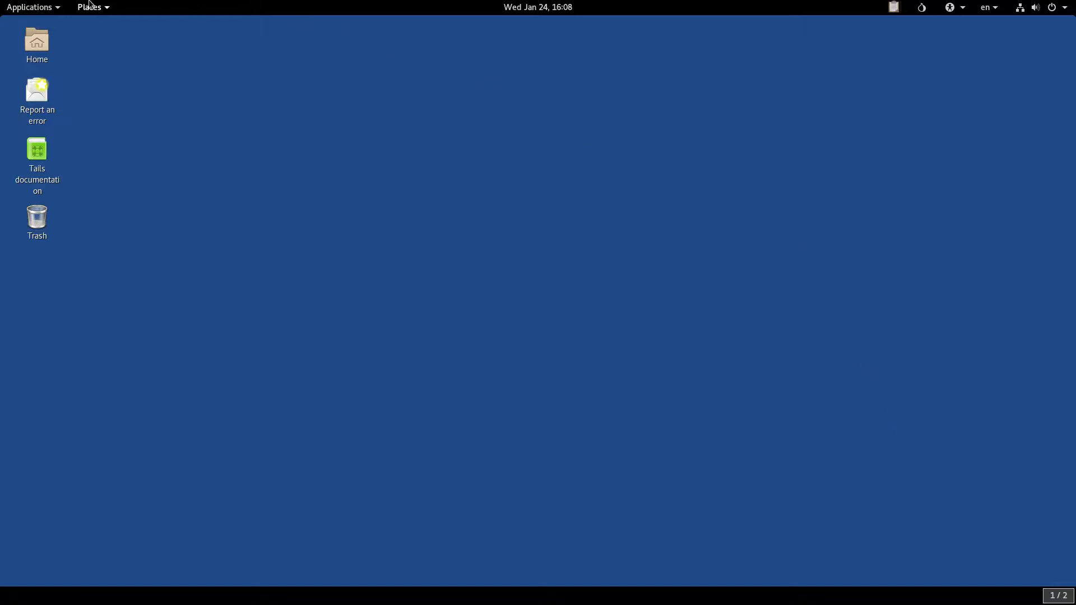
# Step: Launch Terminal from Applications and enter 'echo $SOCKS_SERVER' to show 127.0.0.1:9050
pyautogui.click(32, 7)
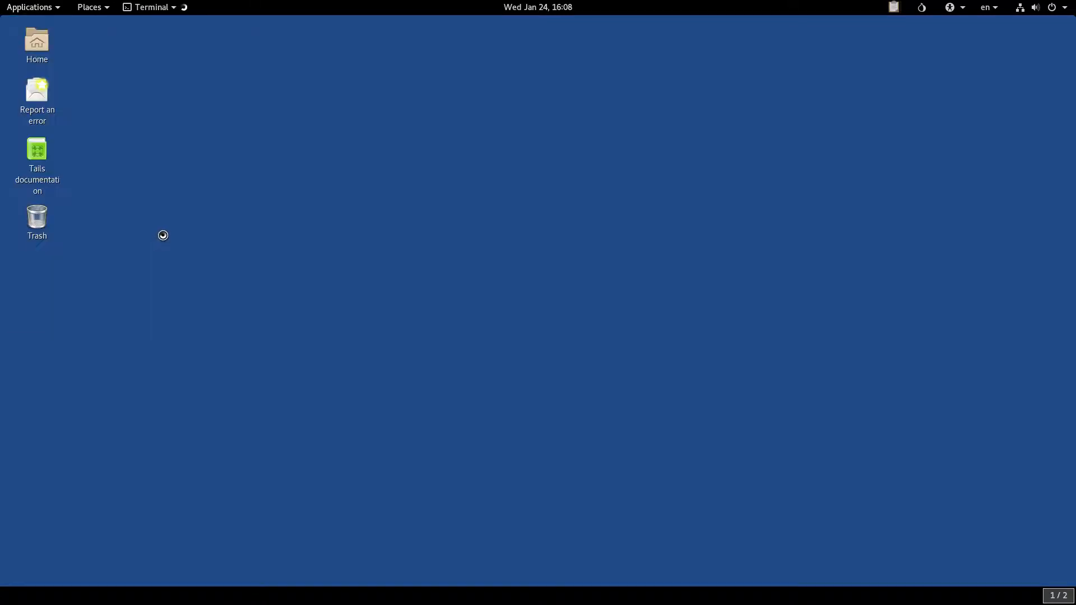
pyautogui.click(149, 6)
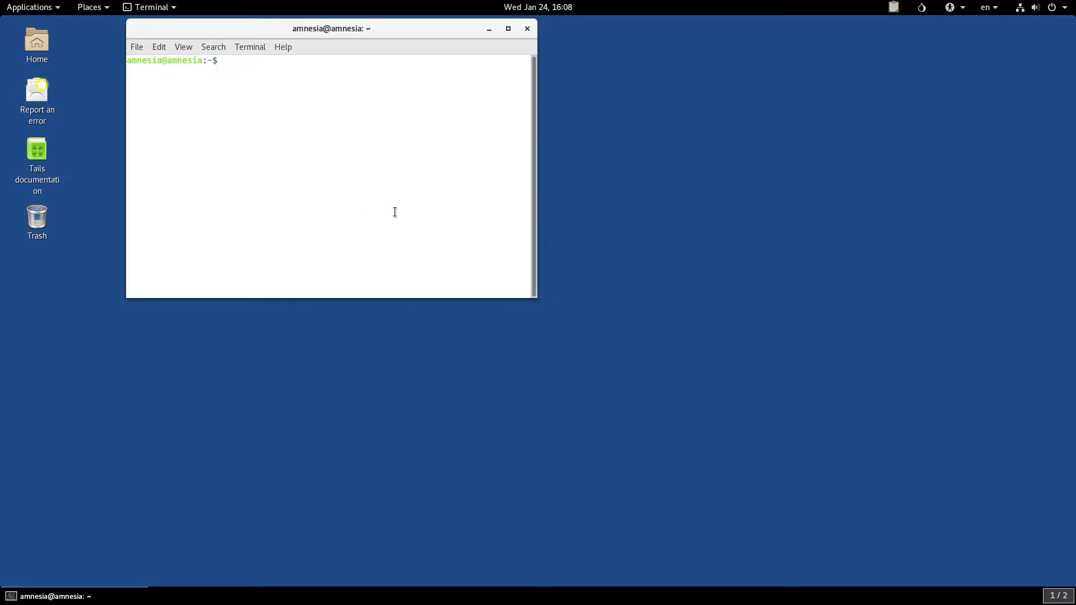
pyautogui.write('echo')
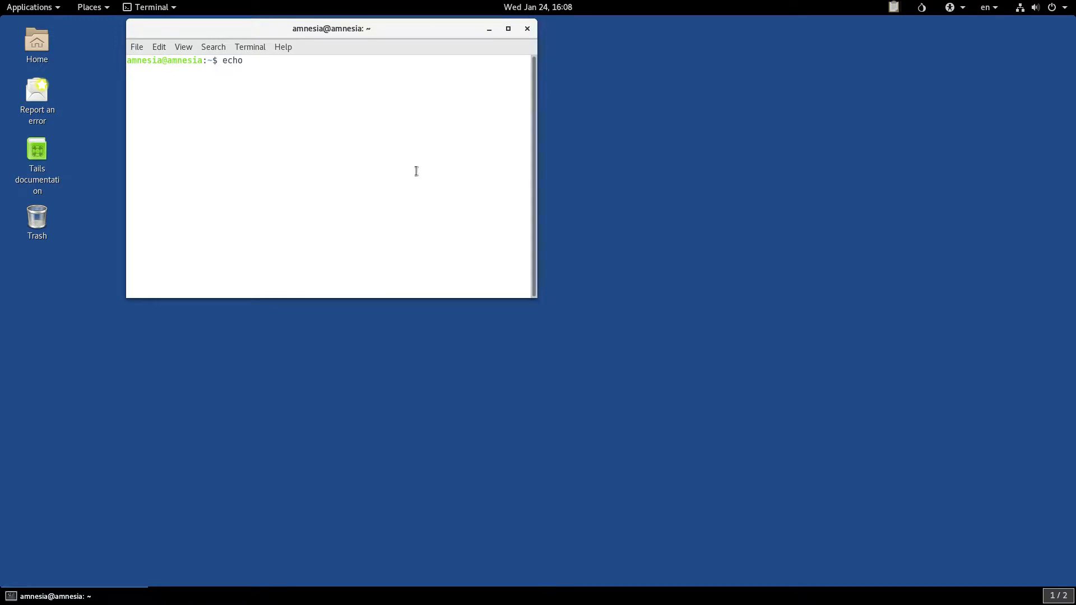
pyautogui.write('$SOCKS_SERVER')
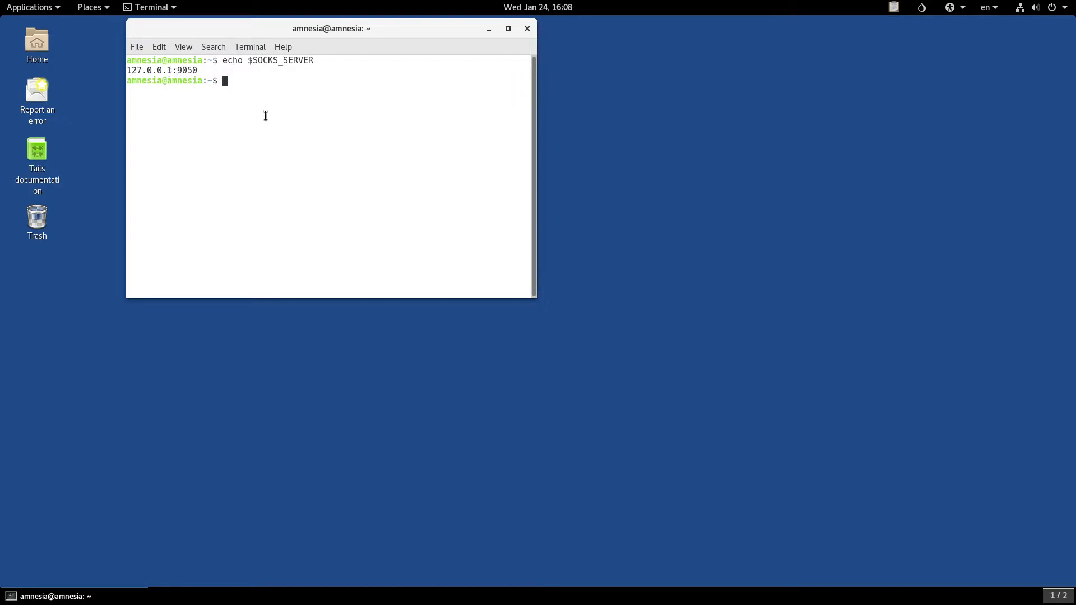
pyautogui.moveTo(277, 84)
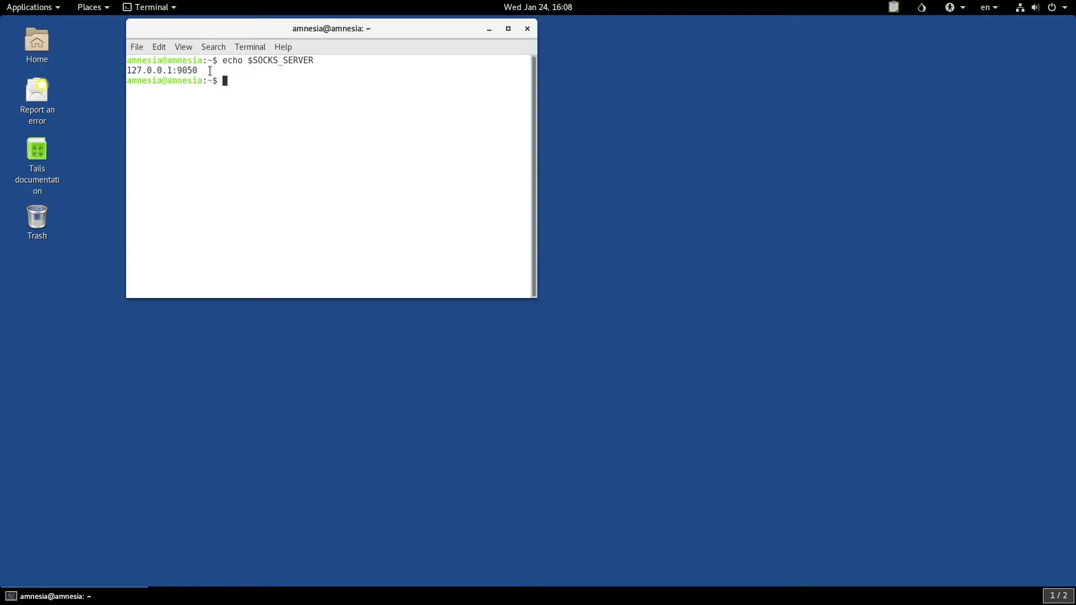
pyautogui.moveTo(288, 73)
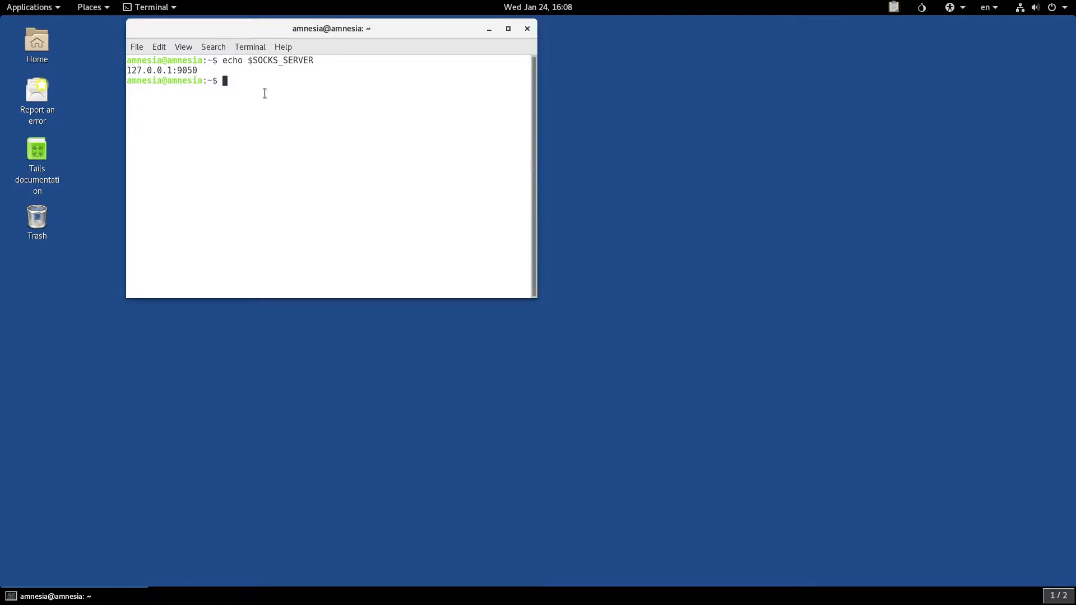
pyautogui.moveTo(485, 72)
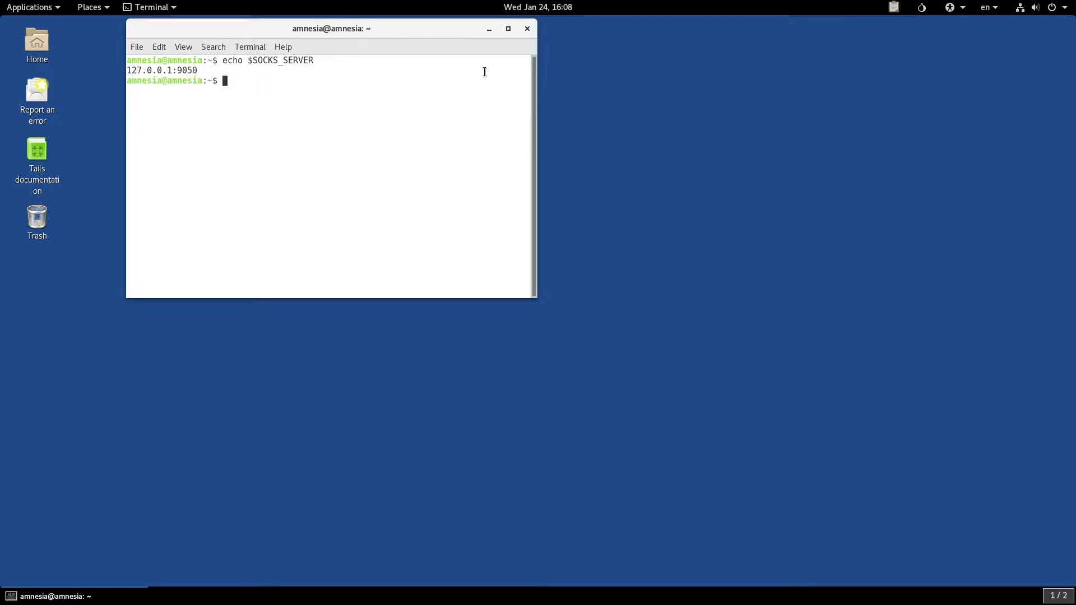
pyautogui.moveTo(238, 89)
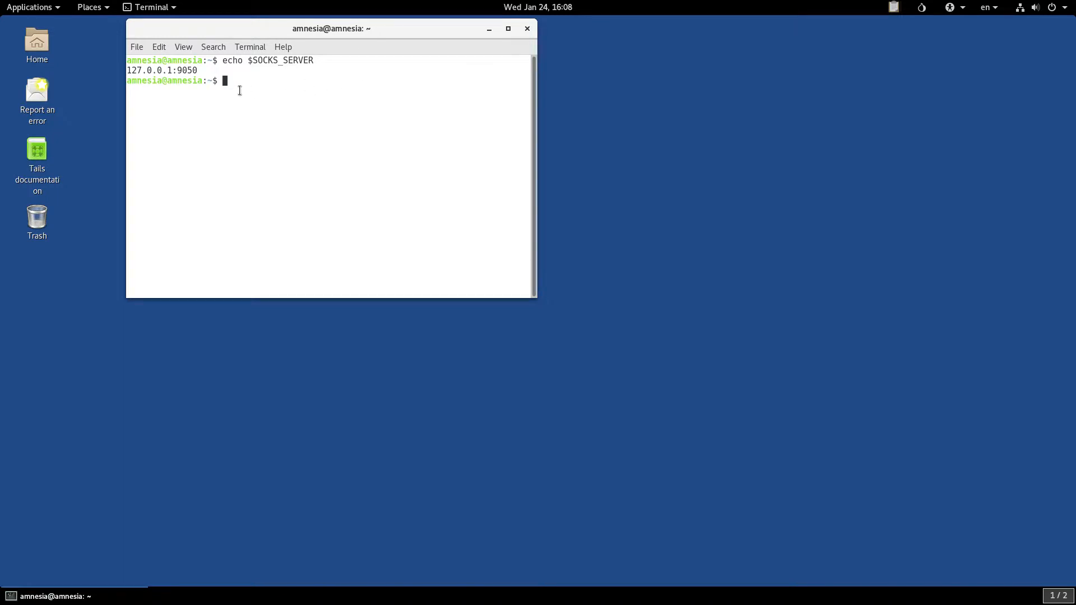
pyautogui.moveTo(376, 77)
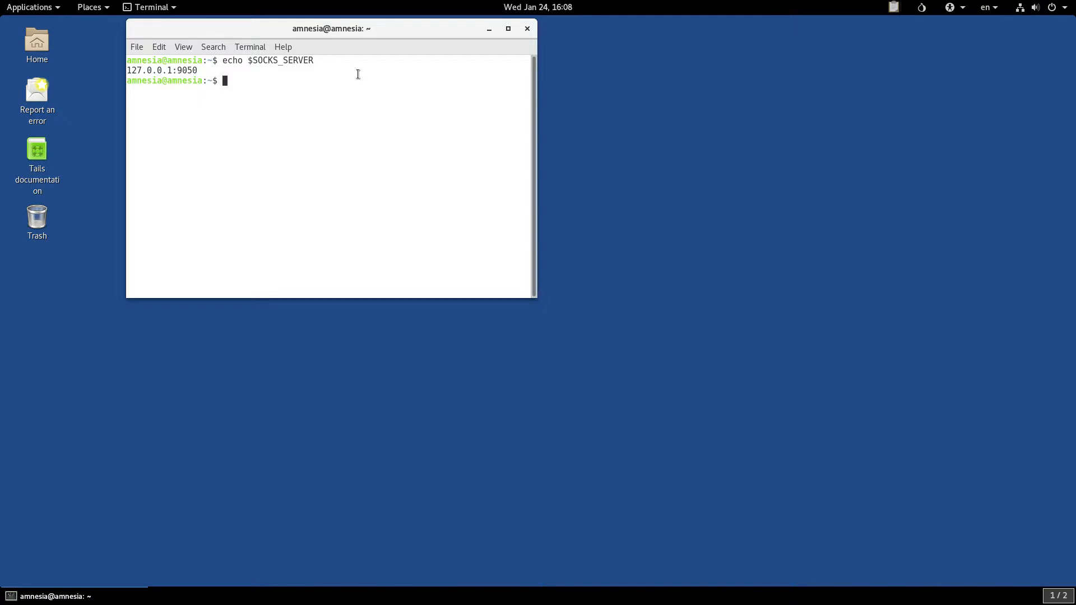
pyautogui.moveTo(427, 90)
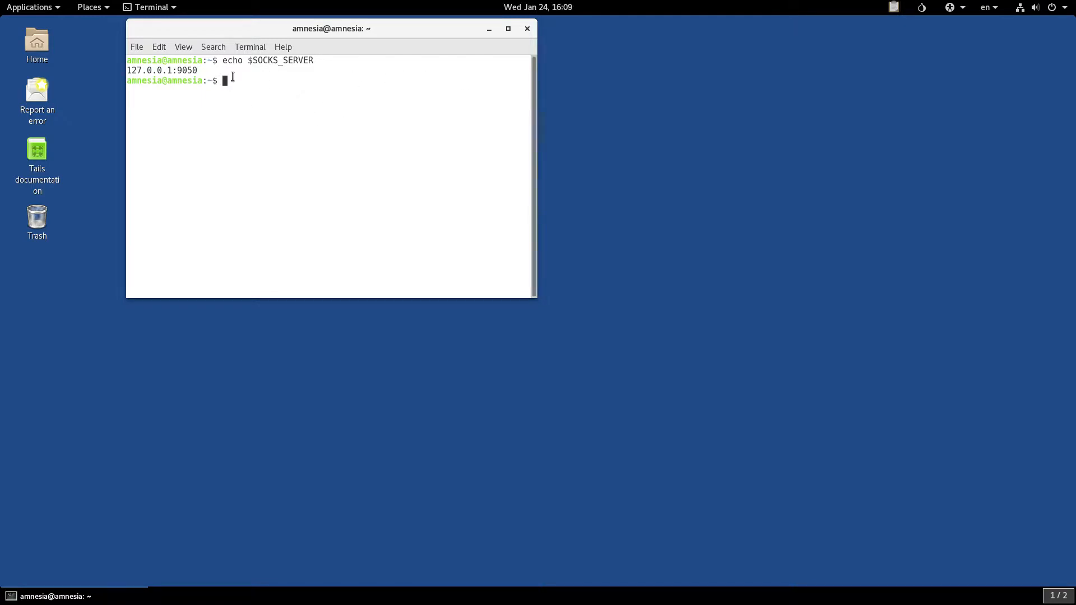
# Step: Launch Pidgin and open the first IRC account's Modify Account settings
pyautogui.click(32, 6)
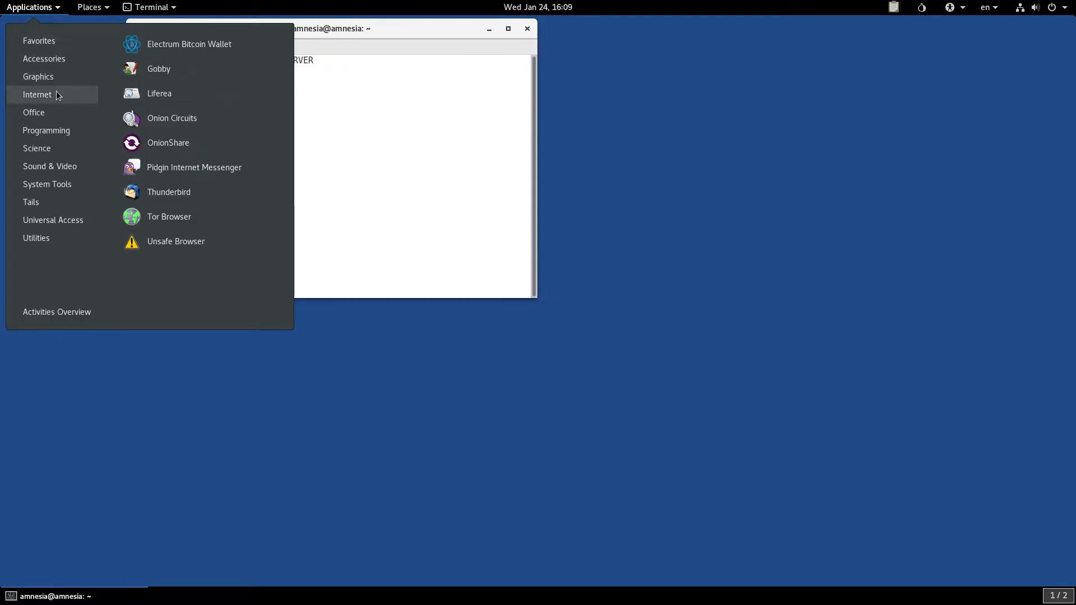
pyautogui.moveTo(194, 166)
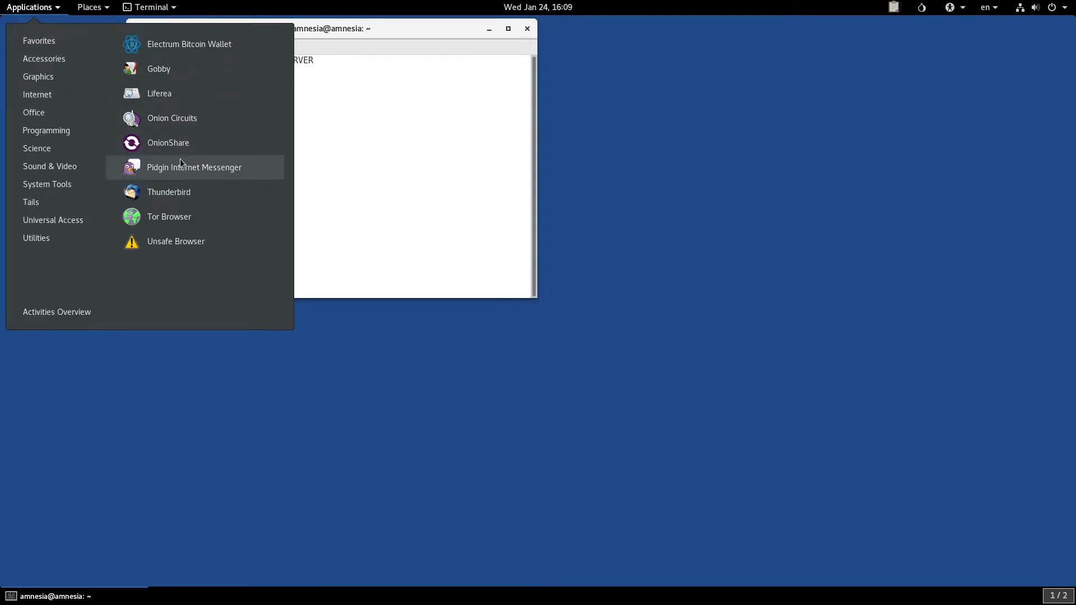
pyautogui.click(194, 167)
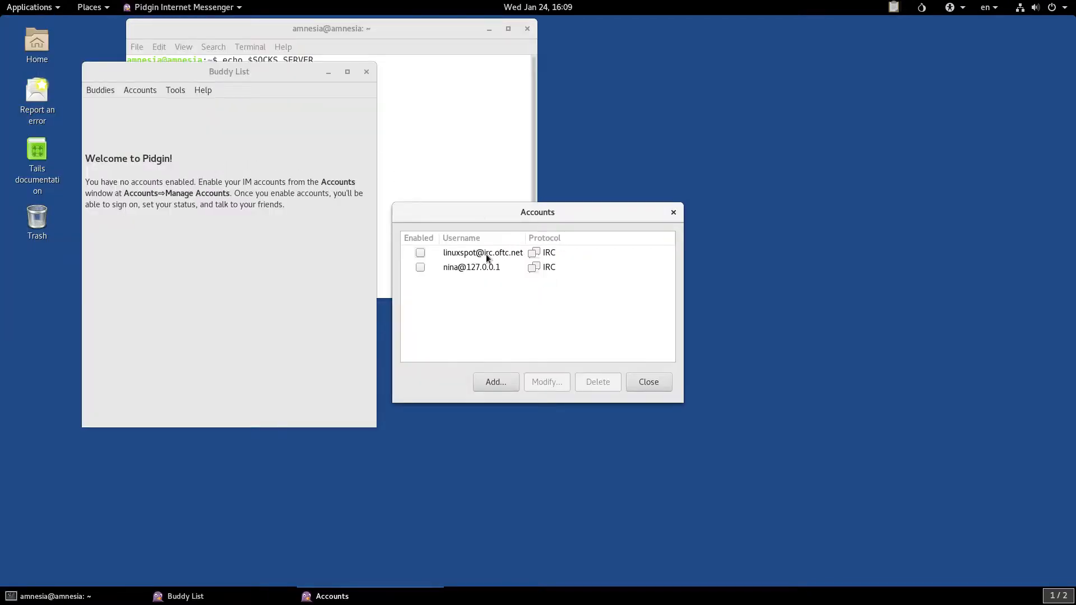
pyautogui.click(481, 253)
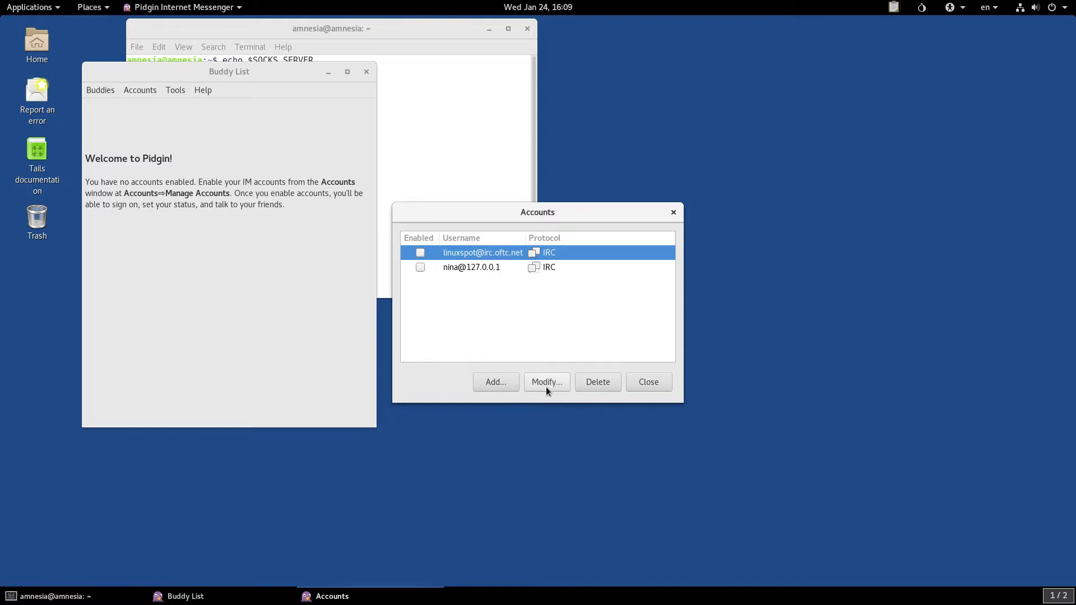
pyautogui.click(546, 381)
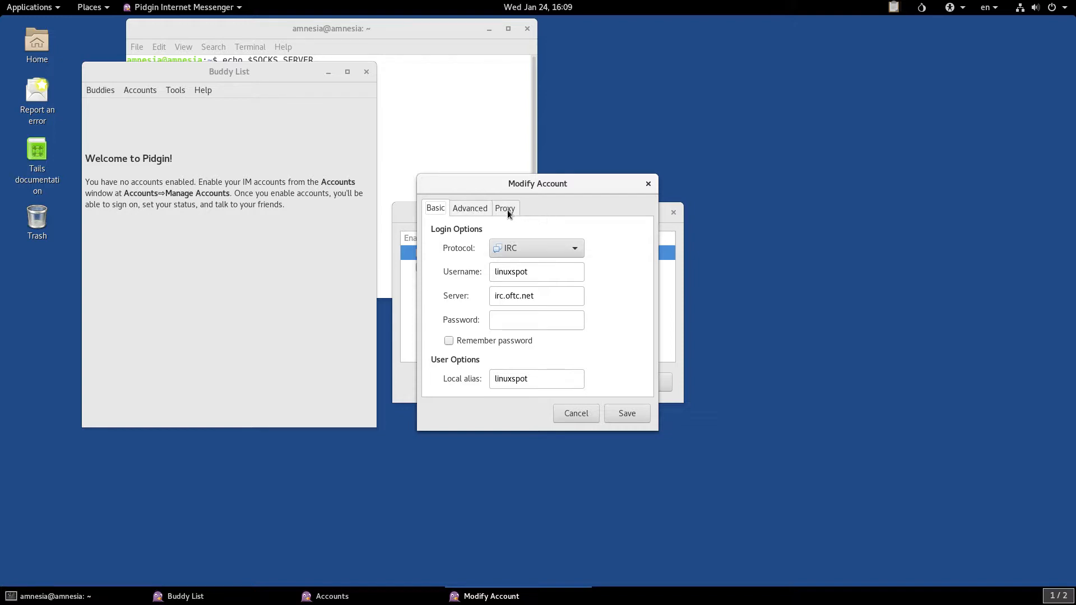
# Step: Review the Proxy settings and keep the 'Use Global Proxy Settings' type
pyautogui.click(503, 209)
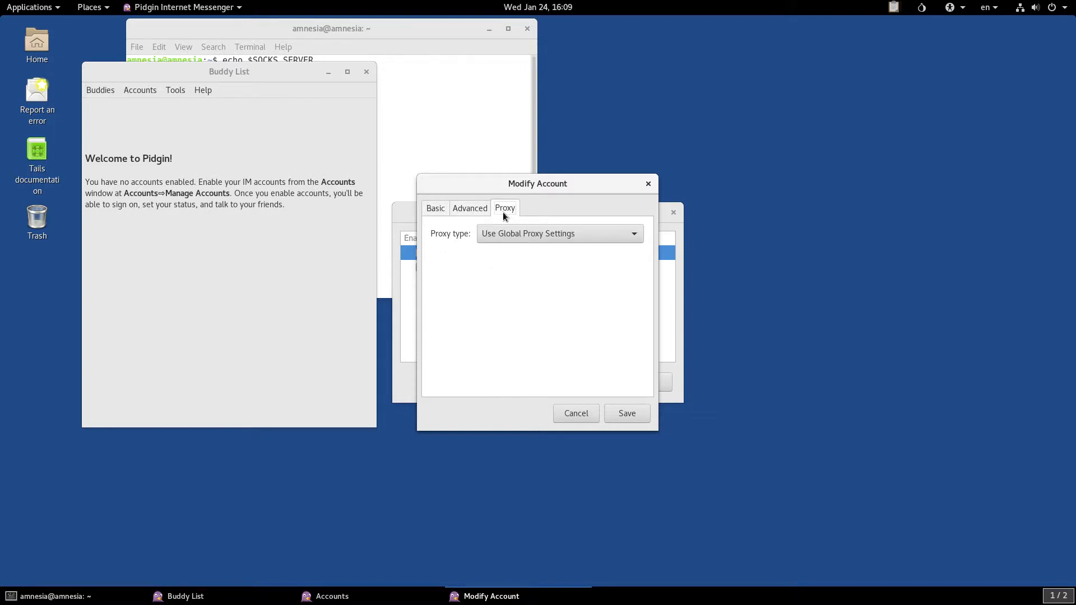
pyautogui.moveTo(488, 218)
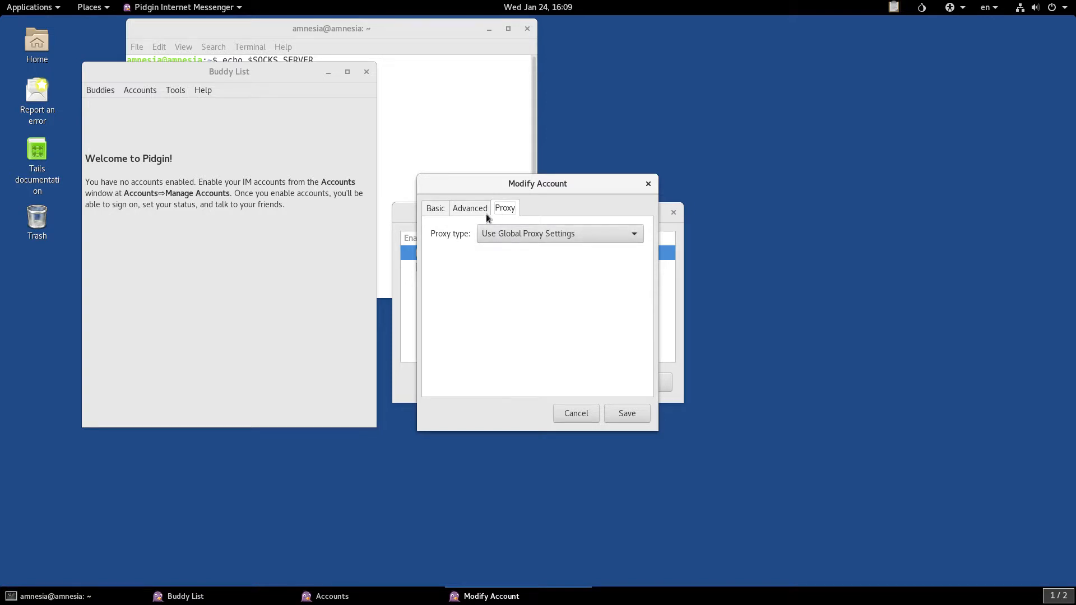
pyautogui.moveTo(438, 231)
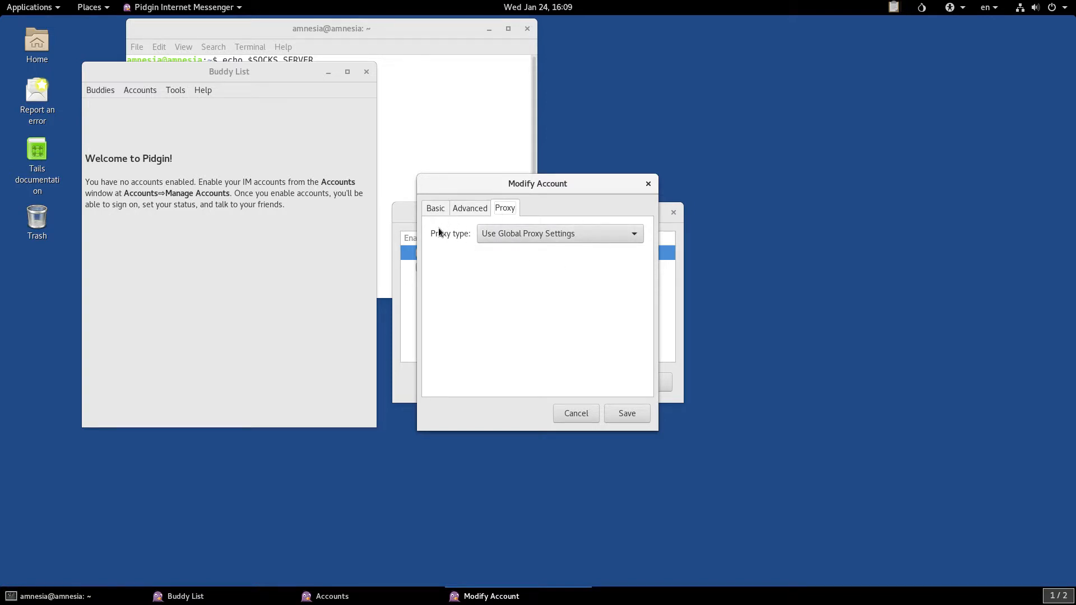
pyautogui.moveTo(529, 242)
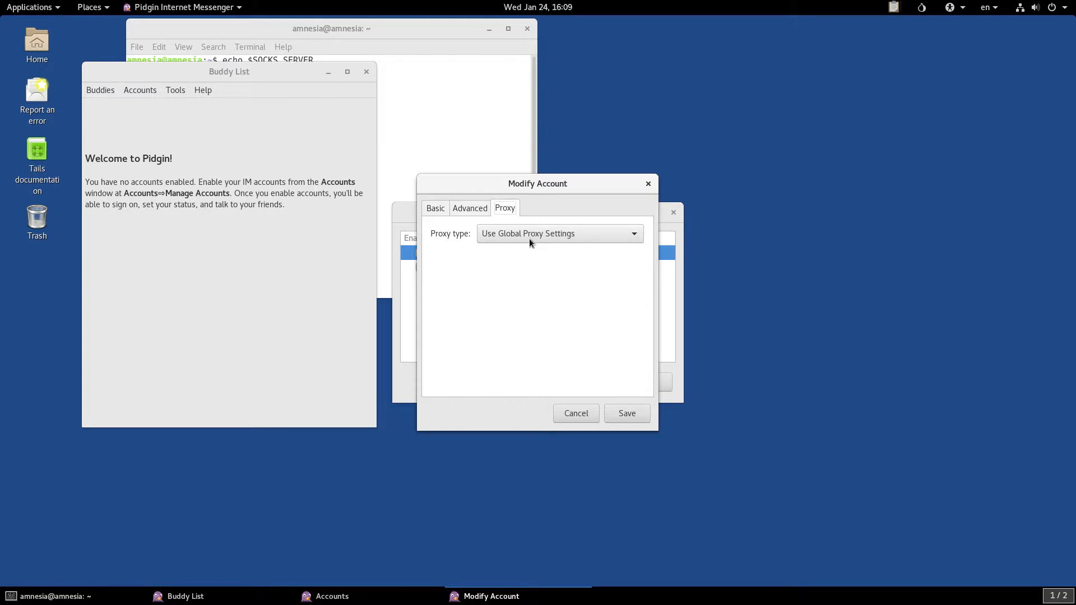
pyautogui.click(558, 233)
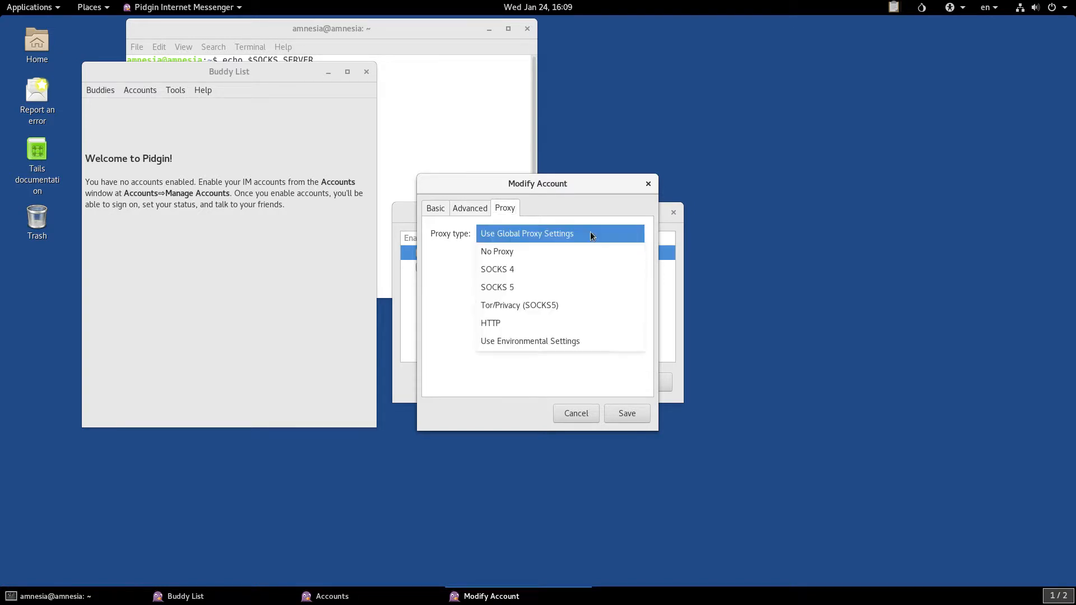
pyautogui.click(526, 234)
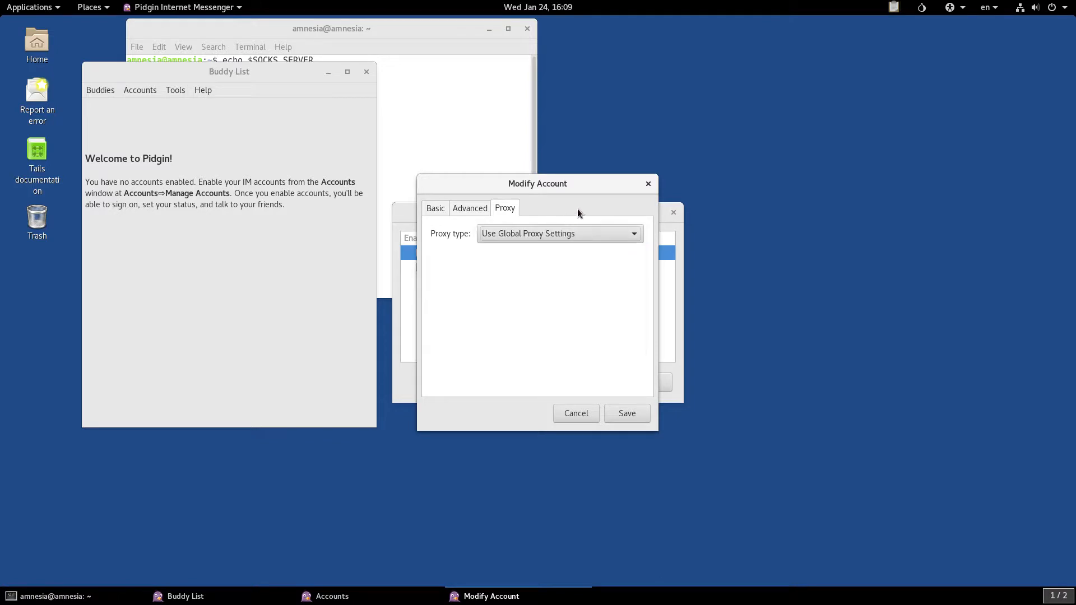
pyautogui.moveTo(537, 183); pyautogui.dragTo(208, 99)
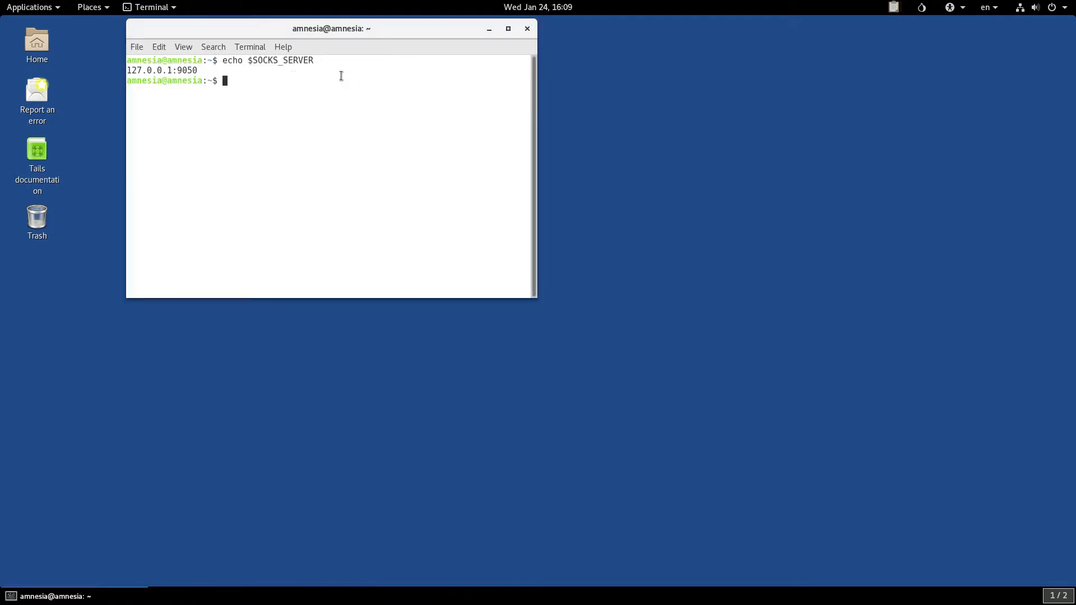
pyautogui.moveTo(322, 61)
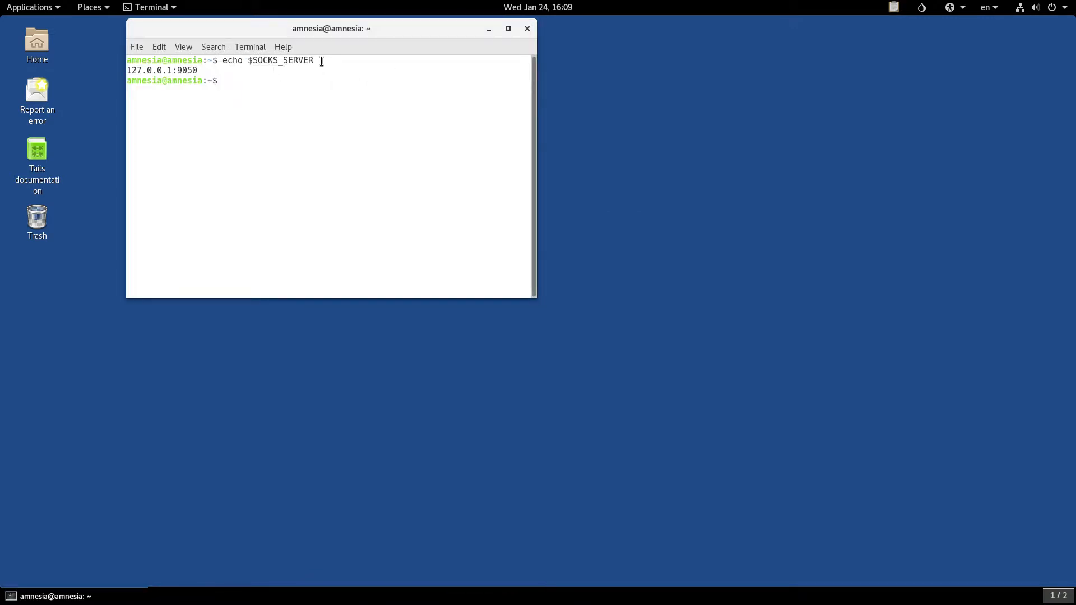
# Step: Maximise the Terminal window left after closing Pidgin
pyautogui.doubleClick(280, 61)
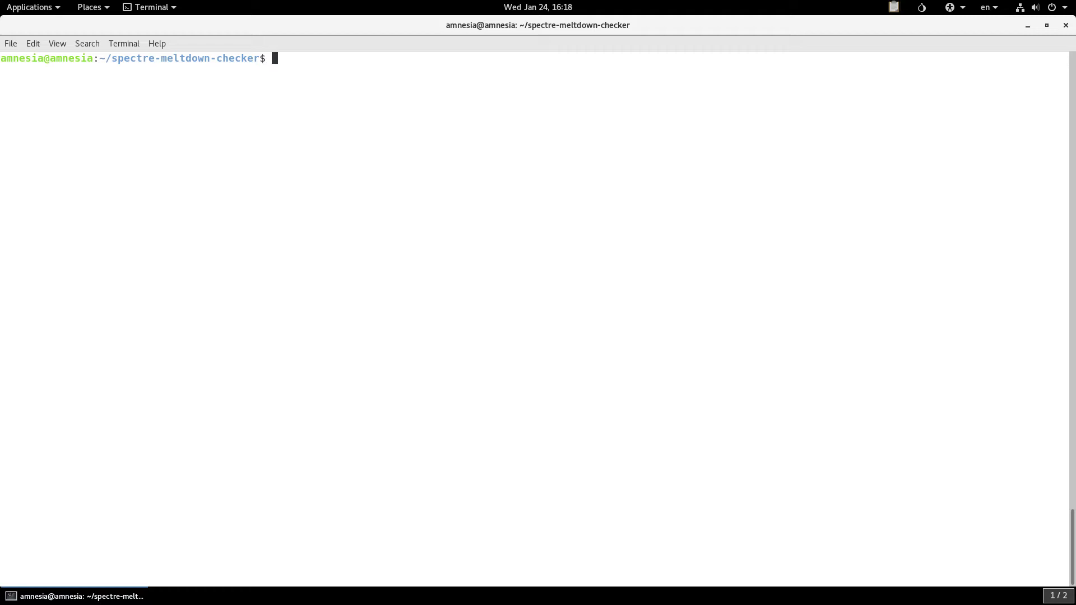
# Step: Run 'sudo ./spectre-meltdown-checker.sh' and read its Spectre and Meltdown report
pyautogui.write('dpkg -l microcode')
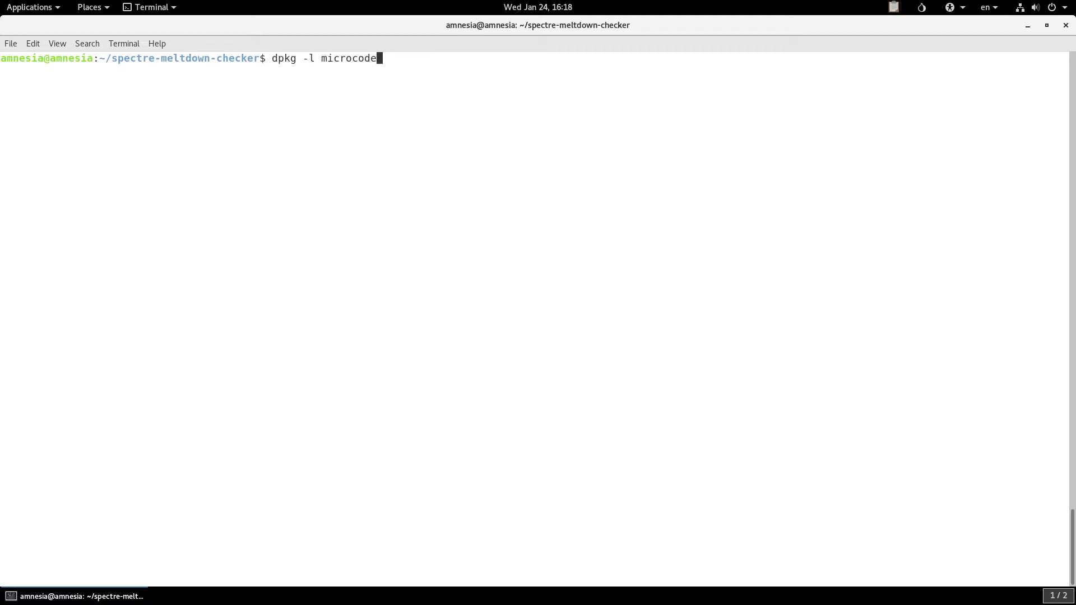
pyautogui.write('sudo ./spectre-meltdown-checker.sh')
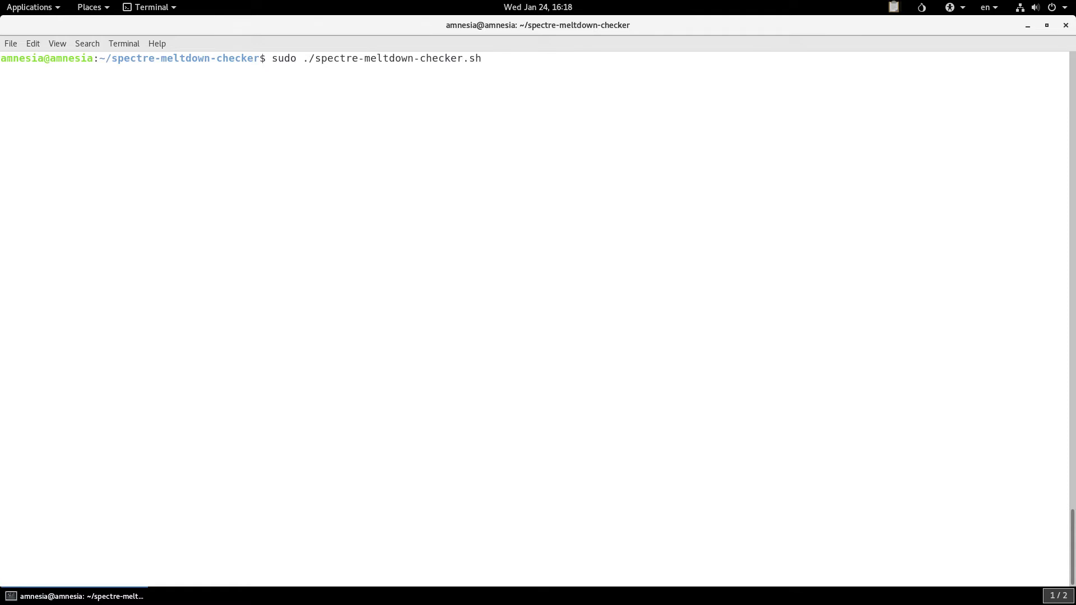
pyautogui.press('Return')
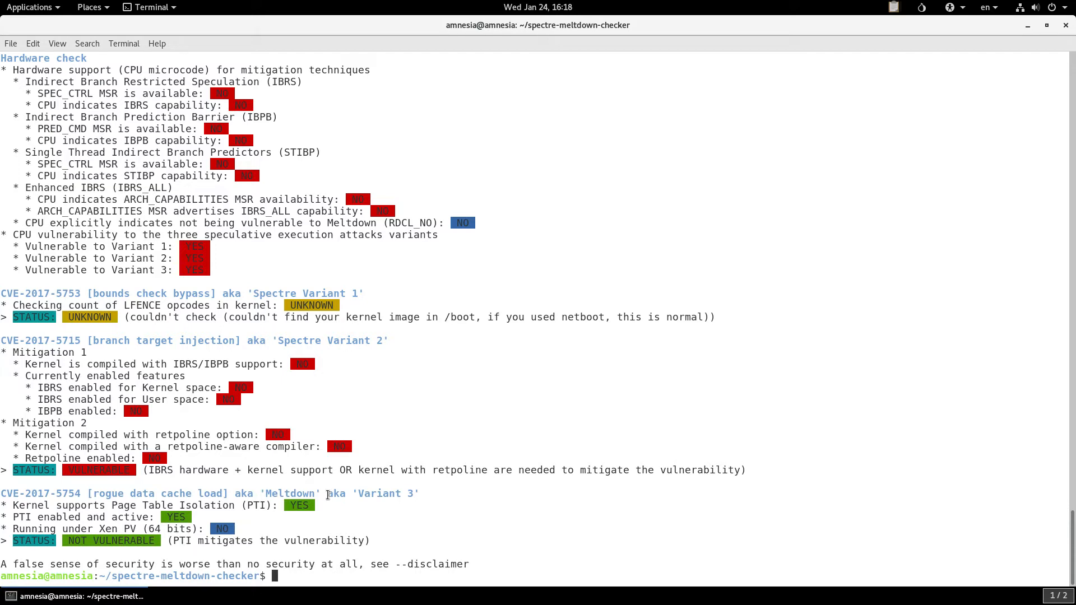
pyautogui.moveTo(47, 516)
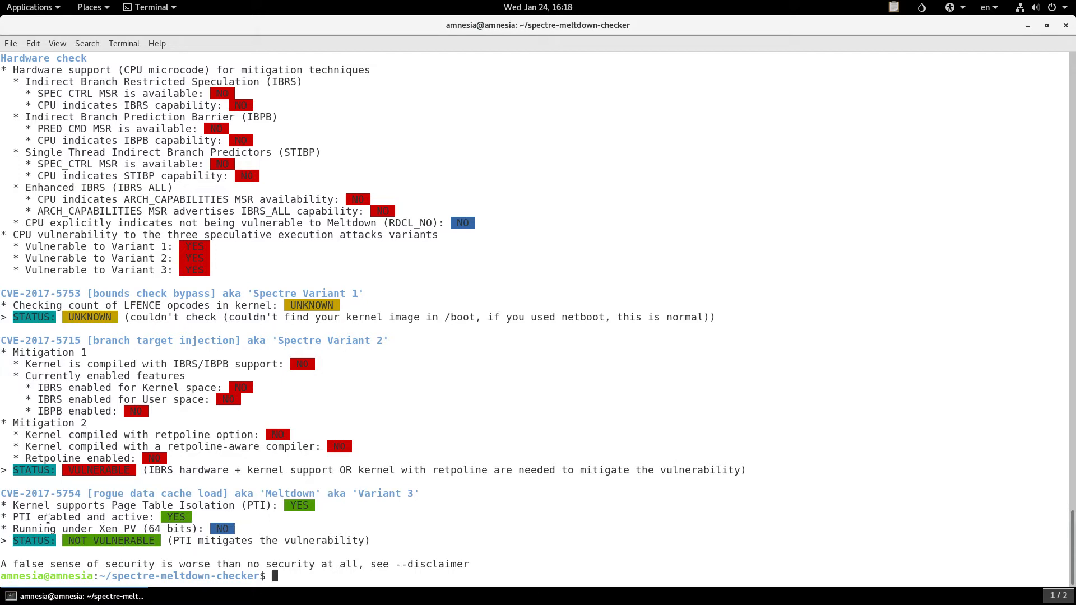
pyautogui.moveTo(261, 511)
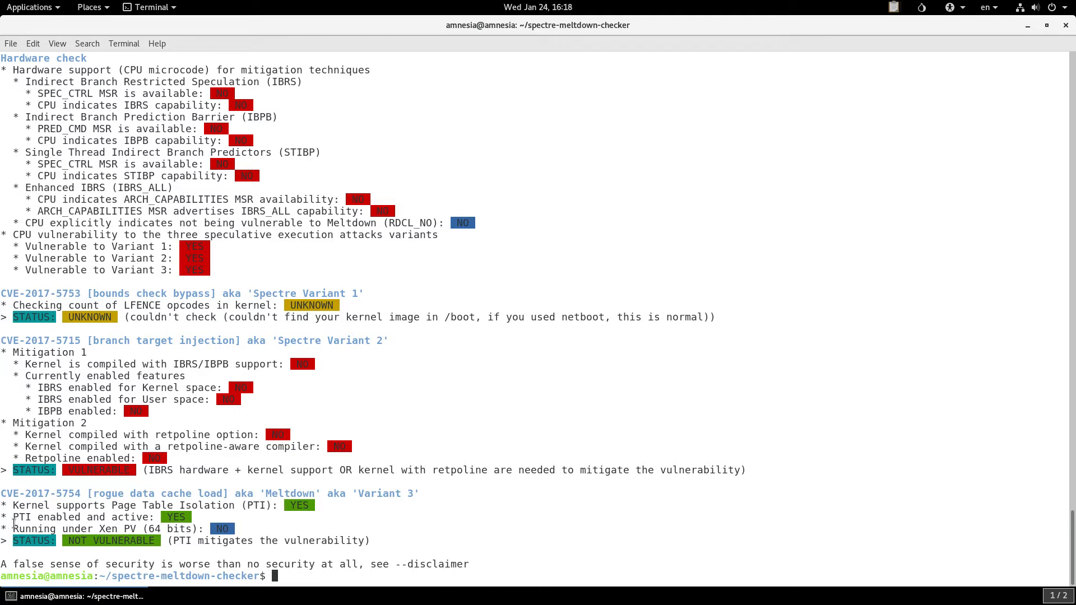
pyautogui.moveTo(159, 520)
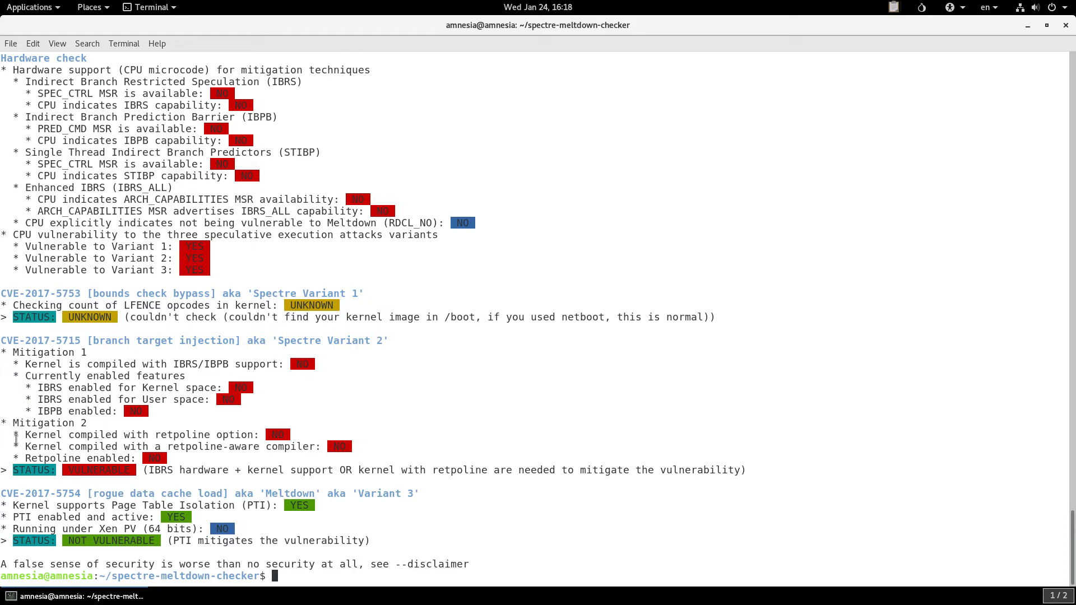
pyautogui.moveTo(405, 347)
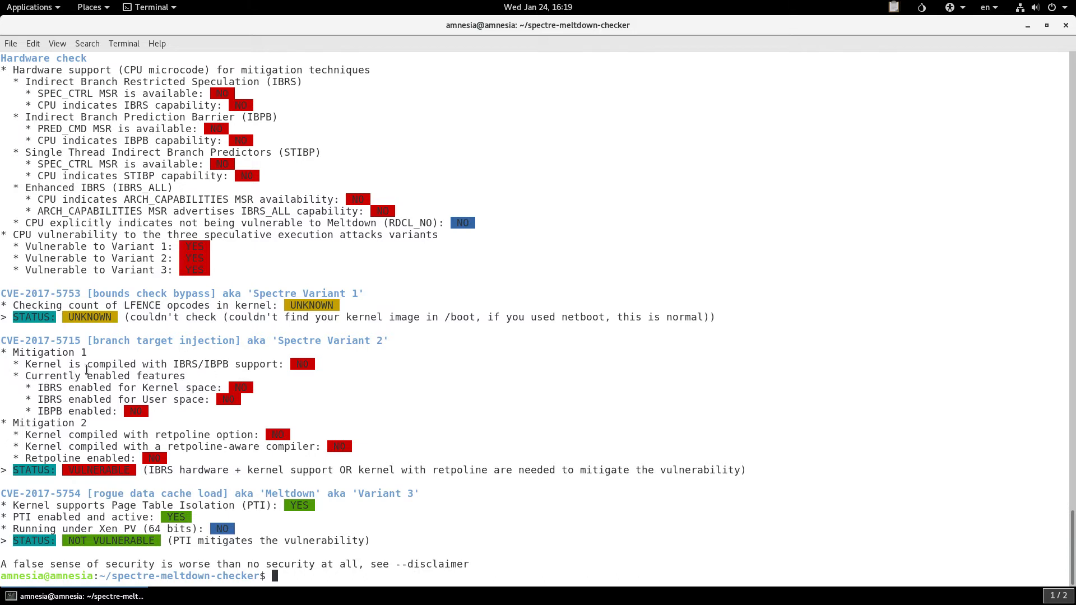
pyautogui.moveTo(201, 369)
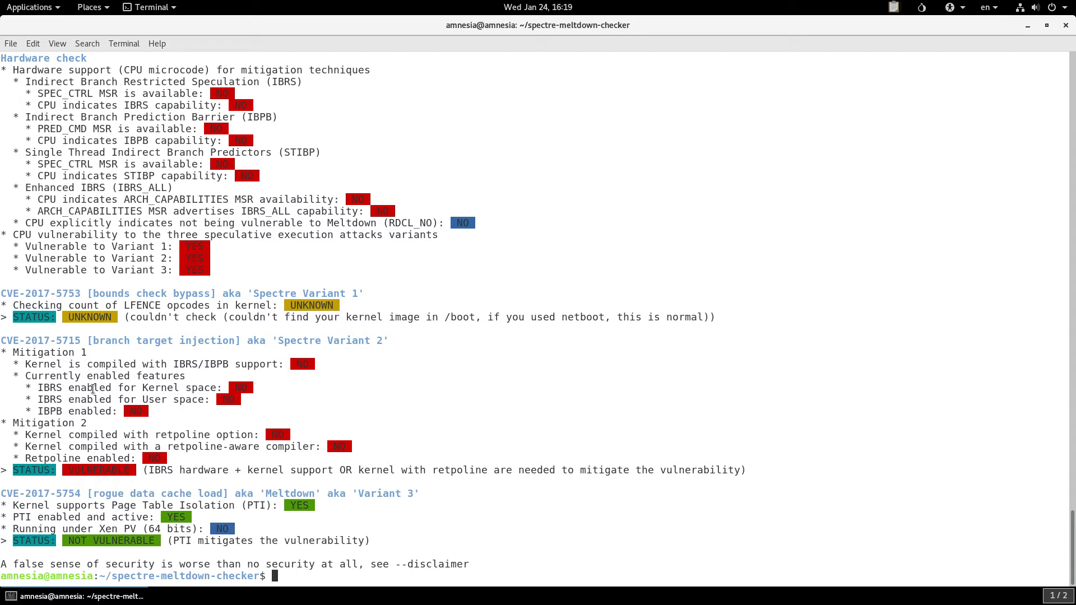
pyautogui.moveTo(148, 387)
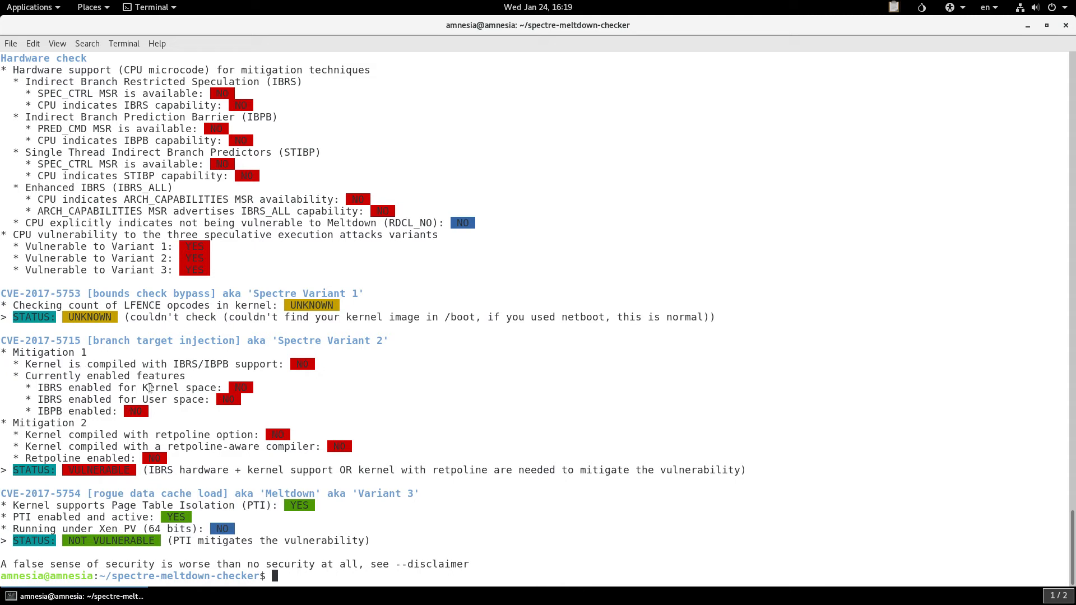
pyautogui.moveTo(294, 392)
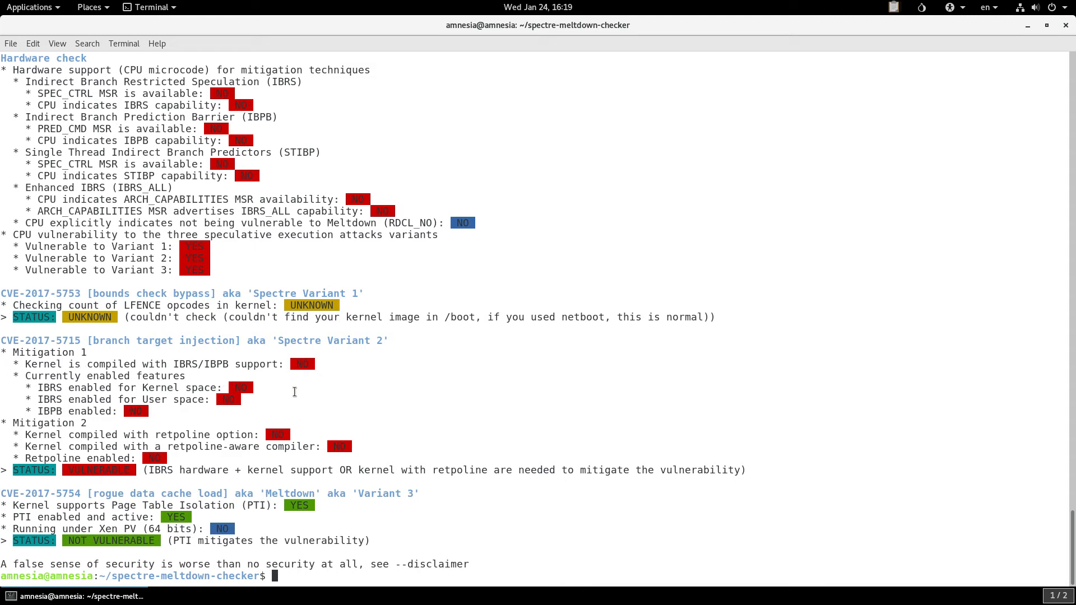
pyautogui.moveTo(208, 394)
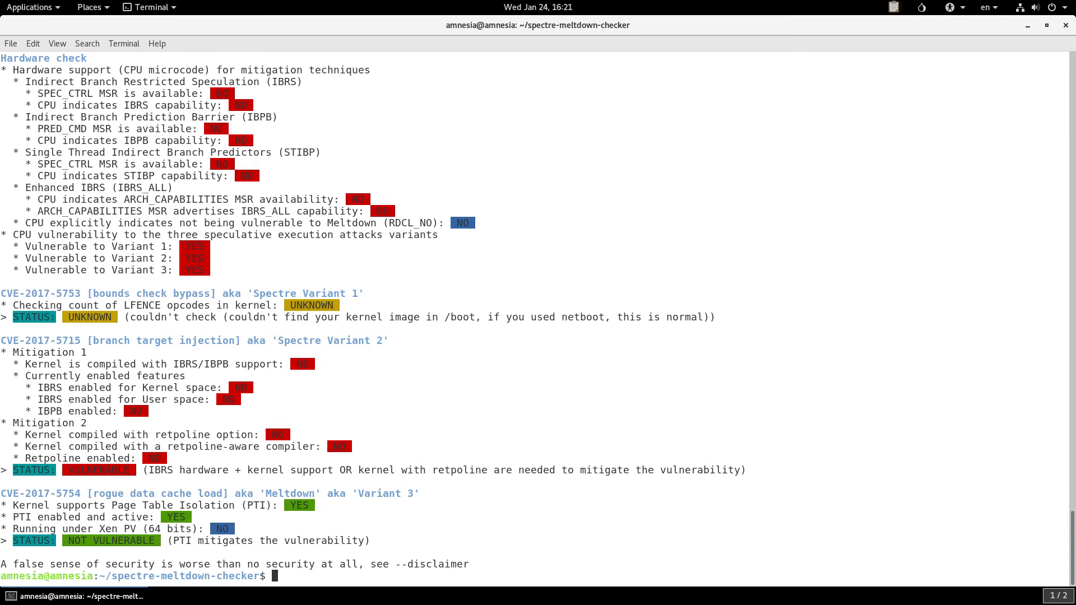
# Step: Run 'dpkg -l | grep microcode' to list amd64-microcode, intel-microcode and iucode-tool versions
pyautogui.write('dpkg -l | grep microcode')
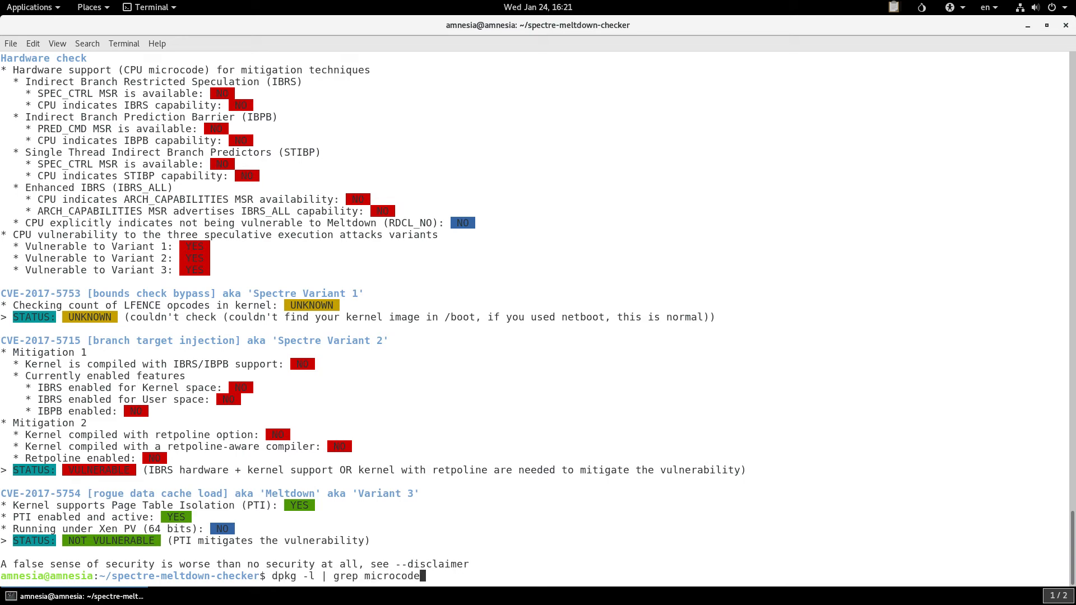
pyautogui.press('Return')
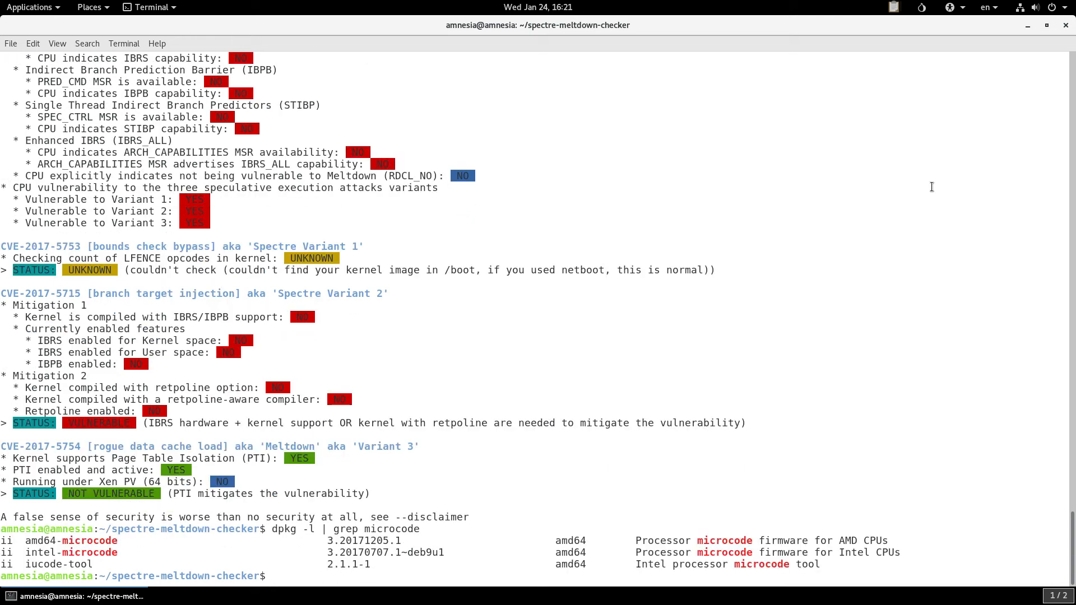
pyautogui.moveTo(288, 530)
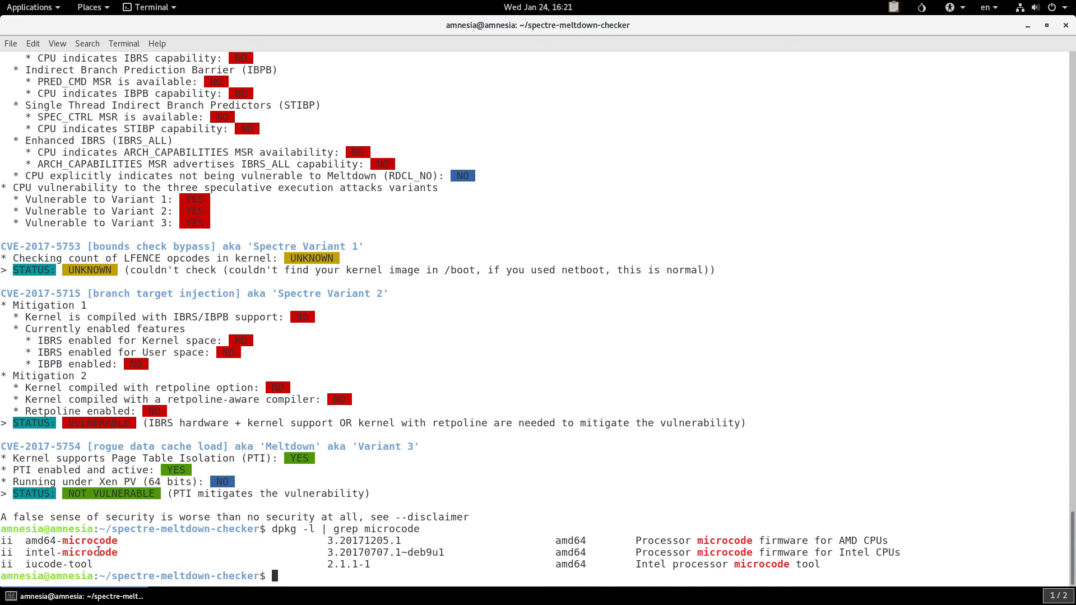
pyautogui.moveTo(227, 517)
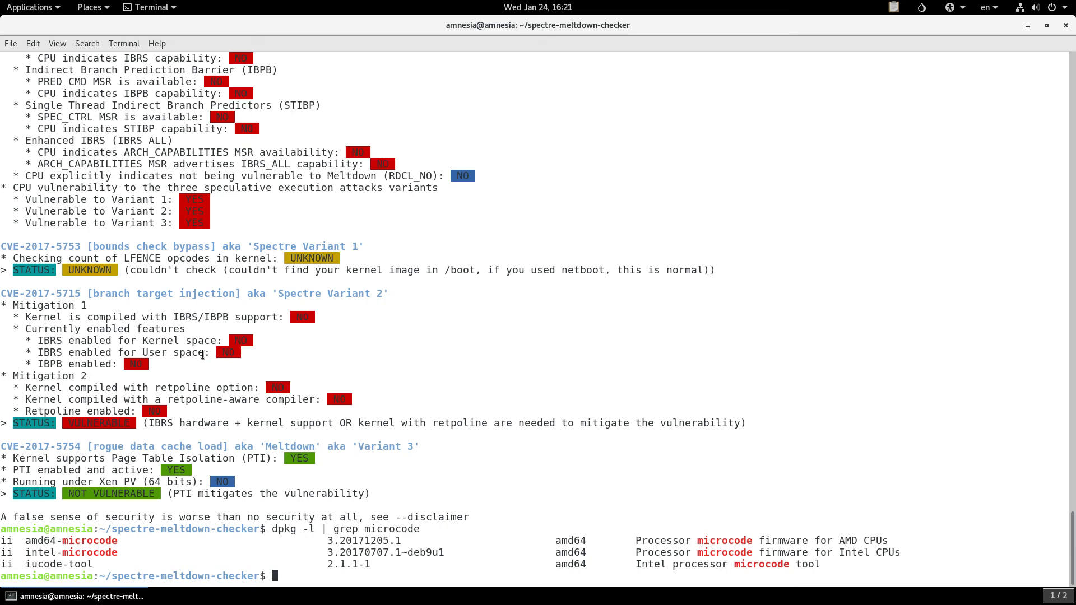
pyautogui.moveTo(252, 353)
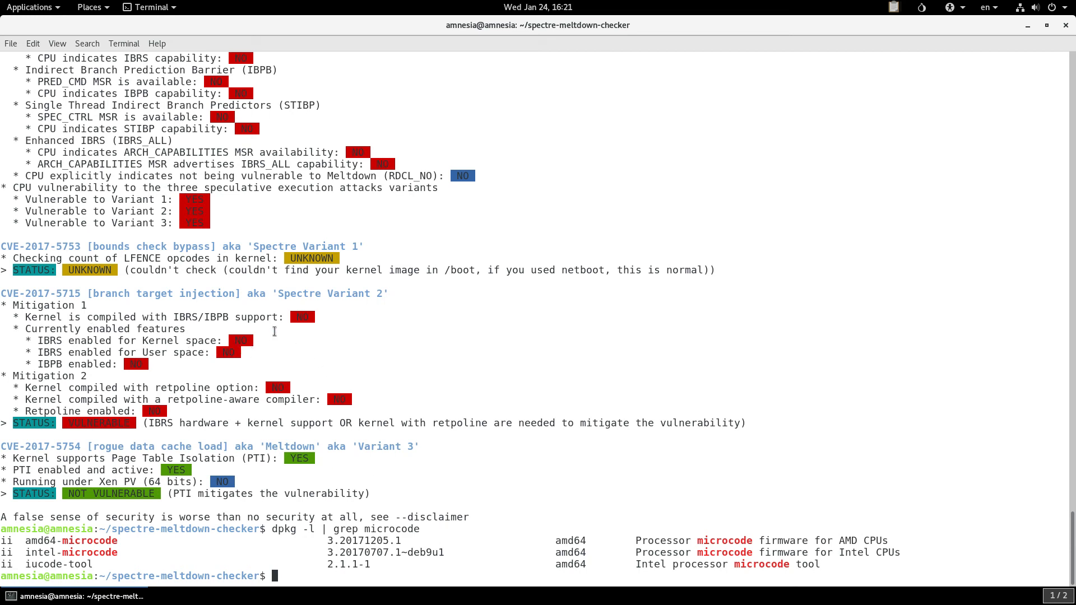
pyautogui.moveTo(433, 368)
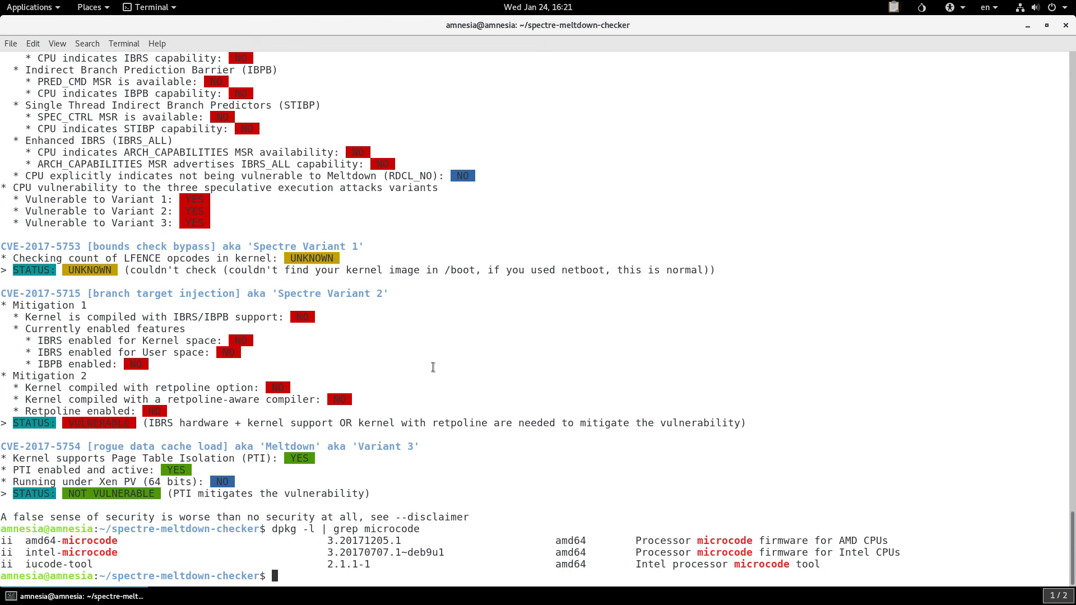